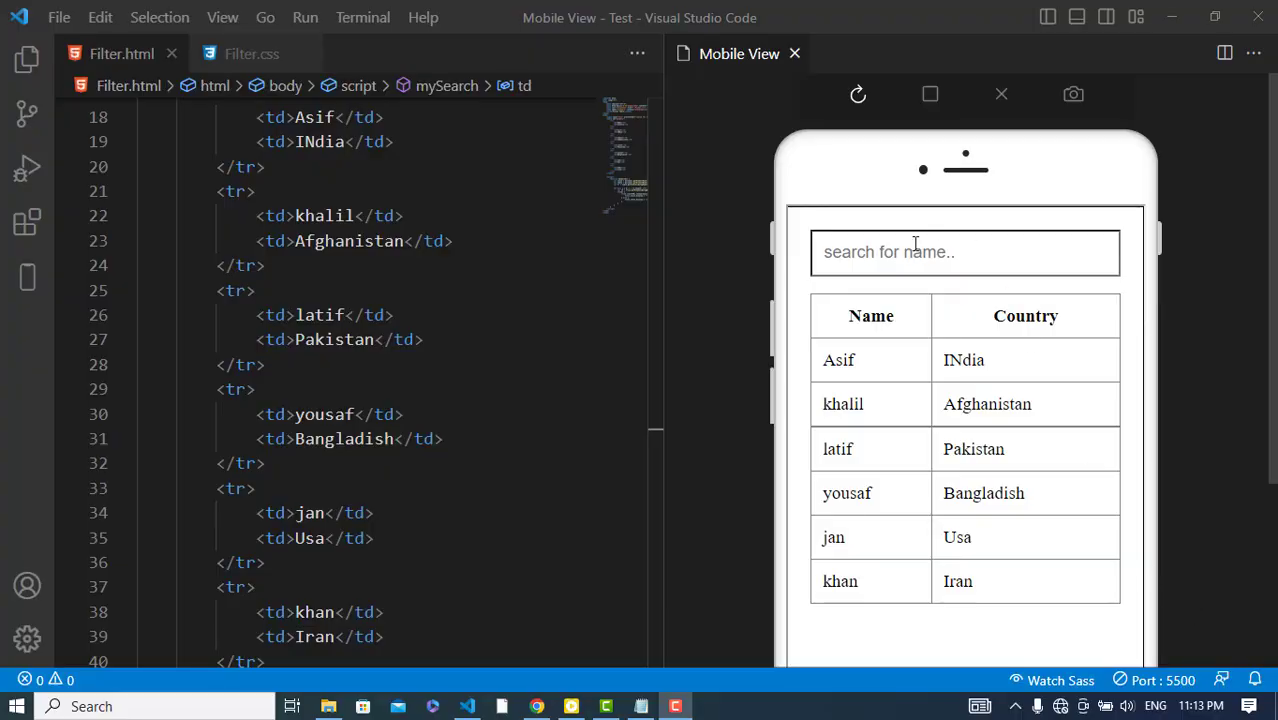
pyautogui.moveTo(908, 316)
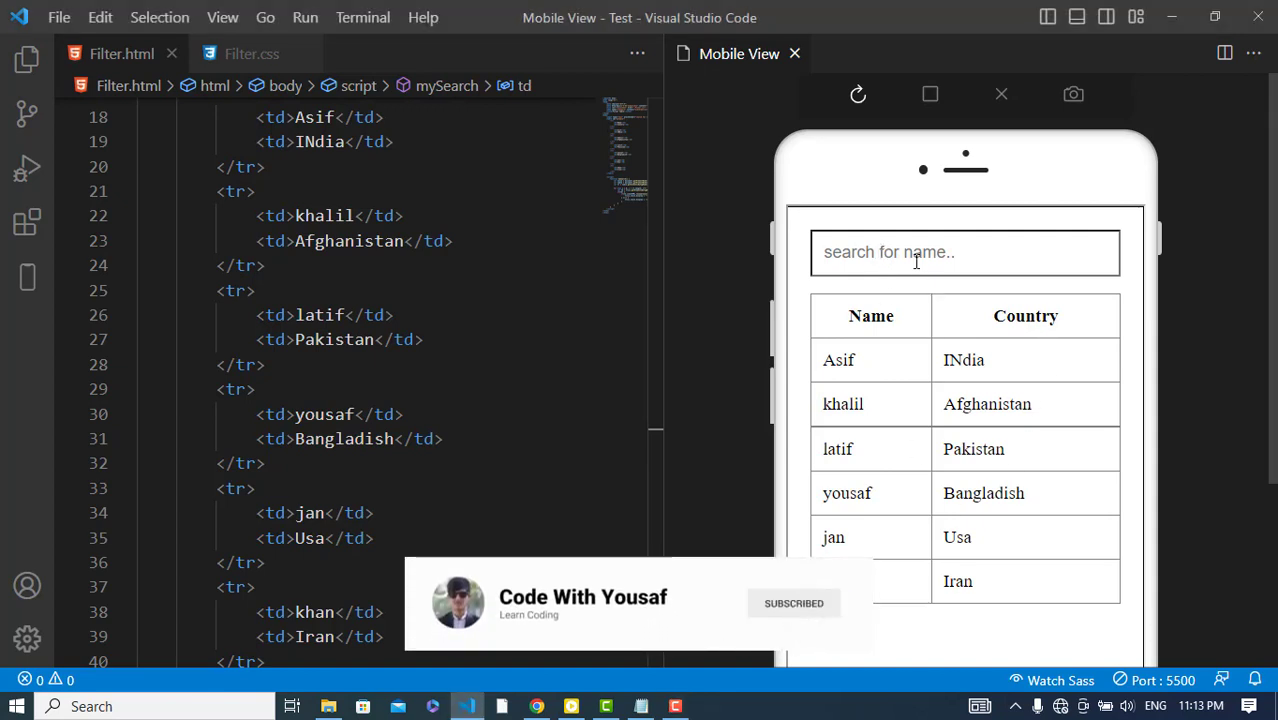
# - Fix the script's td index to 0 and test the filter by searching khan in the preview
pyautogui.write('r')
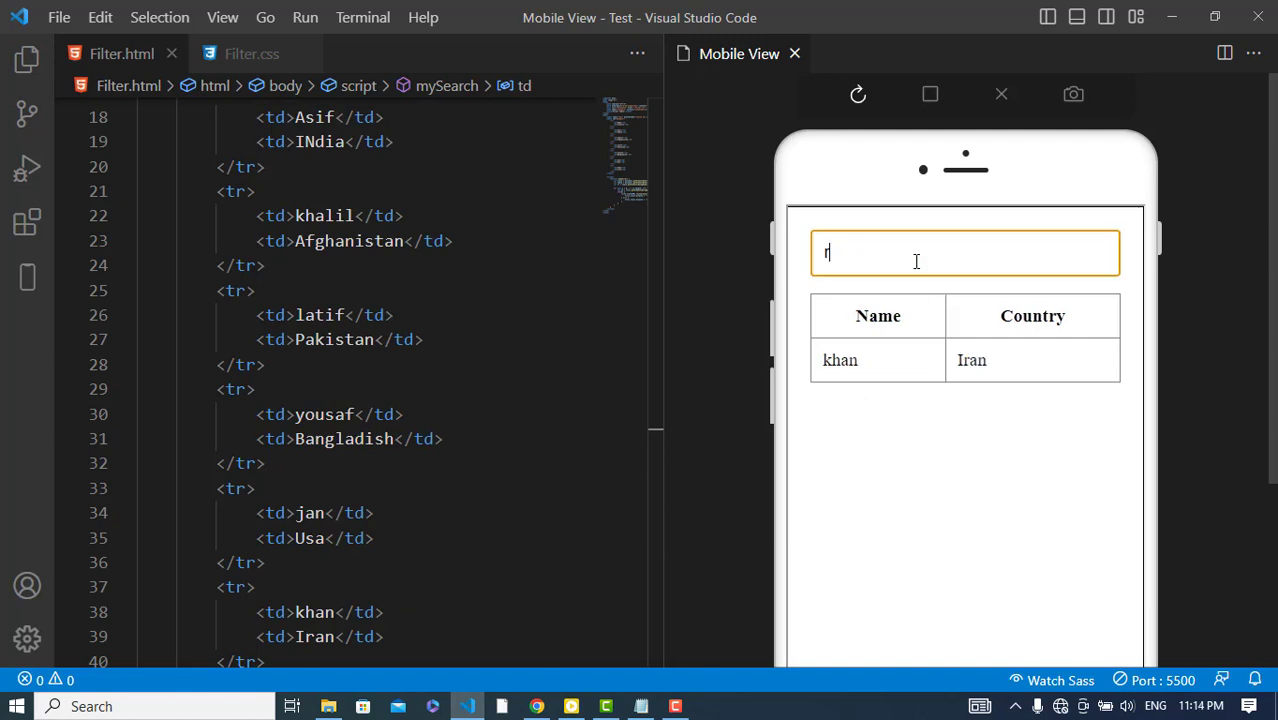
pyautogui.write('ir')
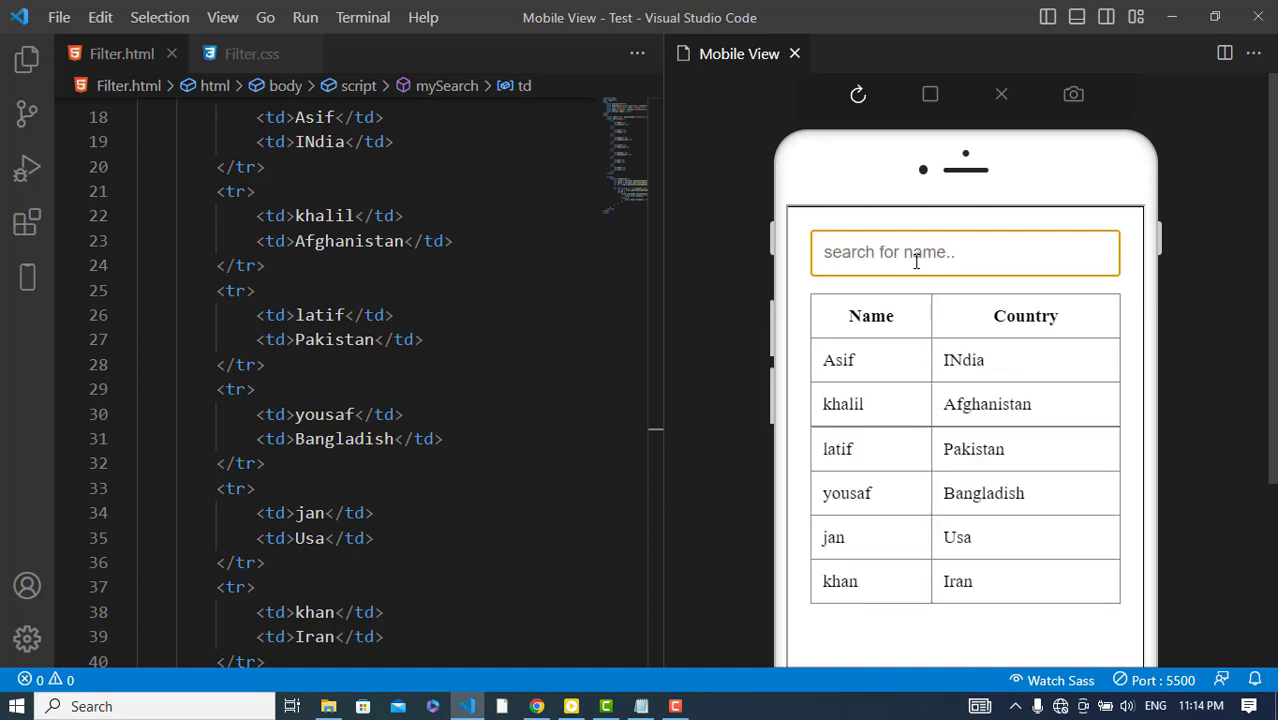
pyautogui.write('pa')
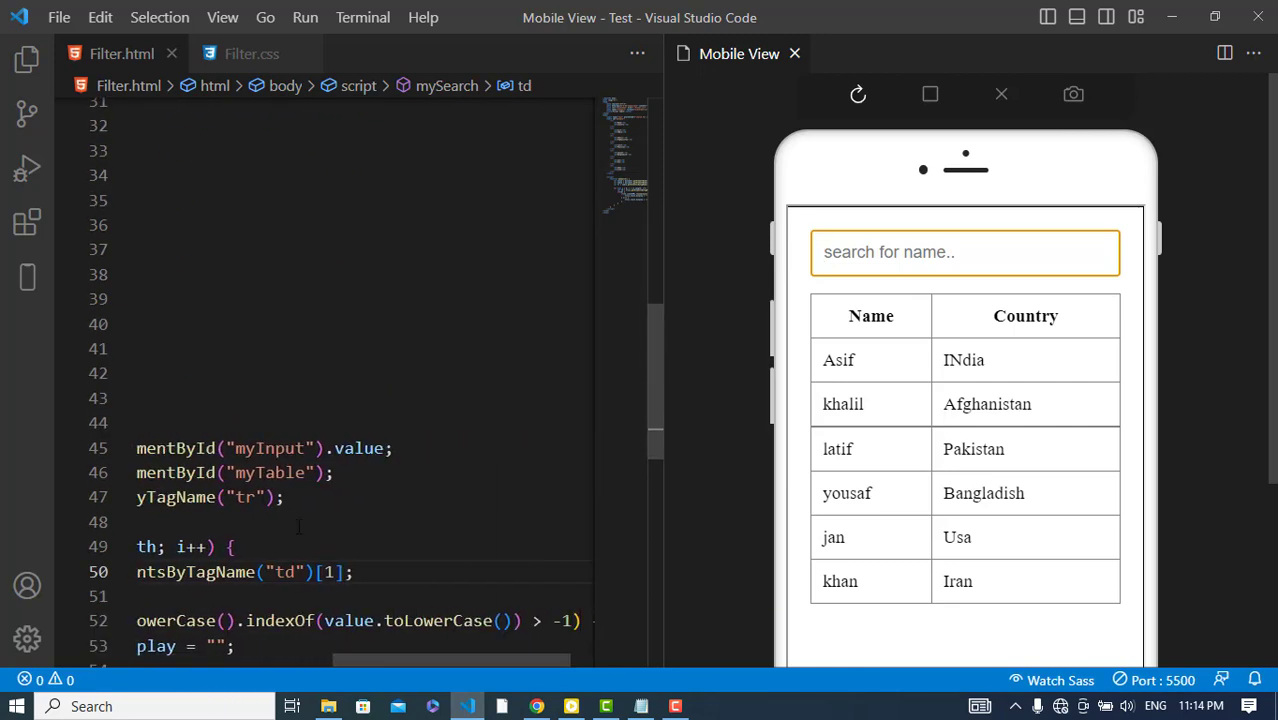
pyautogui.click(336, 572)
pyautogui.write('0')
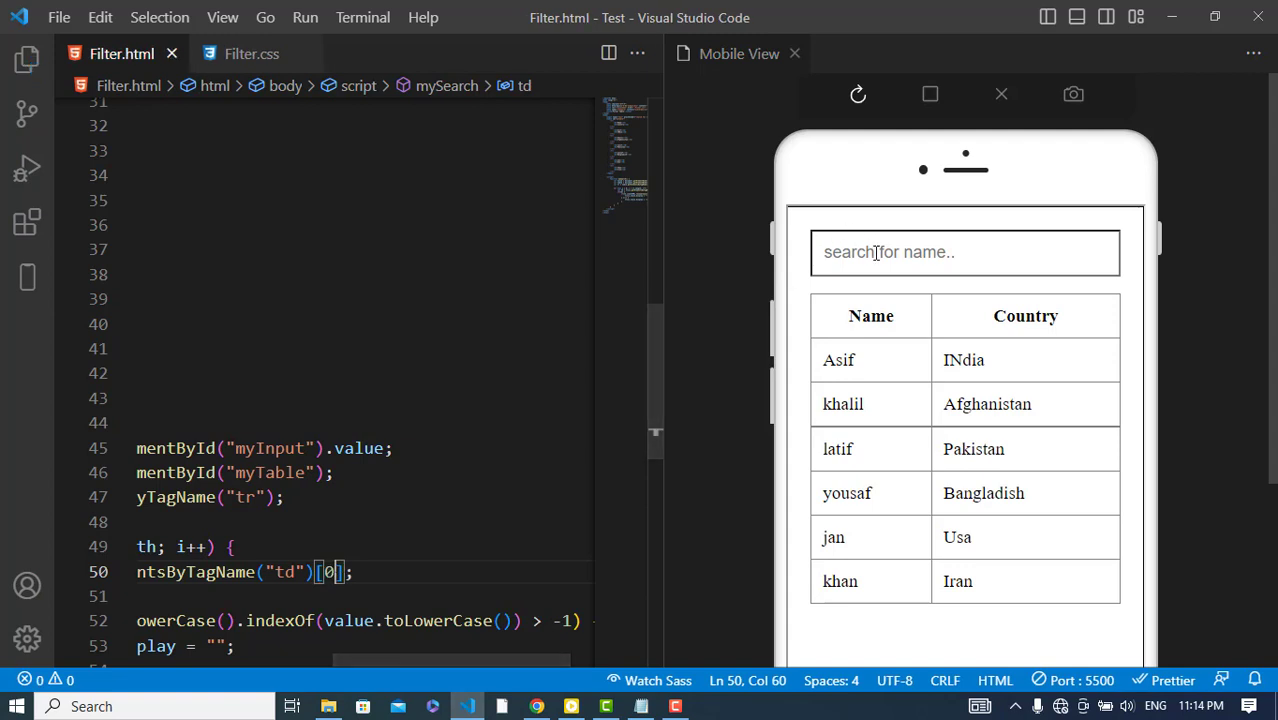
pyautogui.write('an')
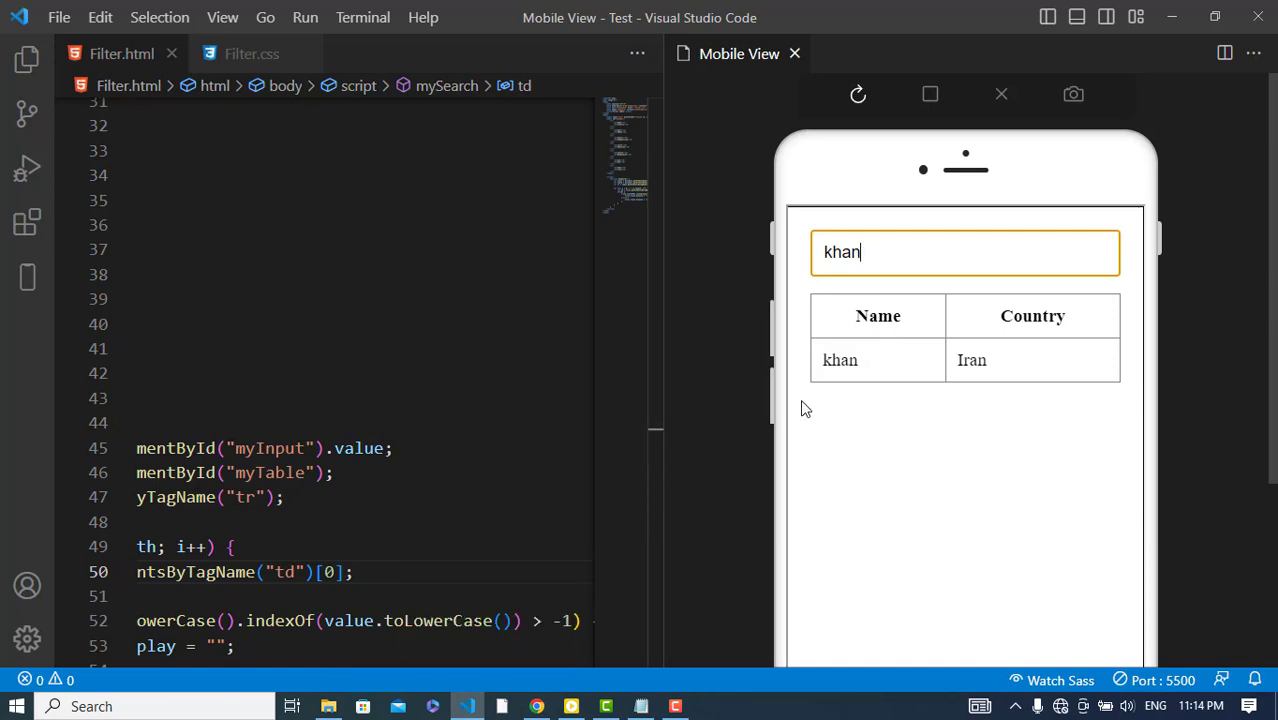
pyautogui.click(252, 52)
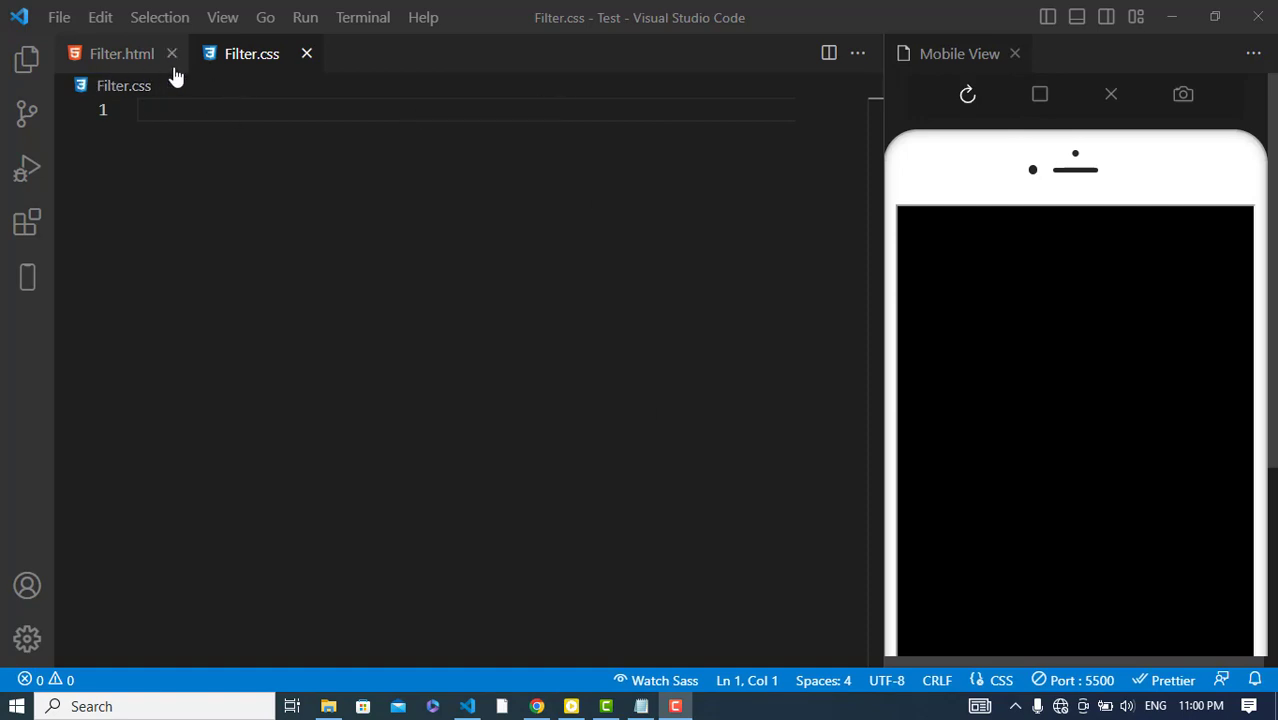
# - Create Filter.html boilerplate titled Filter Table with a link to ./Filter.css
pyautogui.click(122, 52)
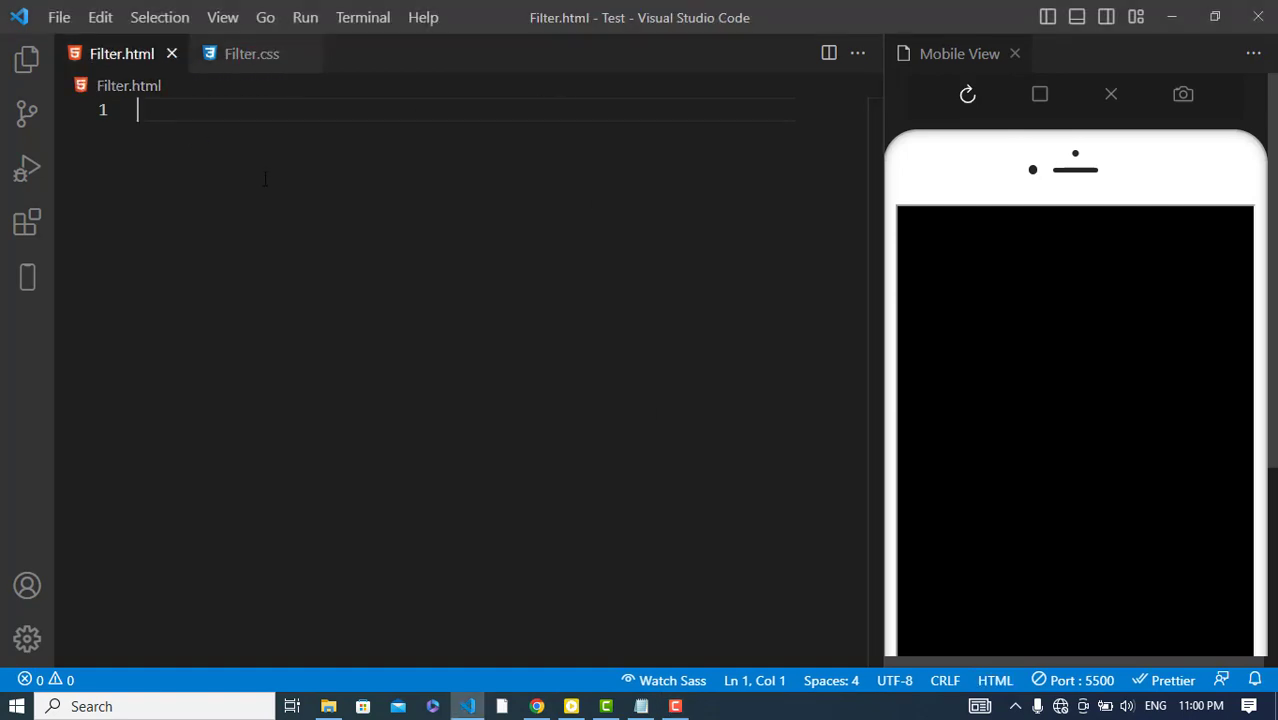
pyautogui.write('!DOCTYPE html>')
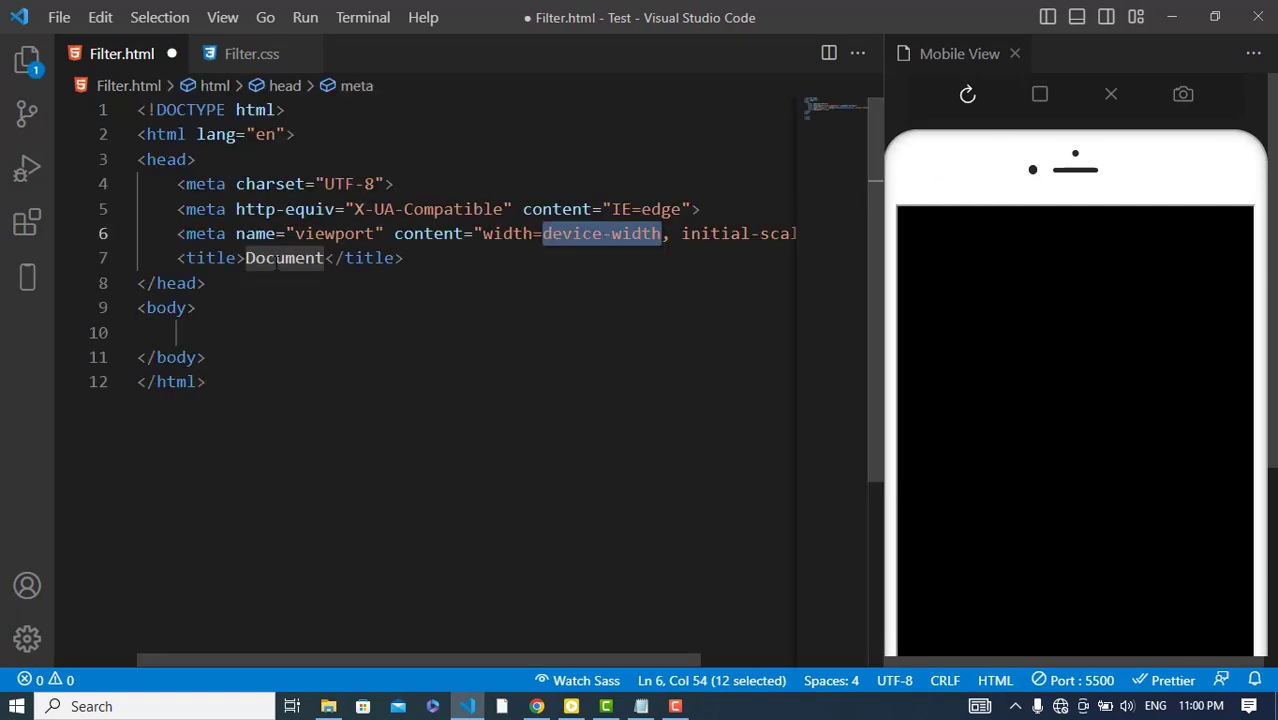
pyautogui.write('Filter Table')
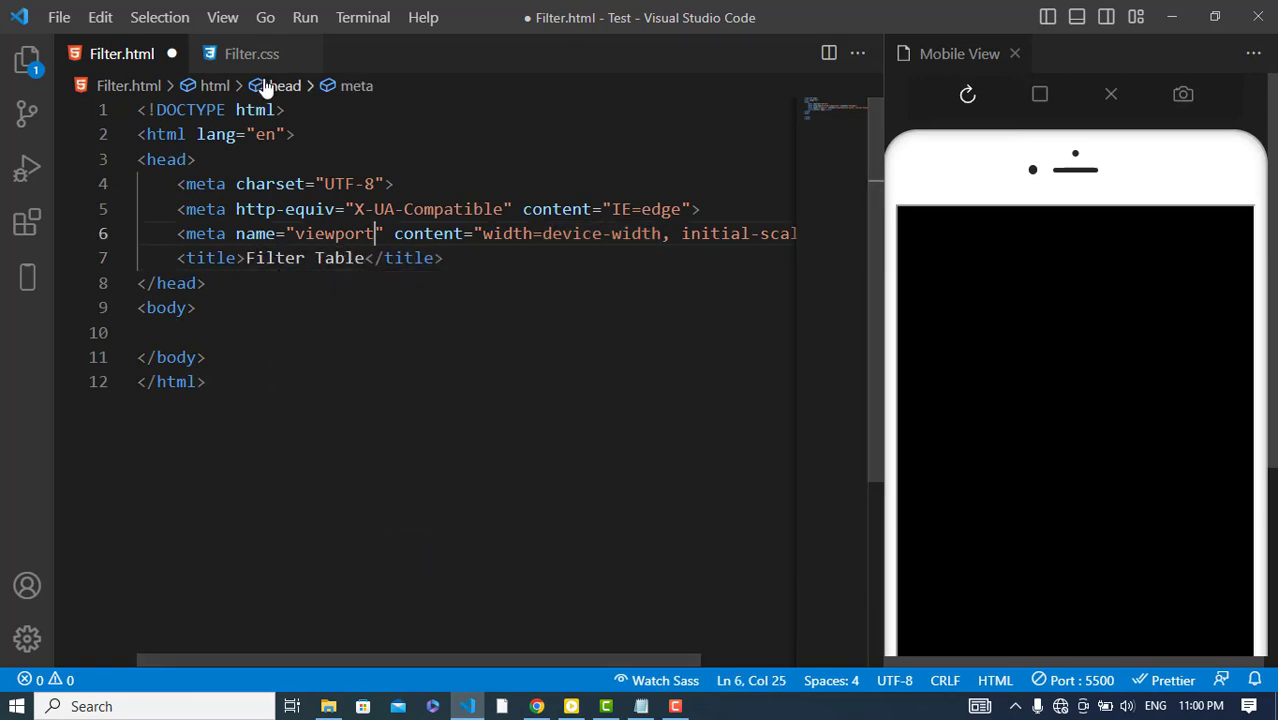
pyautogui.write('link rel="stylesheet" href="./">')
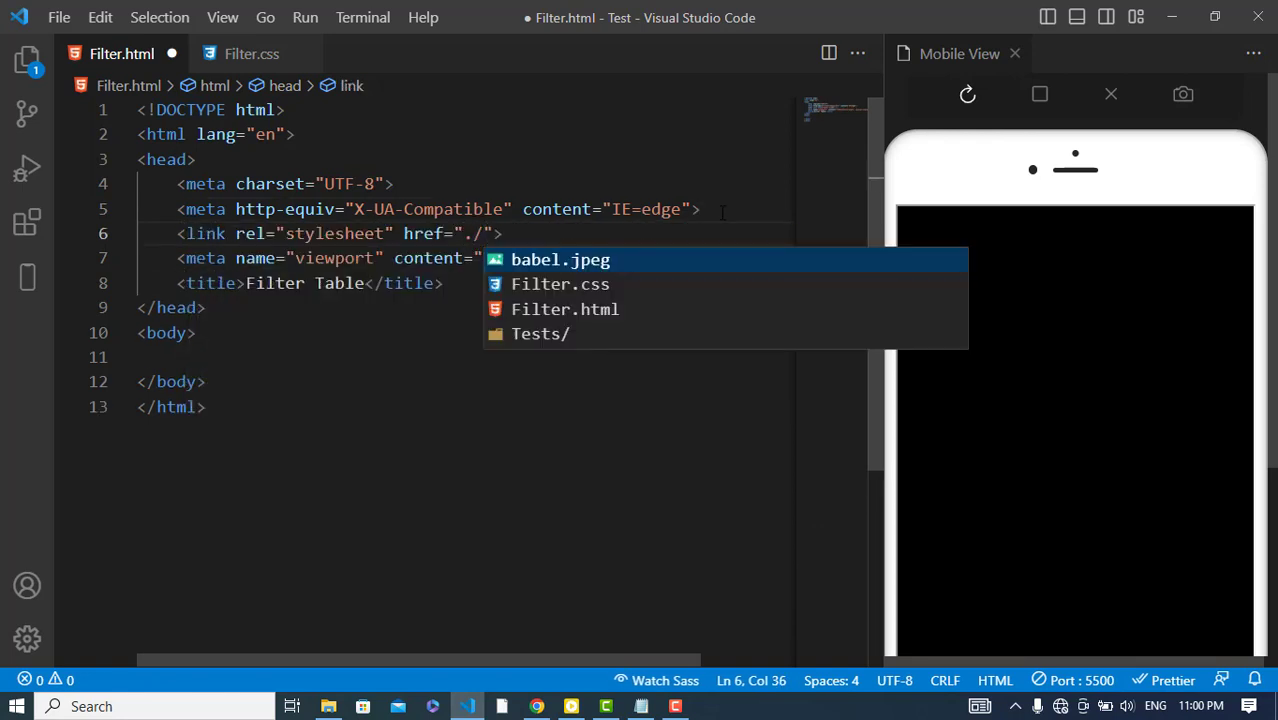
pyautogui.click(560, 284)
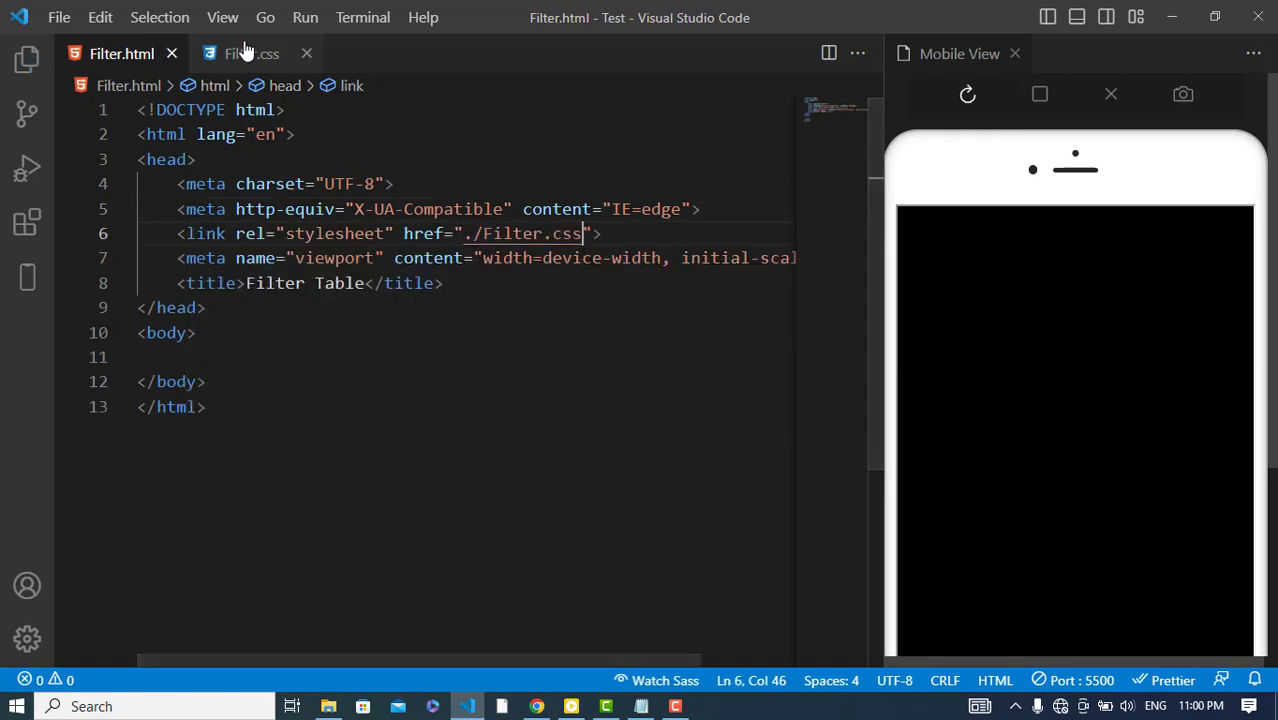
# - Write * and body rules in Filter.css with padding 0, margin 0 and white background
pyautogui.click(250, 52)
pyautogui.write('padding: p;')
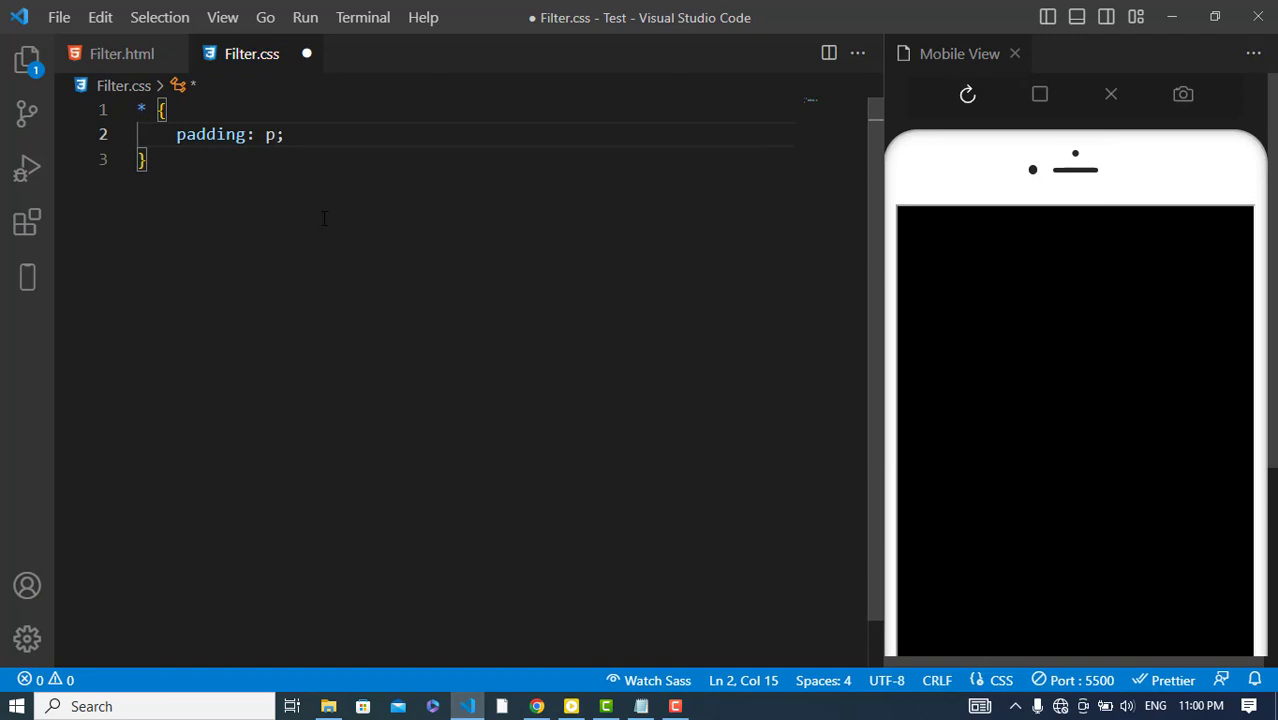
pyautogui.write('margin: 0px;')
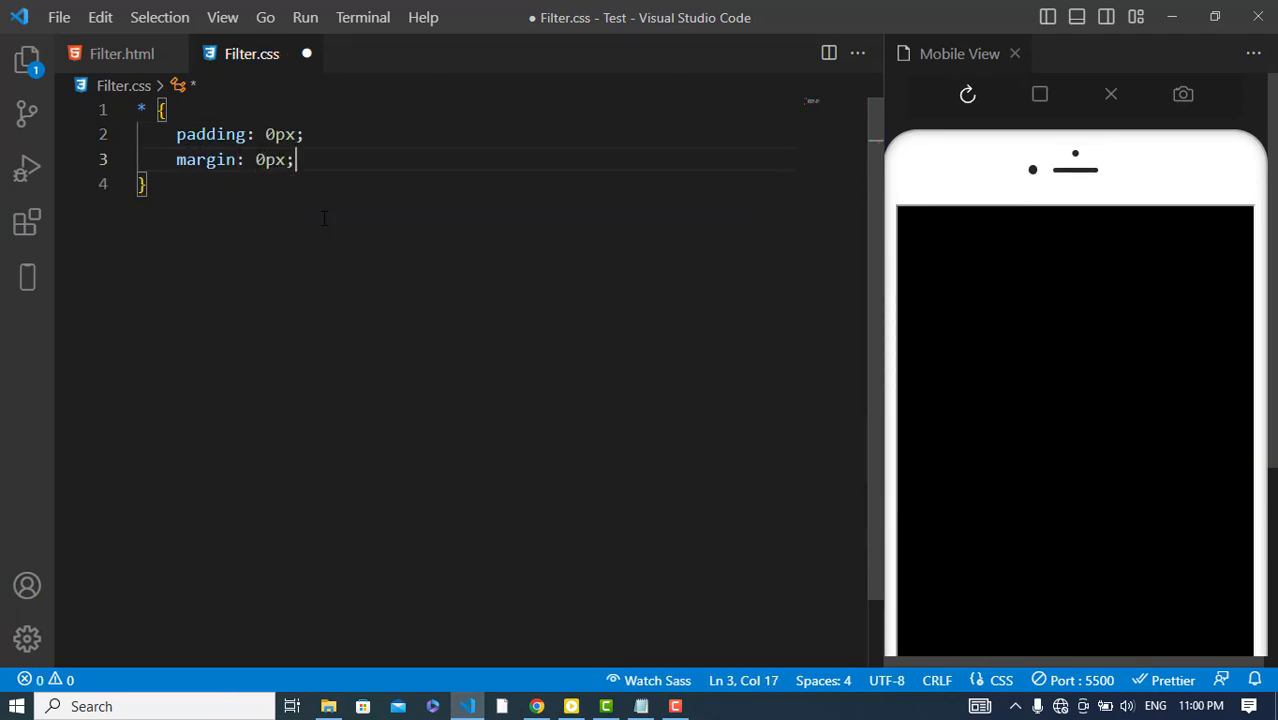
pyautogui.write('a')
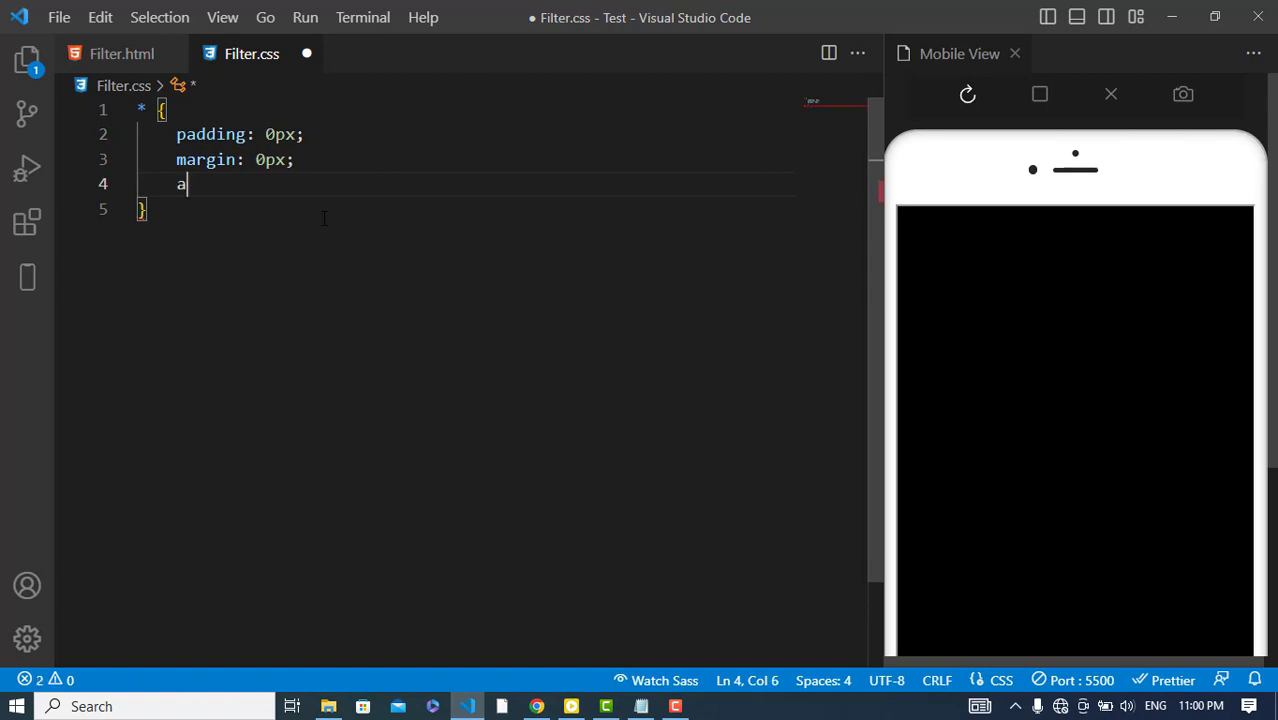
pyautogui.write('background-color: white;')
pyautogui.write('body {')
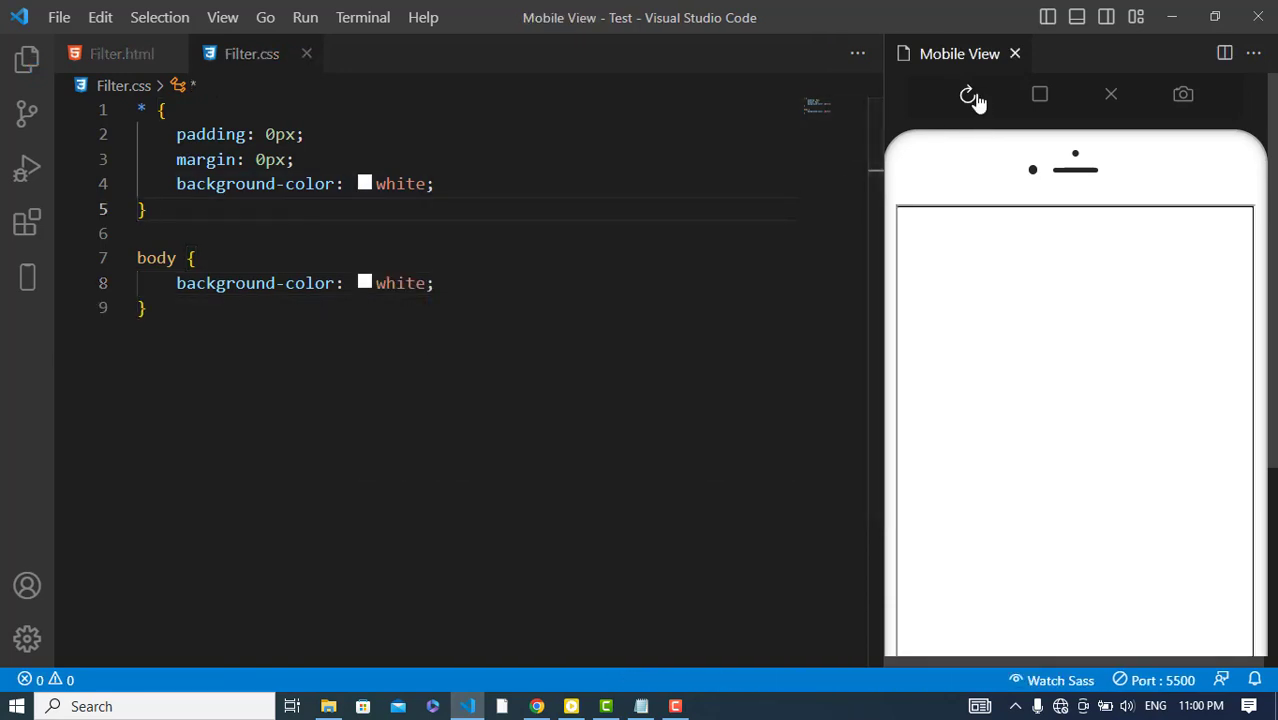
# - Add a text input with placeholder search for name.. and id myInput in the body
pyautogui.click(122, 52)
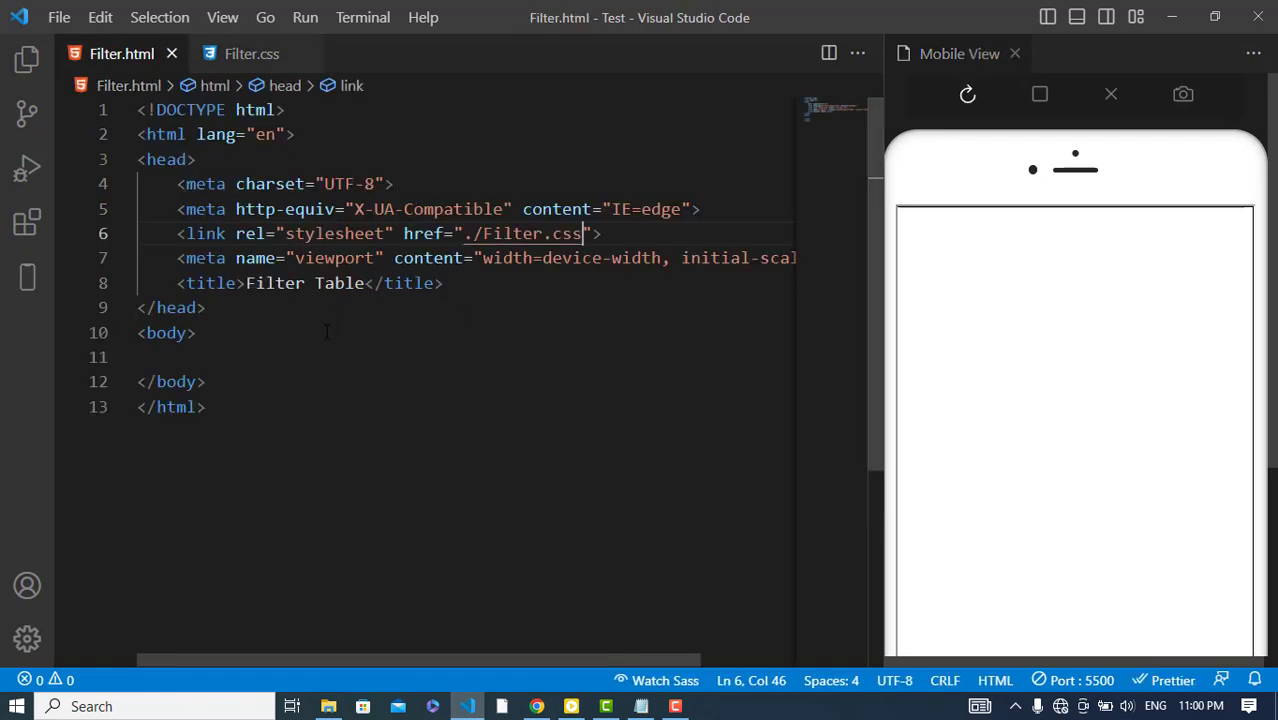
pyautogui.write('<input type="text" pa>')
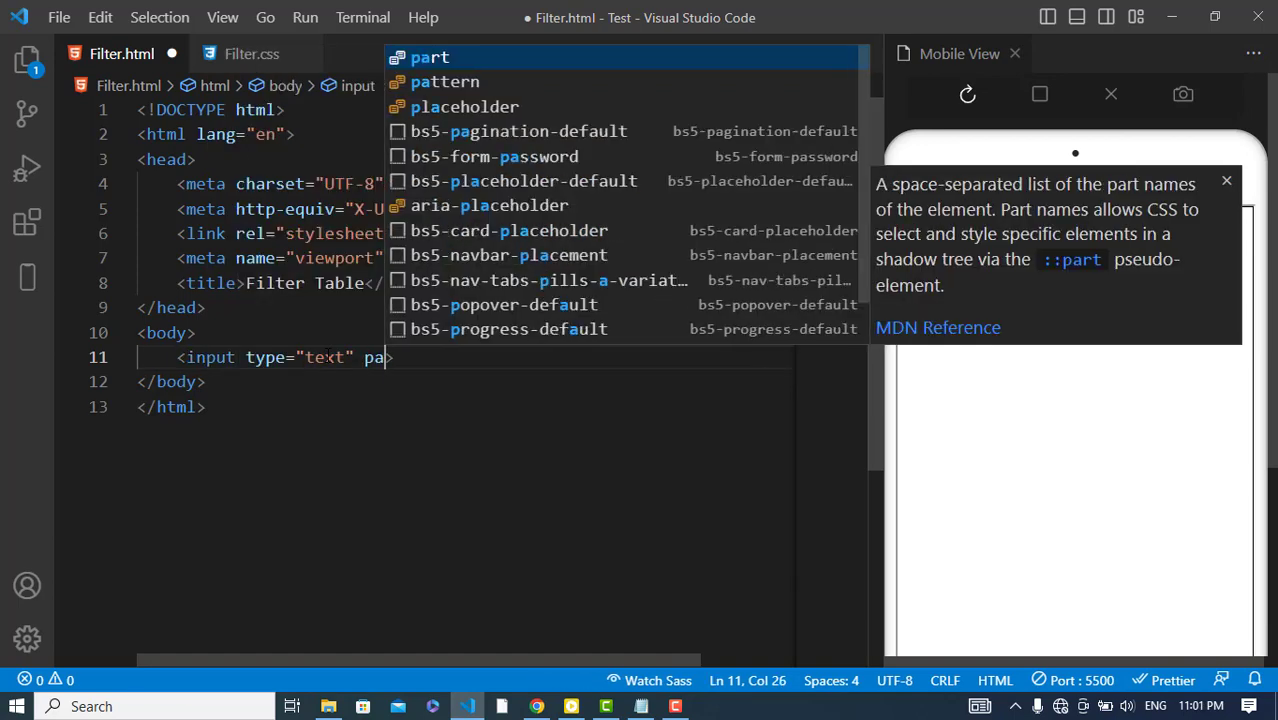
pyautogui.write('l')
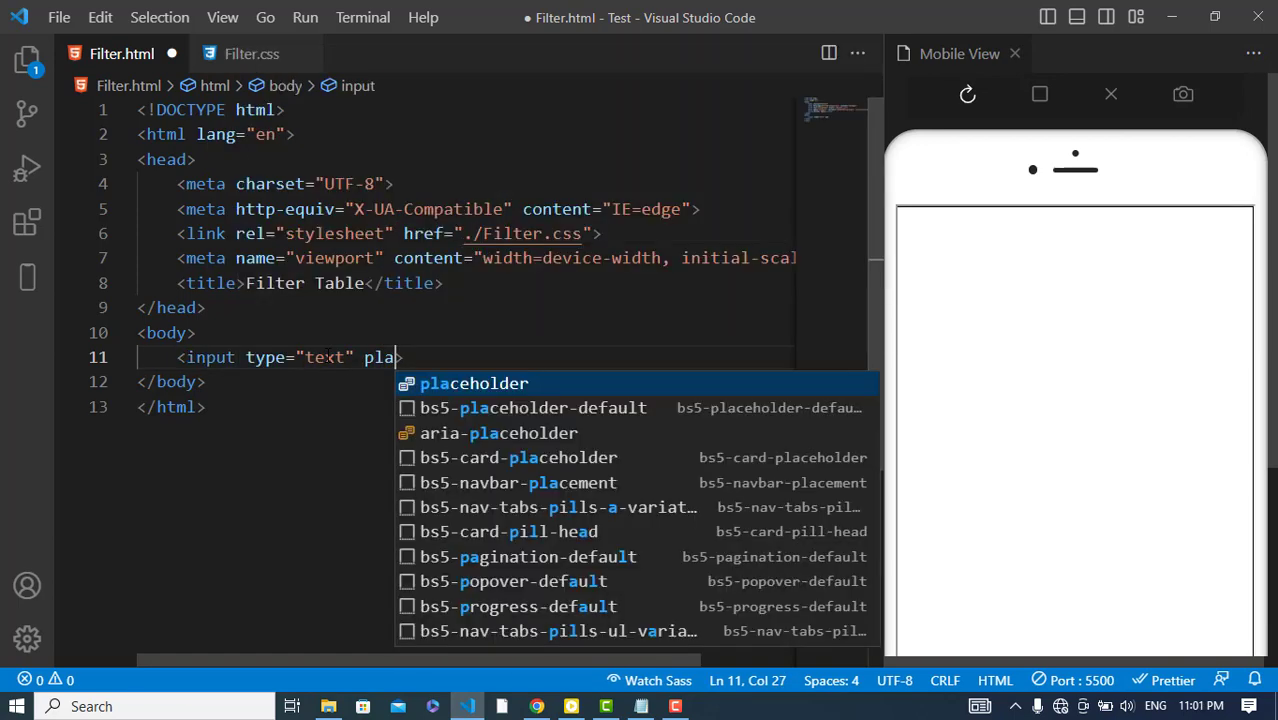
pyautogui.write('placeholder="ser')
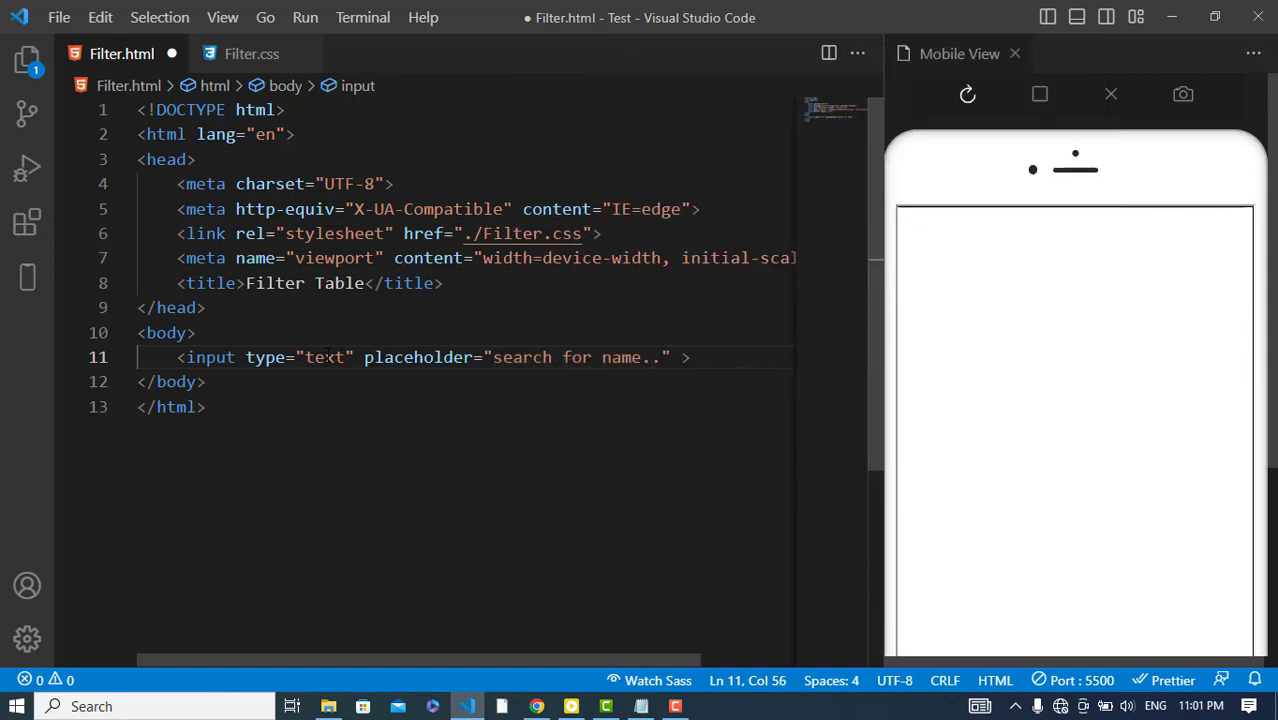
pyautogui.write('id=""')
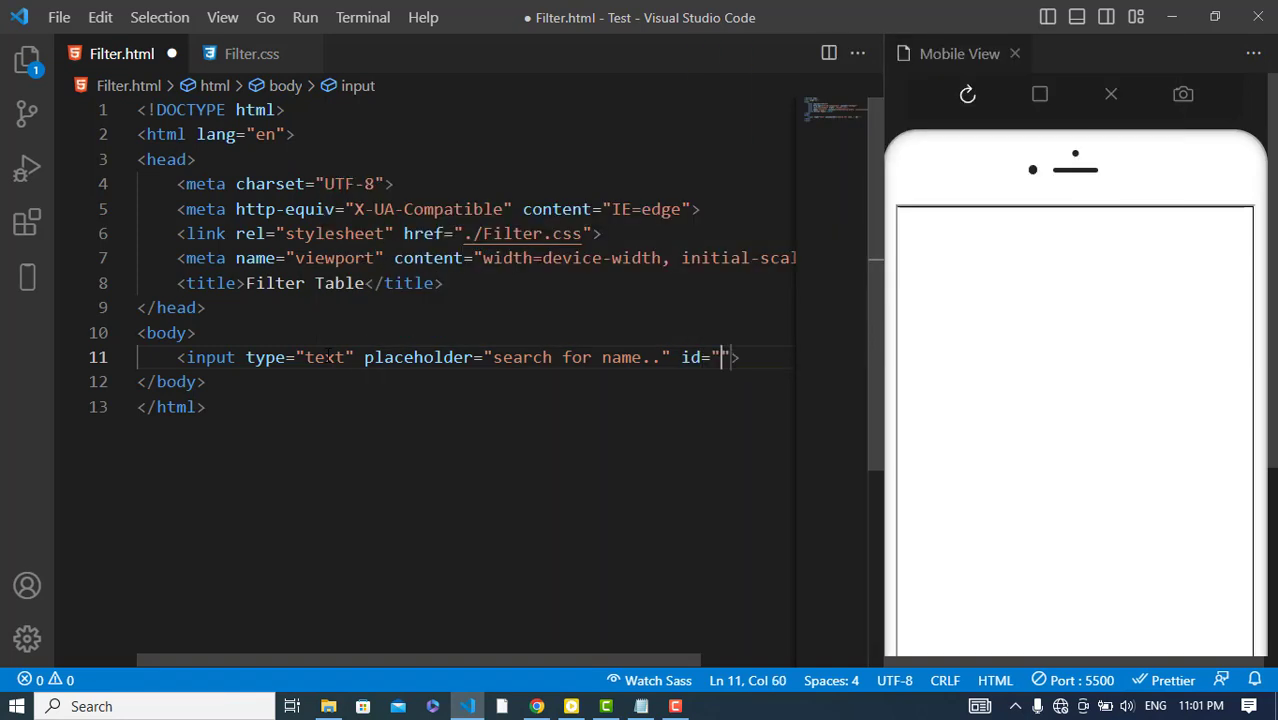
pyautogui.write('myInput')
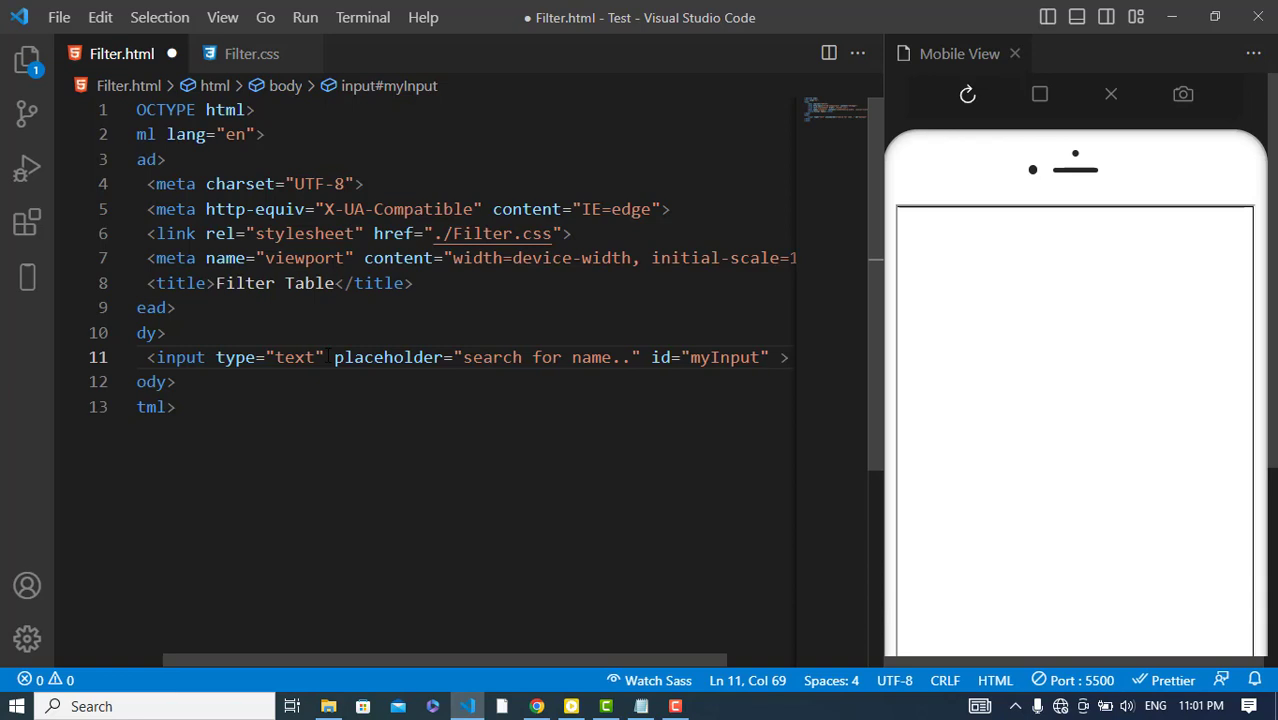
pyautogui.write('in')
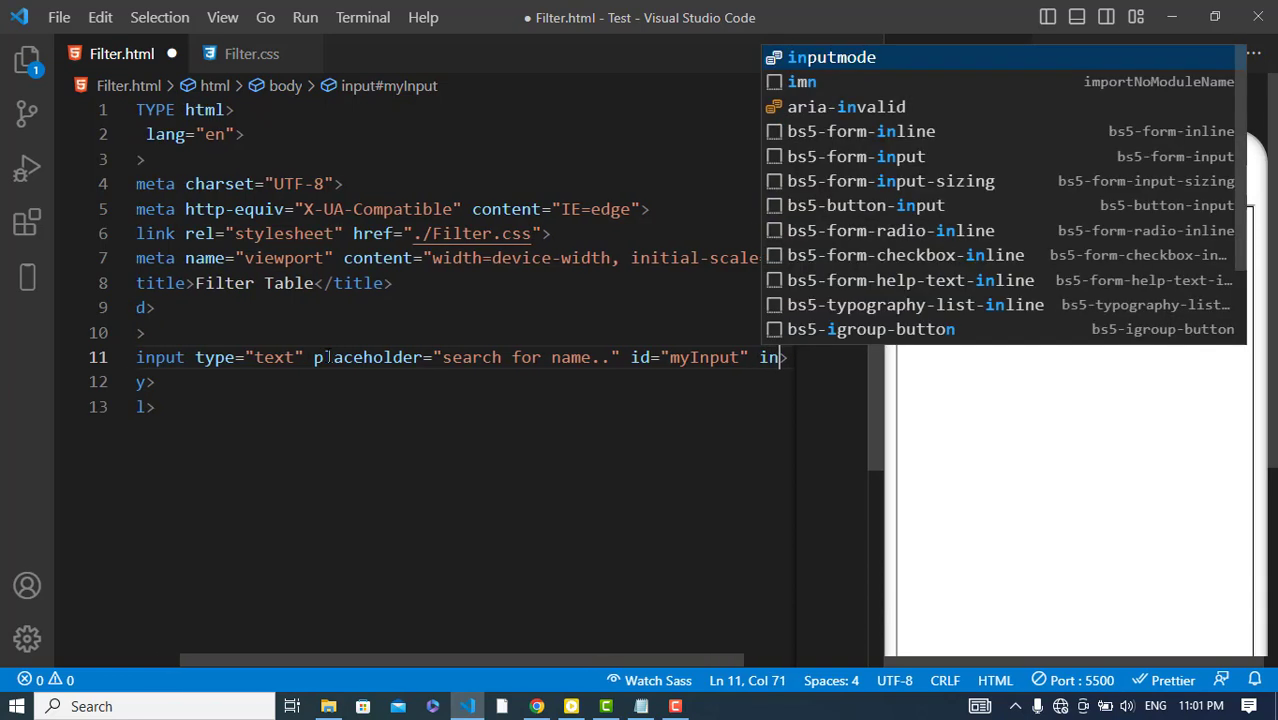
# - Give the input an oninput handler calling muSearch()
pyautogui.write('oninput=""')
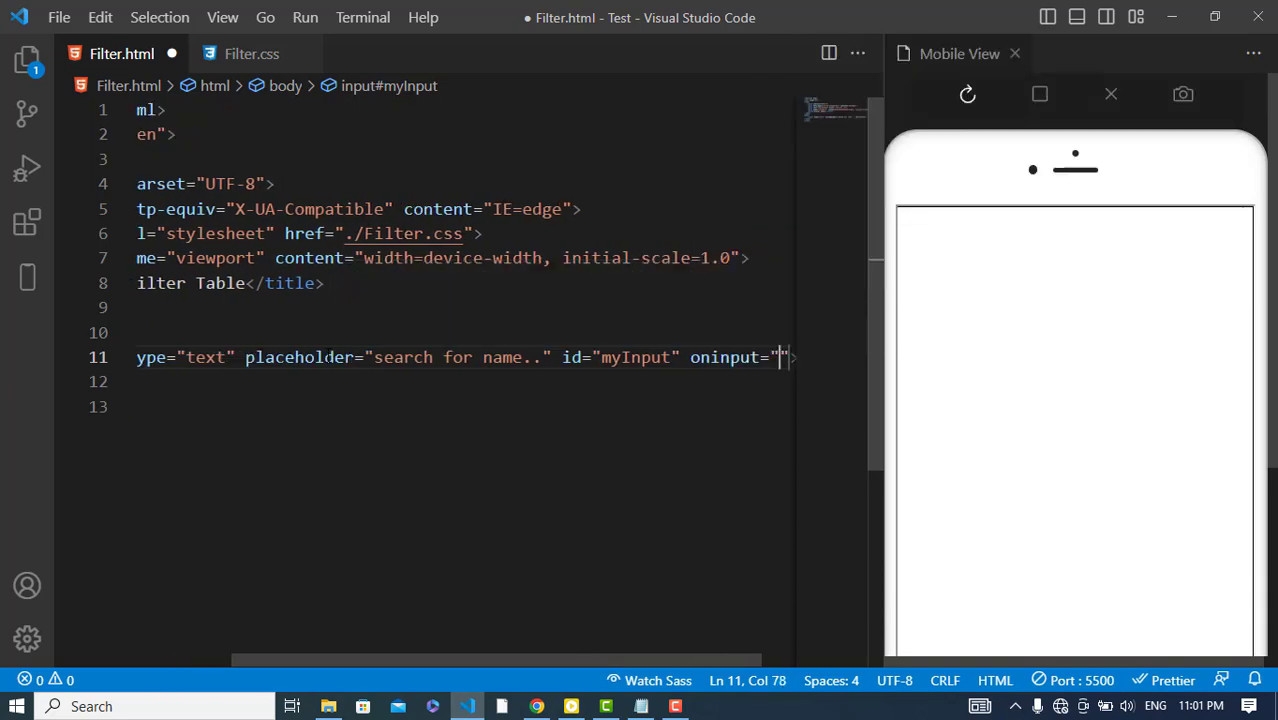
pyautogui.write('sear')
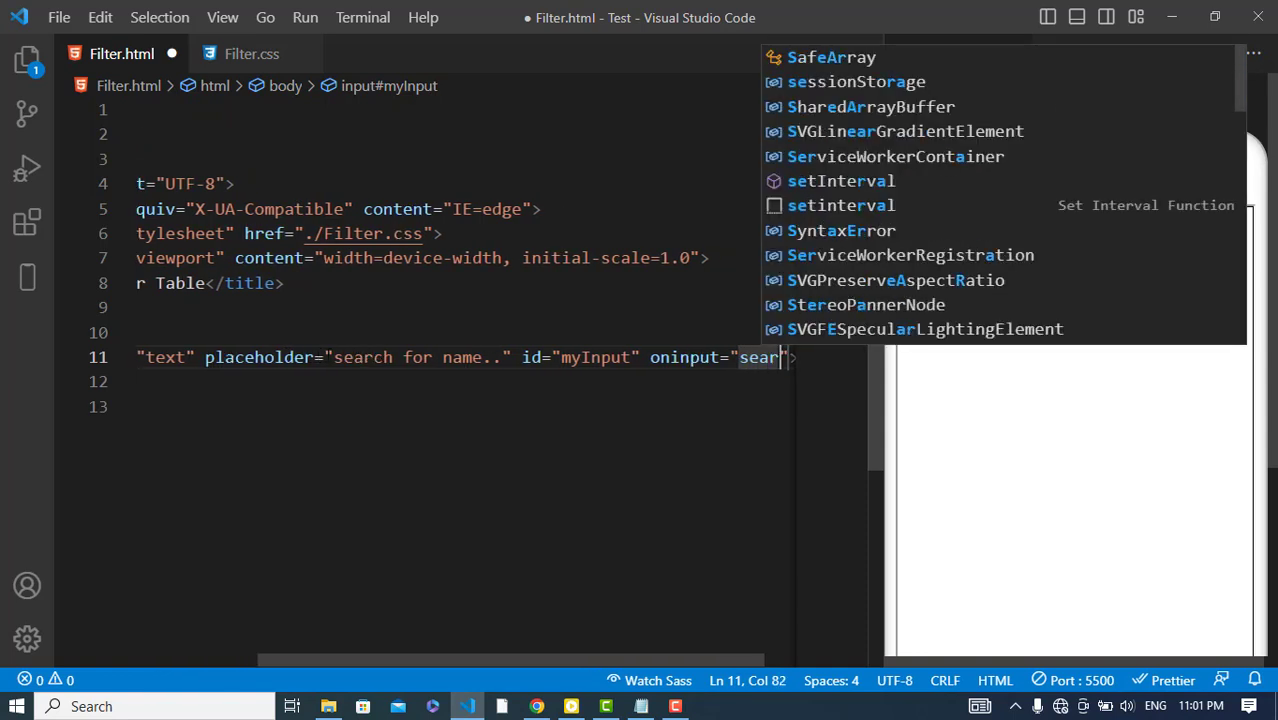
pyautogui.press('Backspace')
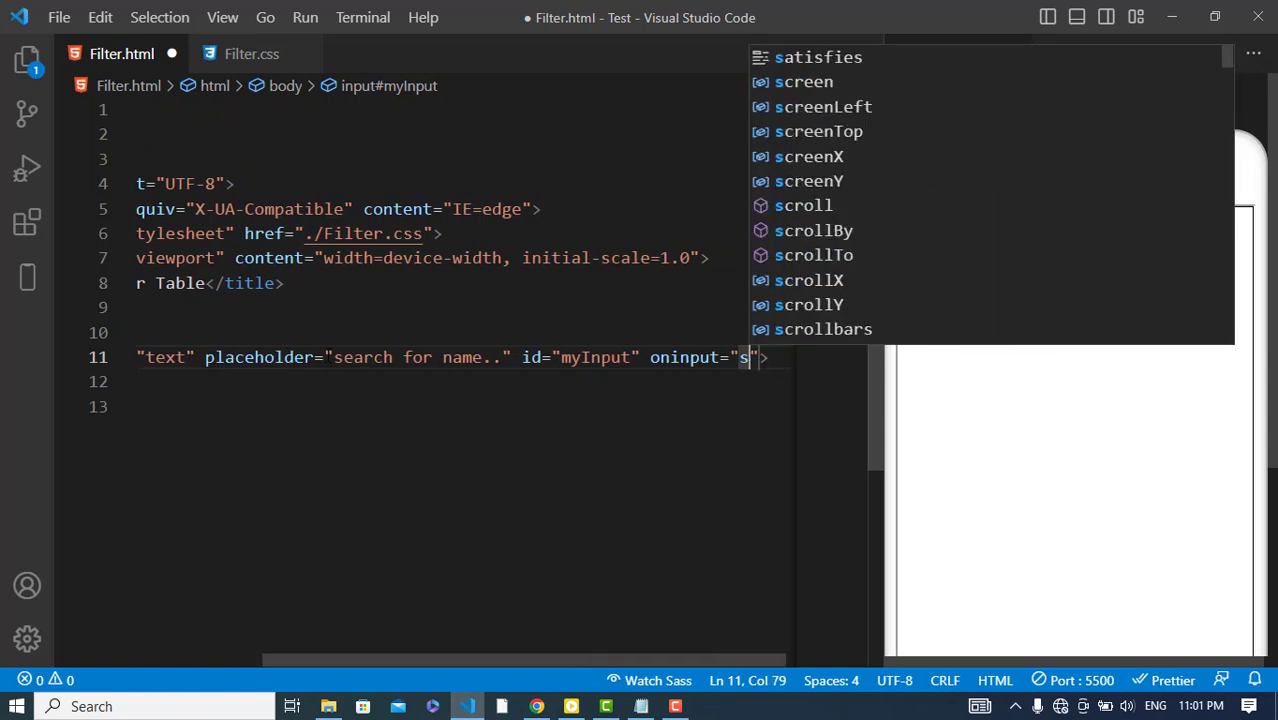
pyautogui.write('muSearch')
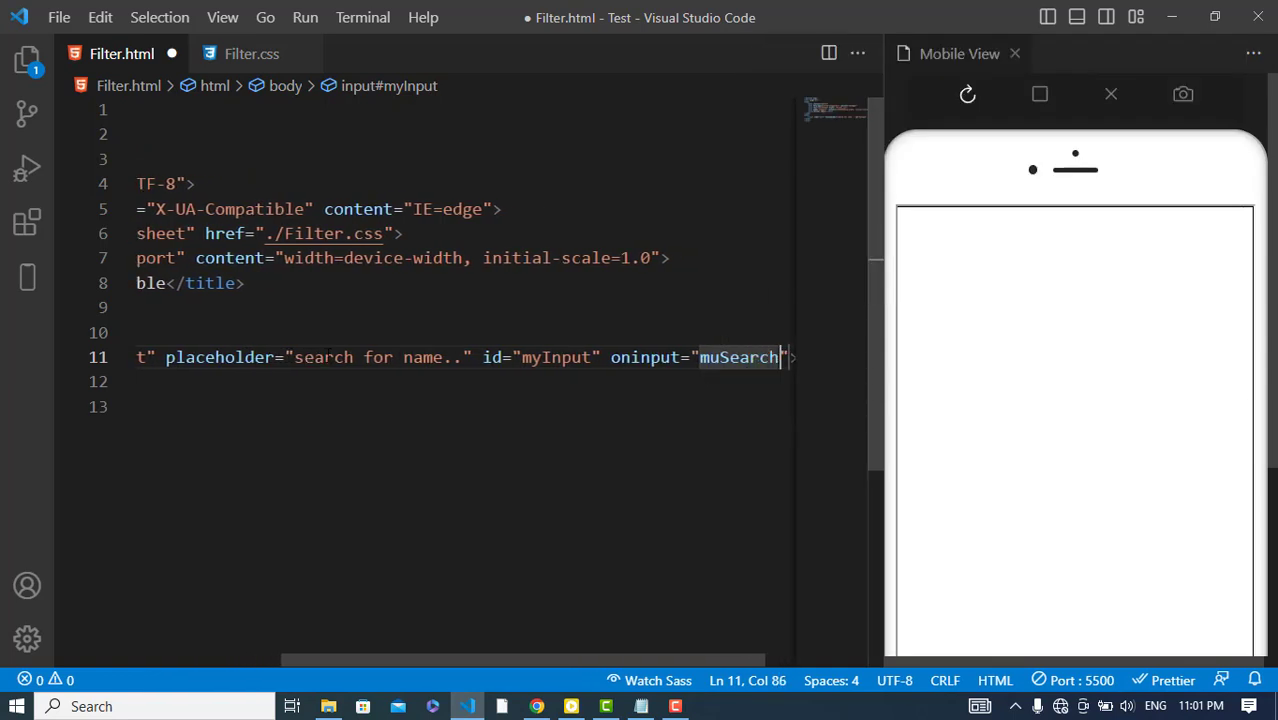
pyautogui.write('()')
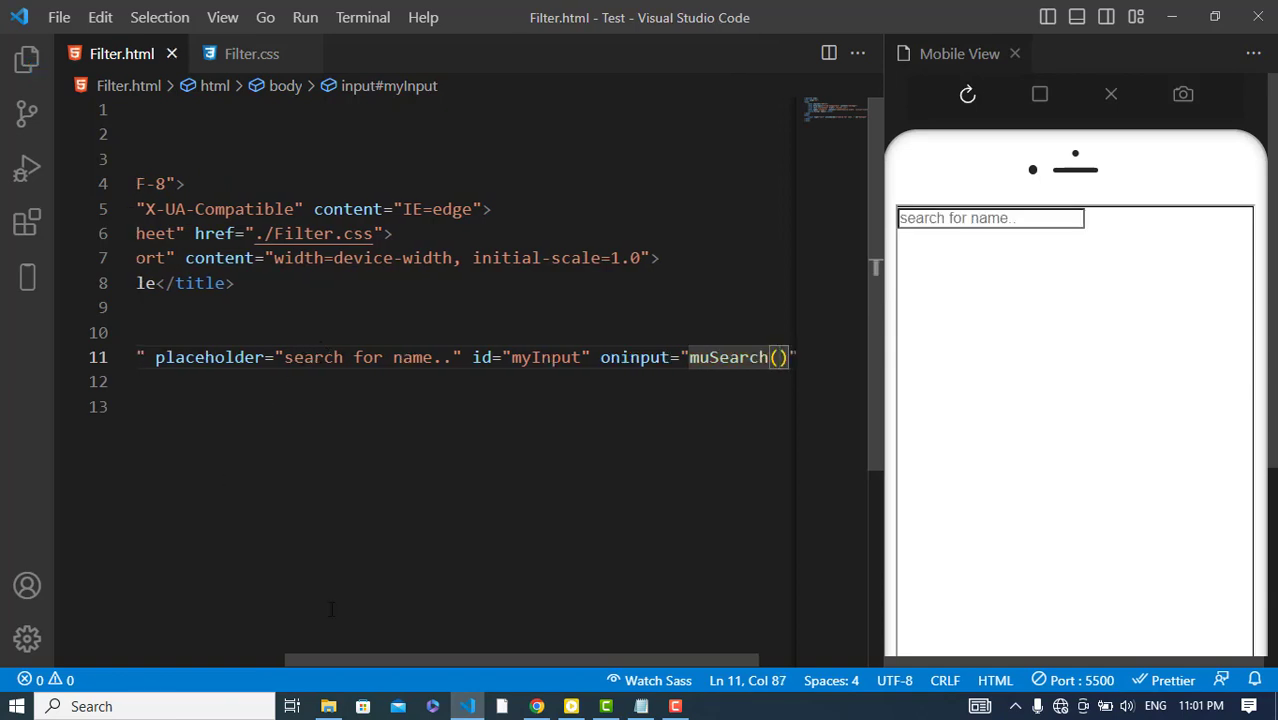
# - Add a table with id myTable and a header row of Name and Country
pyautogui.hscroll(-3)
pyautogui.write('<table></table>')
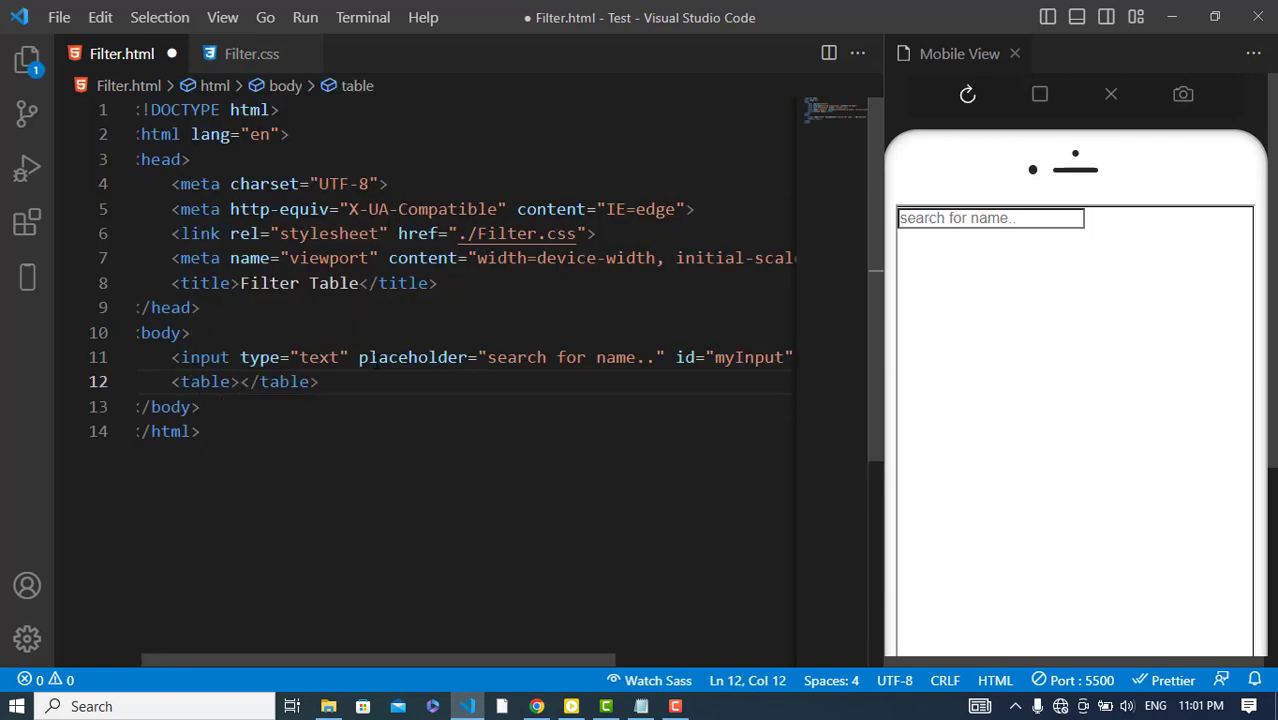
pyautogui.press('Enter')
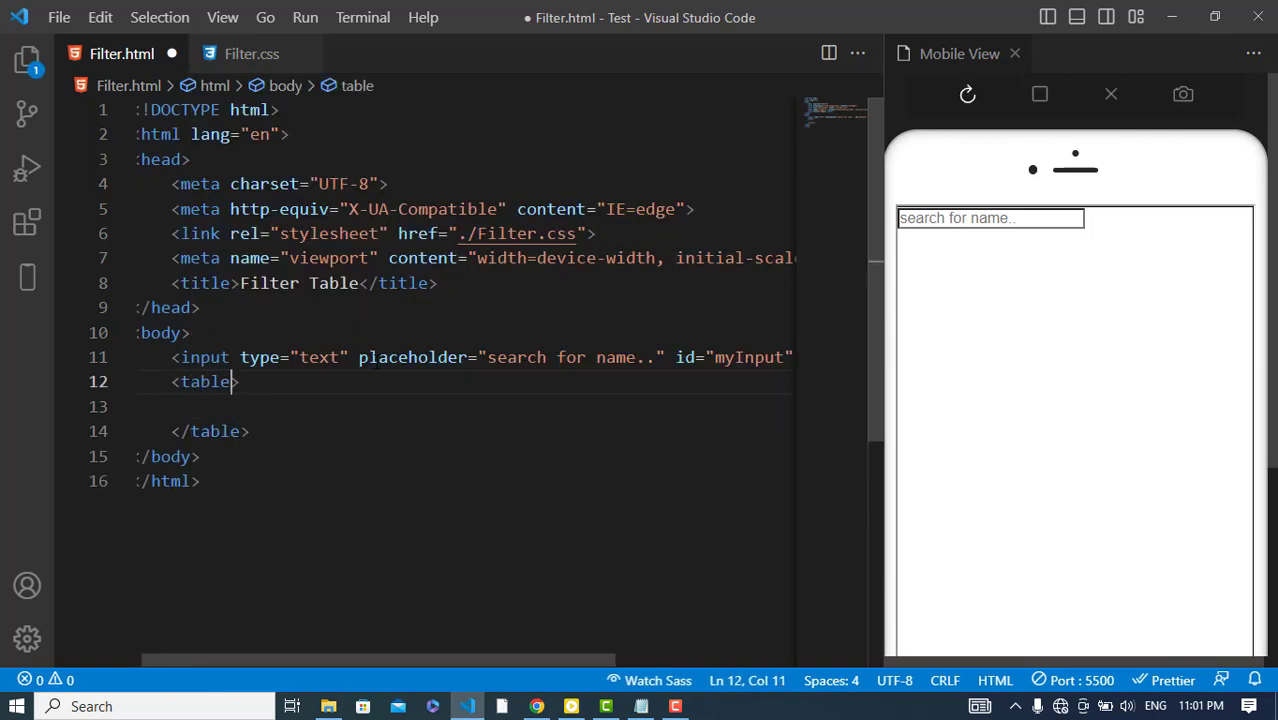
pyautogui.write('id=""')
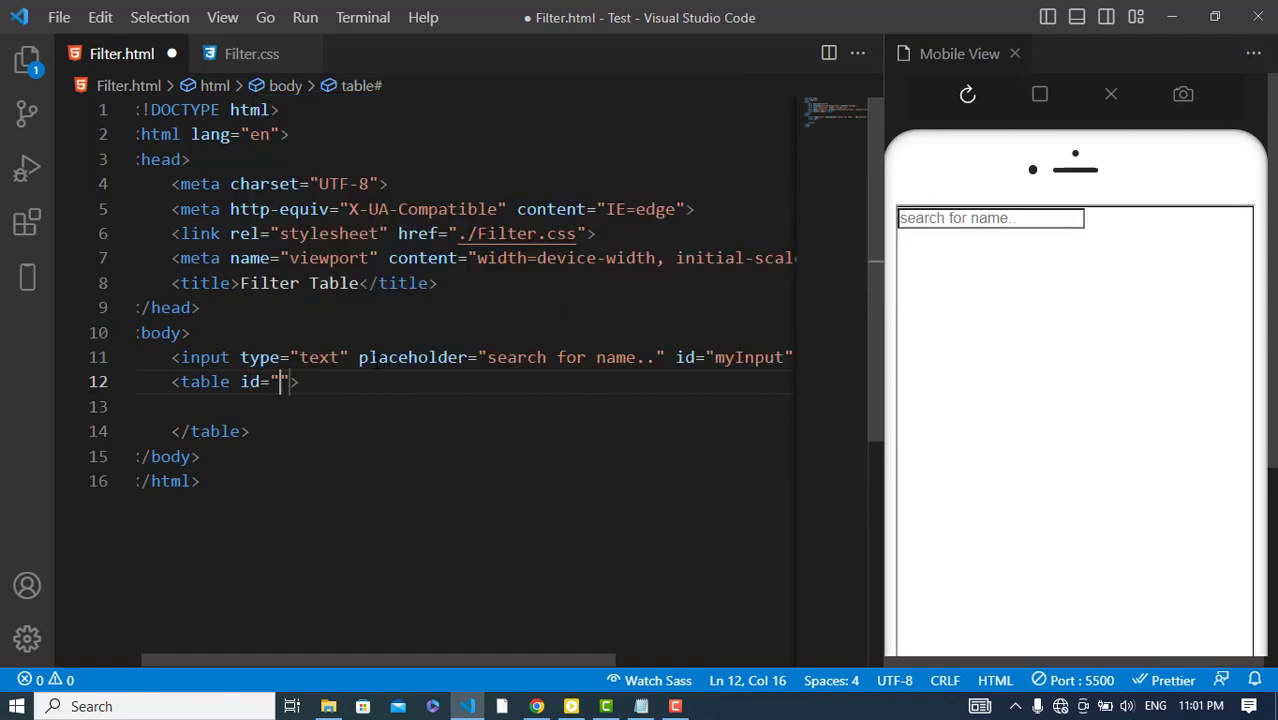
pyautogui.write('myTable')
pyautogui.click(462, 406)
pyautogui.write('<tr></tr>')
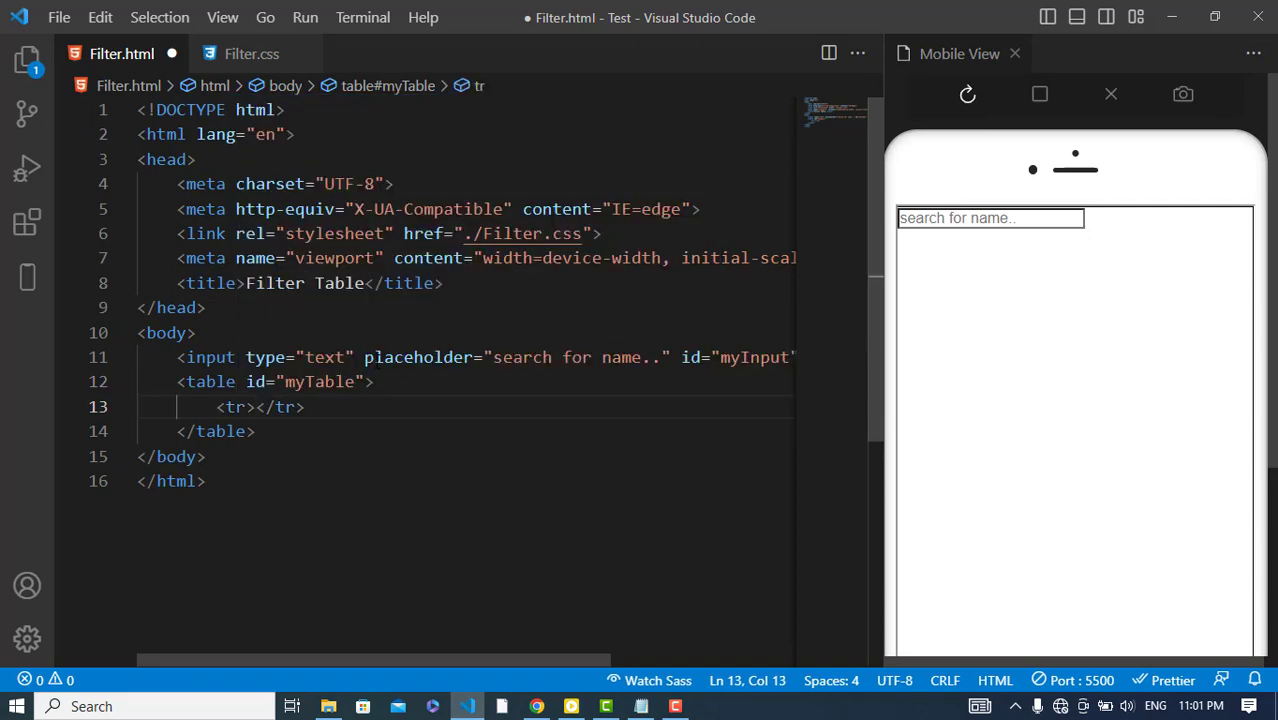
pyautogui.write('th></th>')
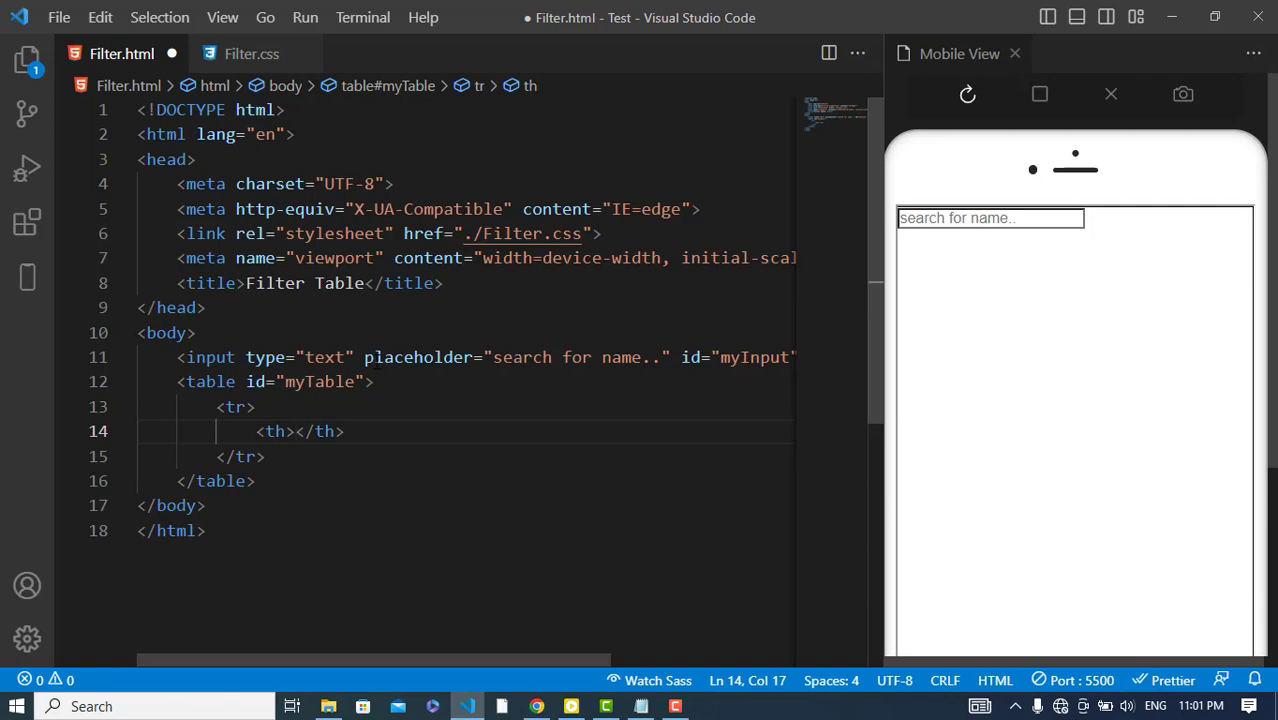
pyautogui.write('Name')
pyautogui.write('<th></th>')
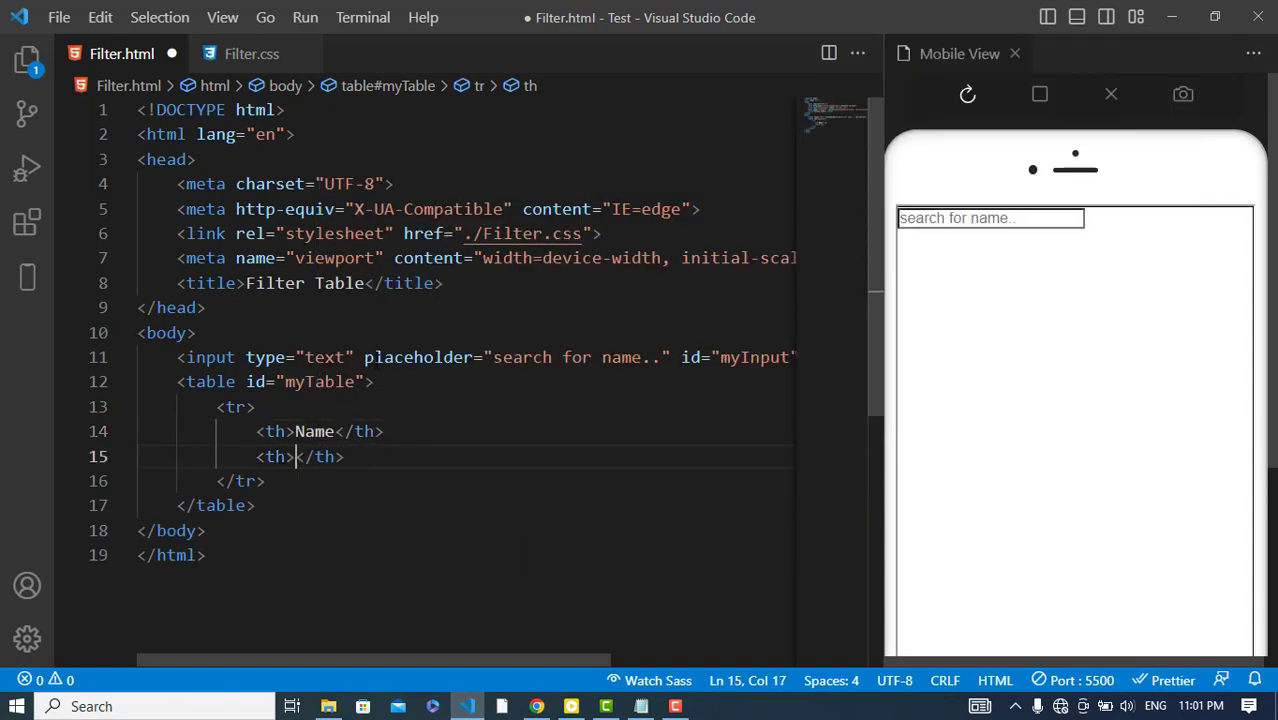
pyautogui.write('Country')
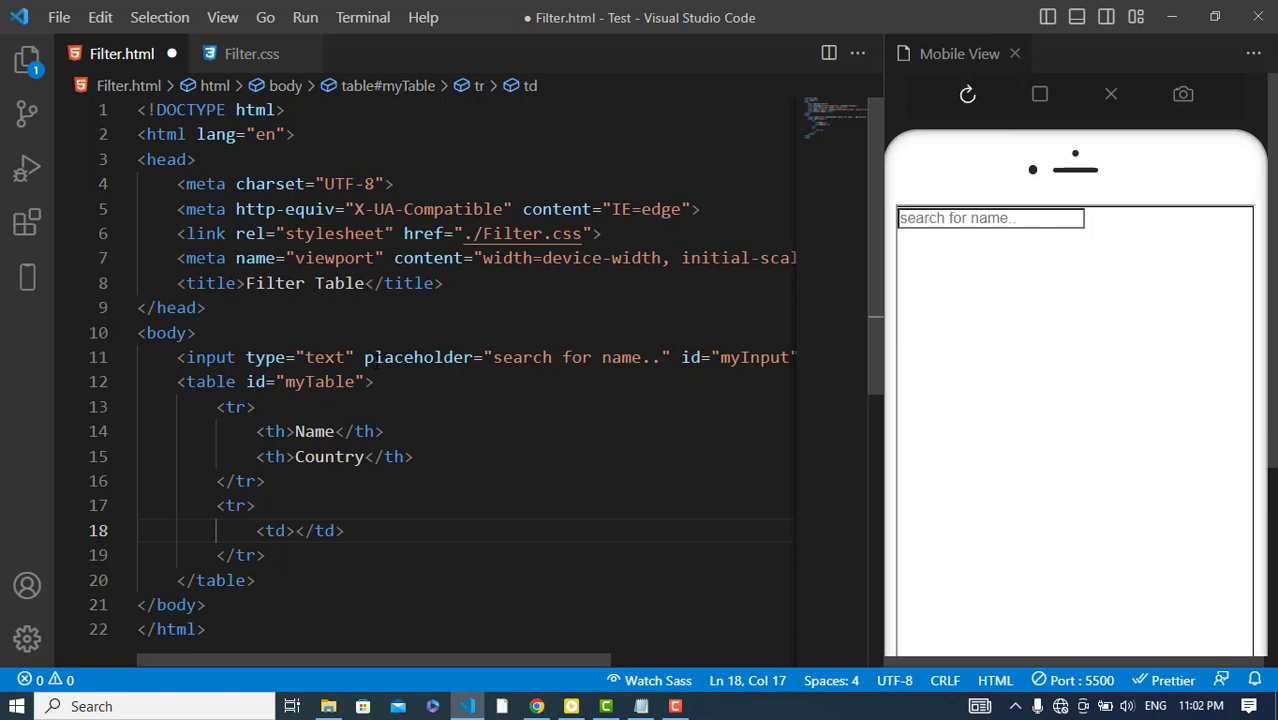
# - Add six Asif rows for INdia, Afghanistan, Pakistan, Bangladish, Usa and Iran
pyautogui.write('Asif')
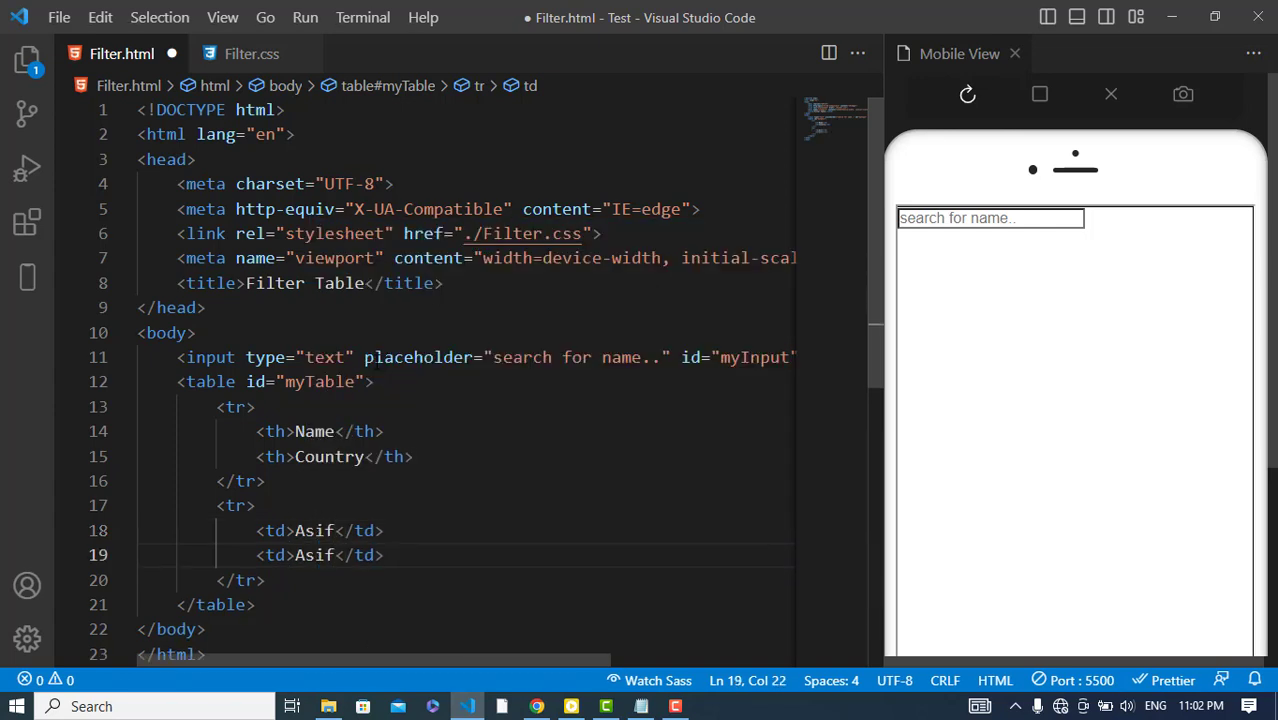
pyautogui.press('Backspace')
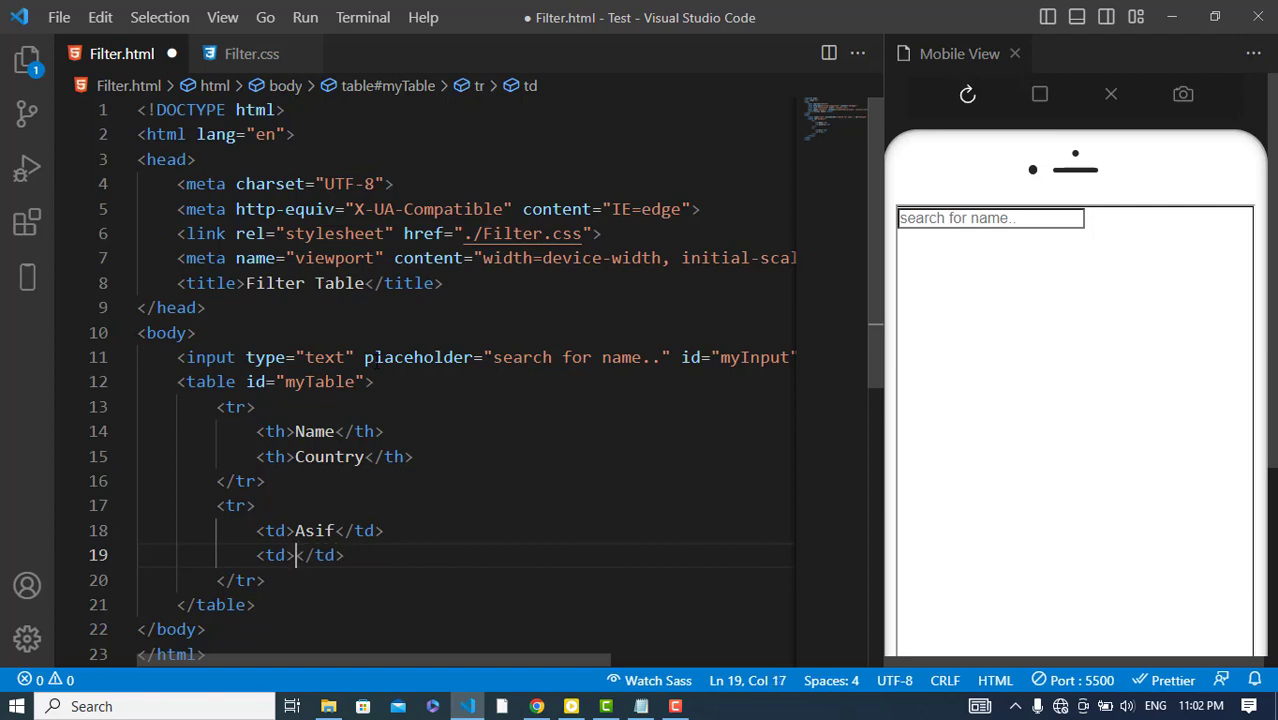
pyautogui.write('INdia')
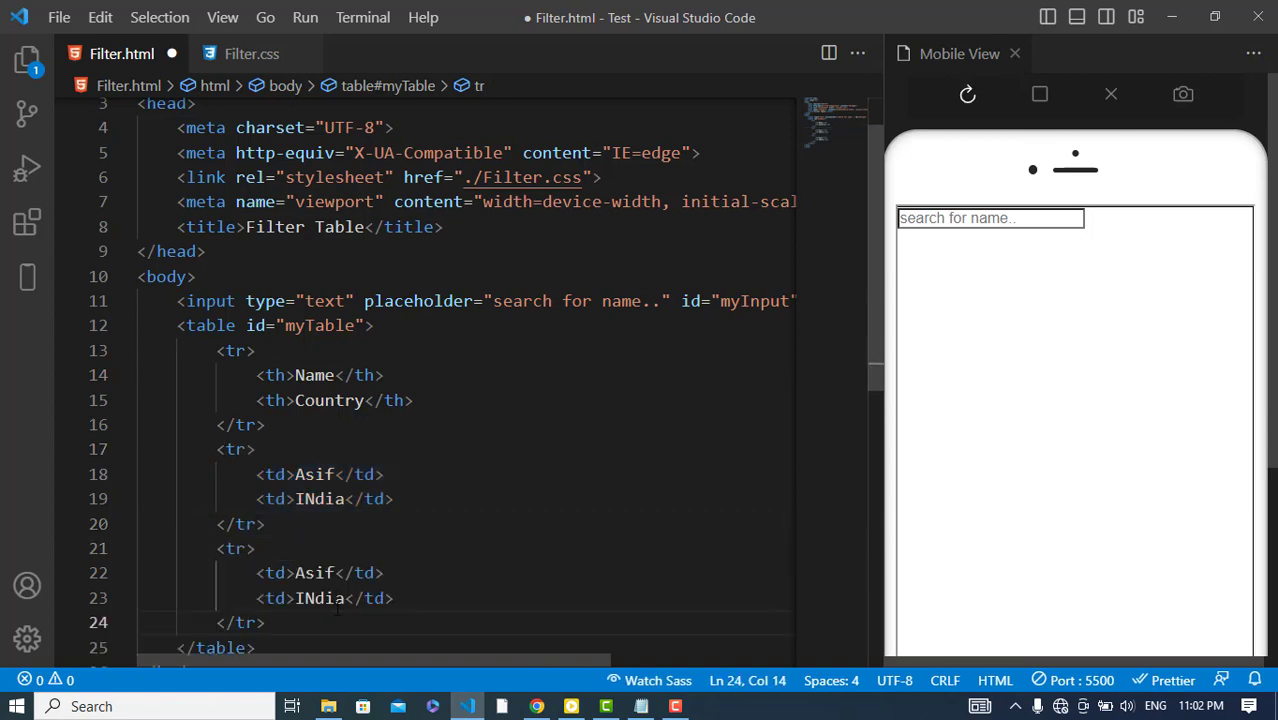
pyautogui.write('Afghanistan')
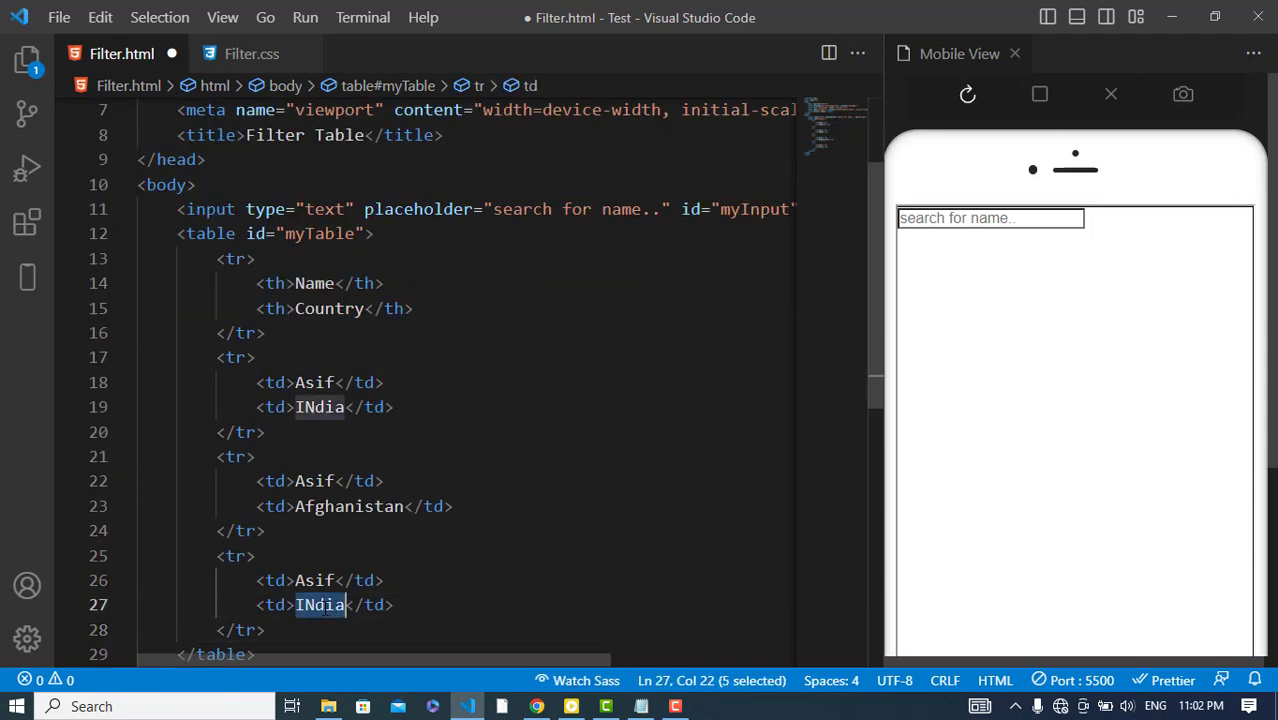
pyautogui.write('Pakistan')
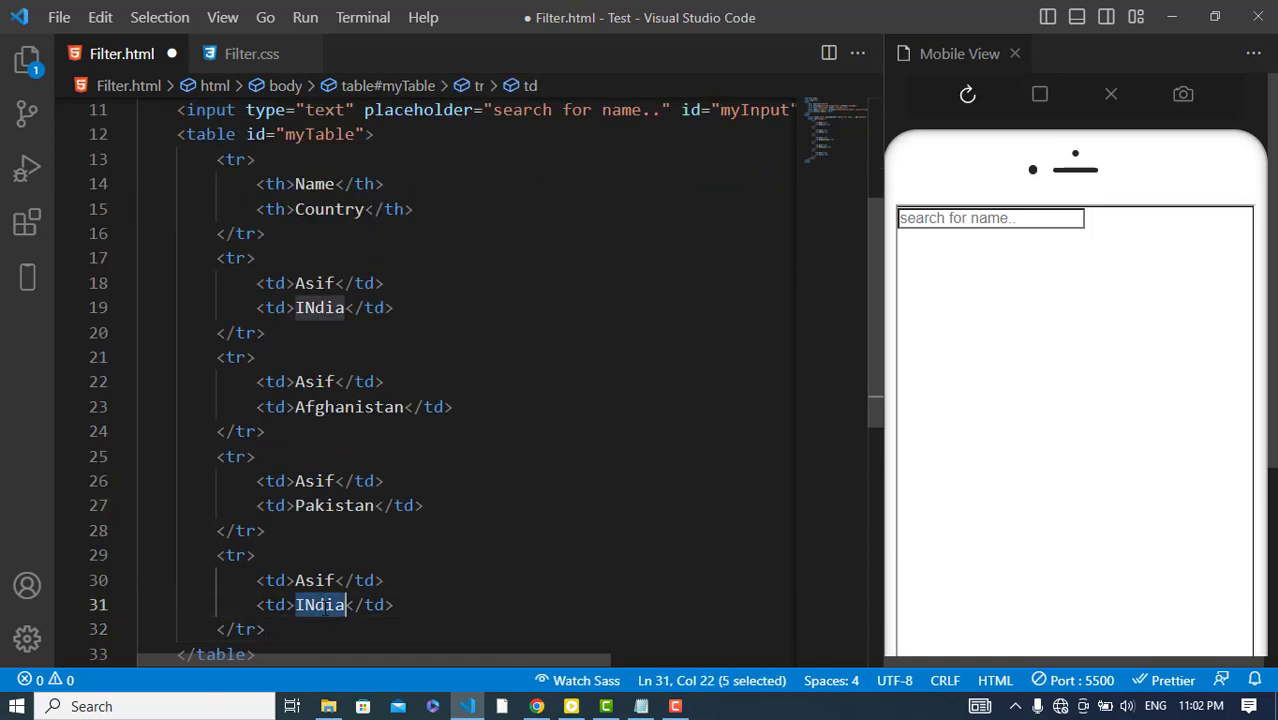
pyautogui.write('Bangla')
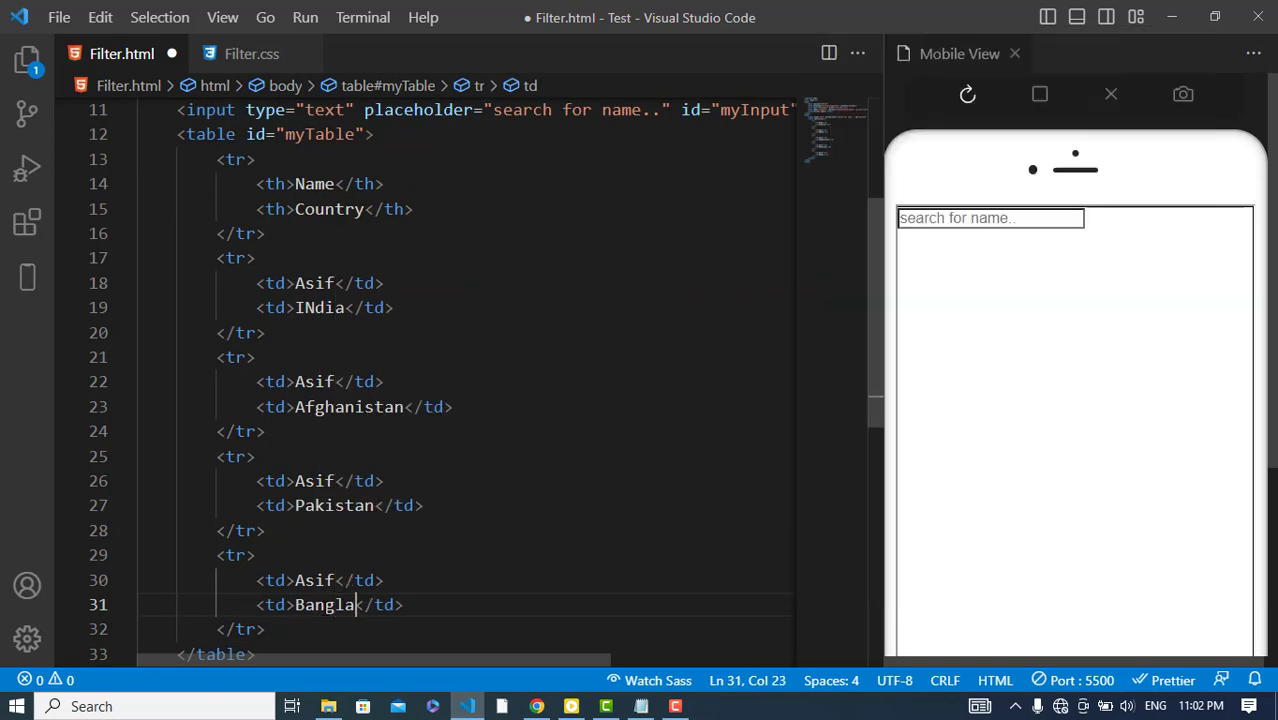
pyautogui.write('dish')
pyautogui.press('Enter')
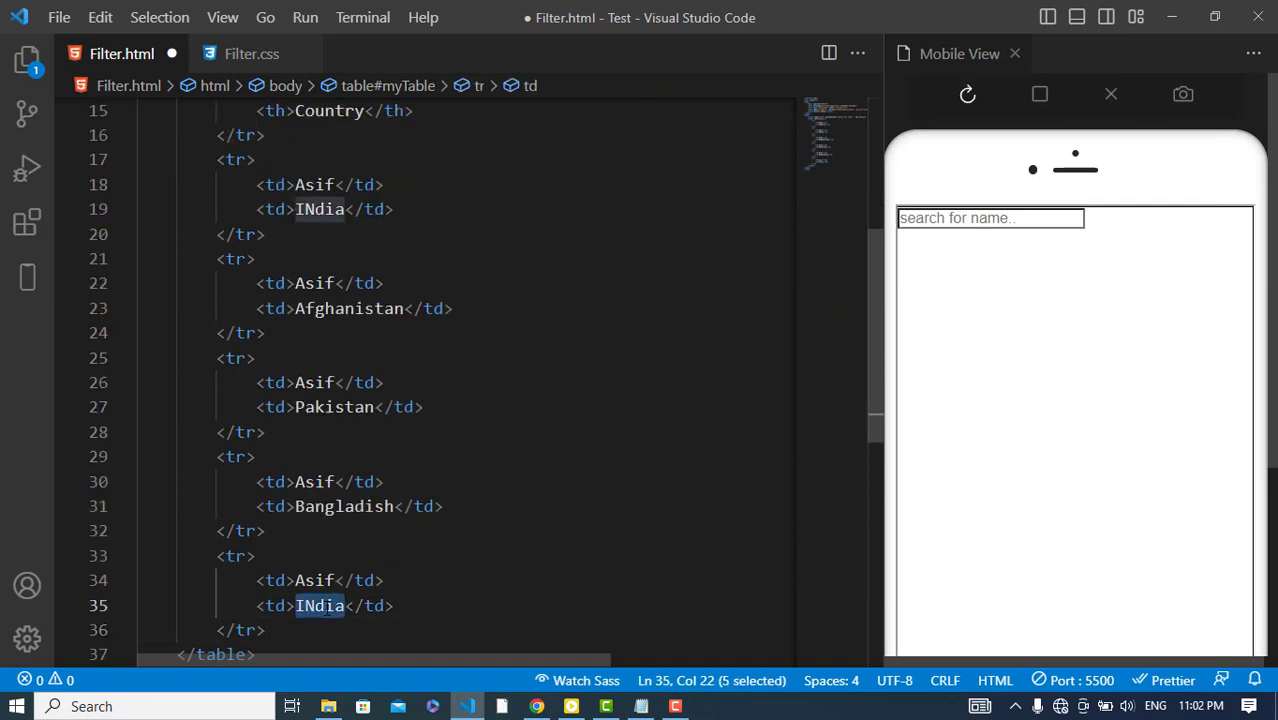
pyautogui.write('Usa')
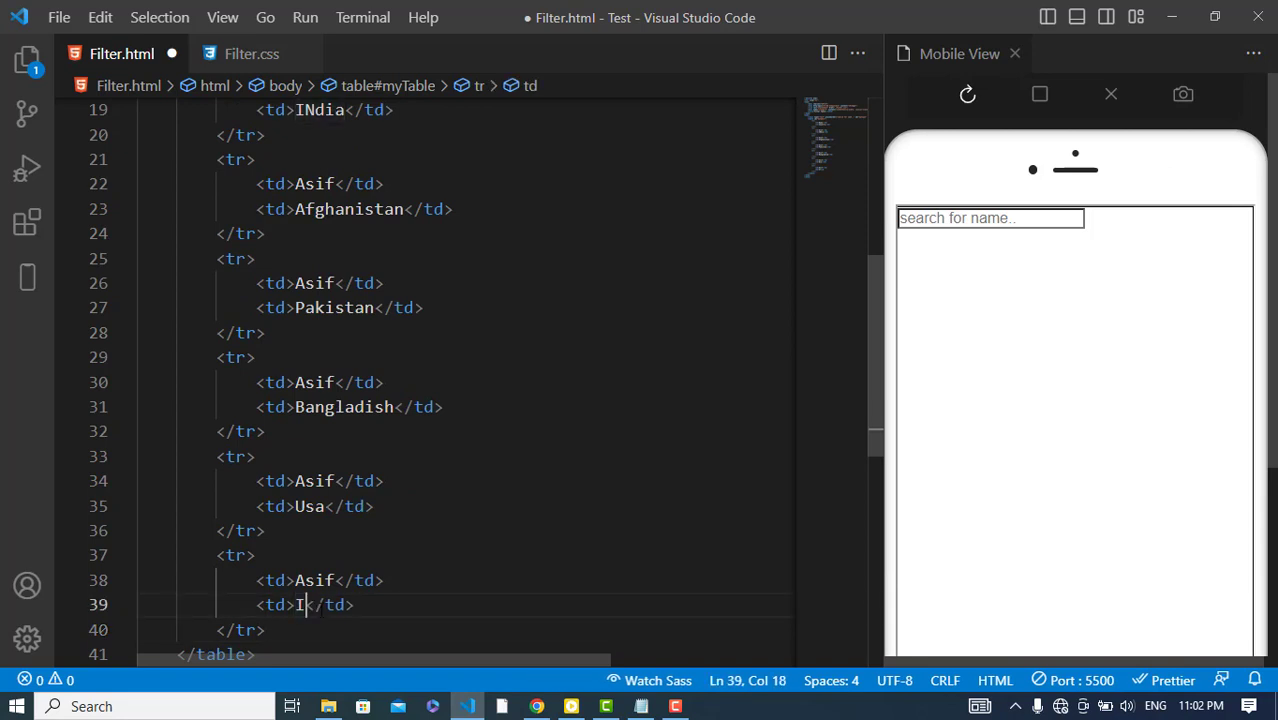
pyautogui.write('ran')
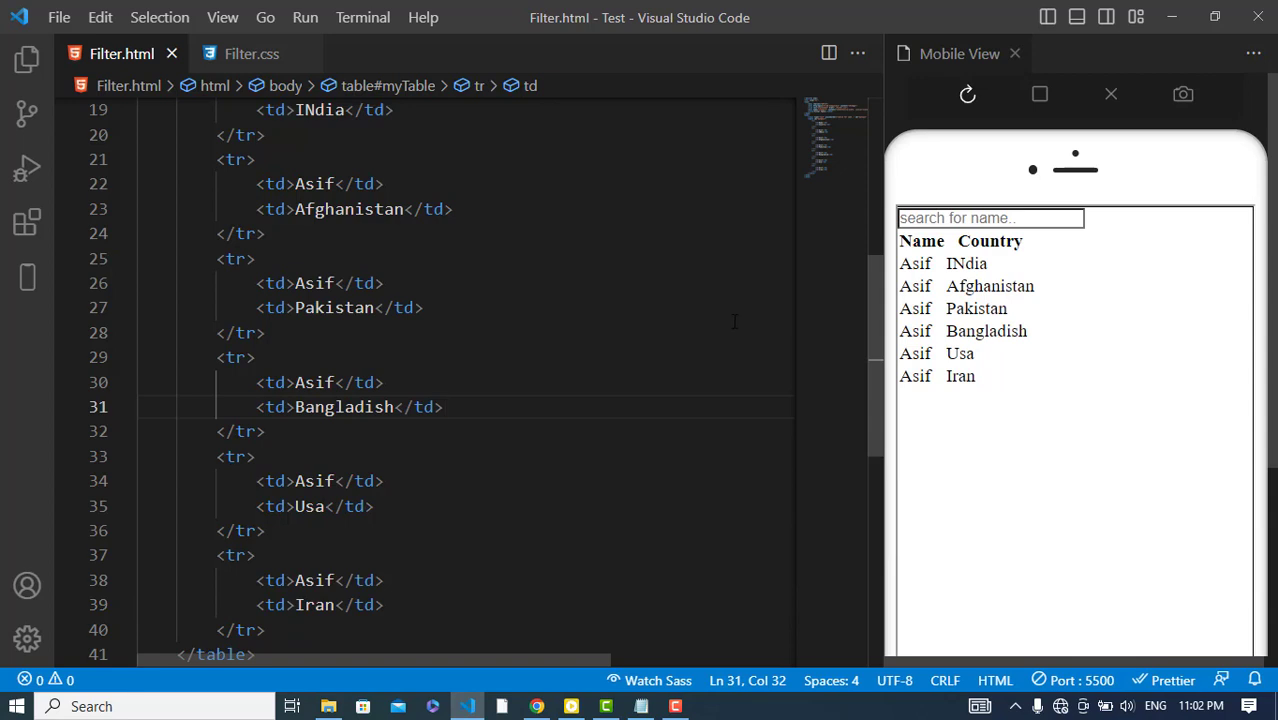
# - Add a #myInput rule with 10px padding, 15px font size and a percentage width
pyautogui.click(252, 52)
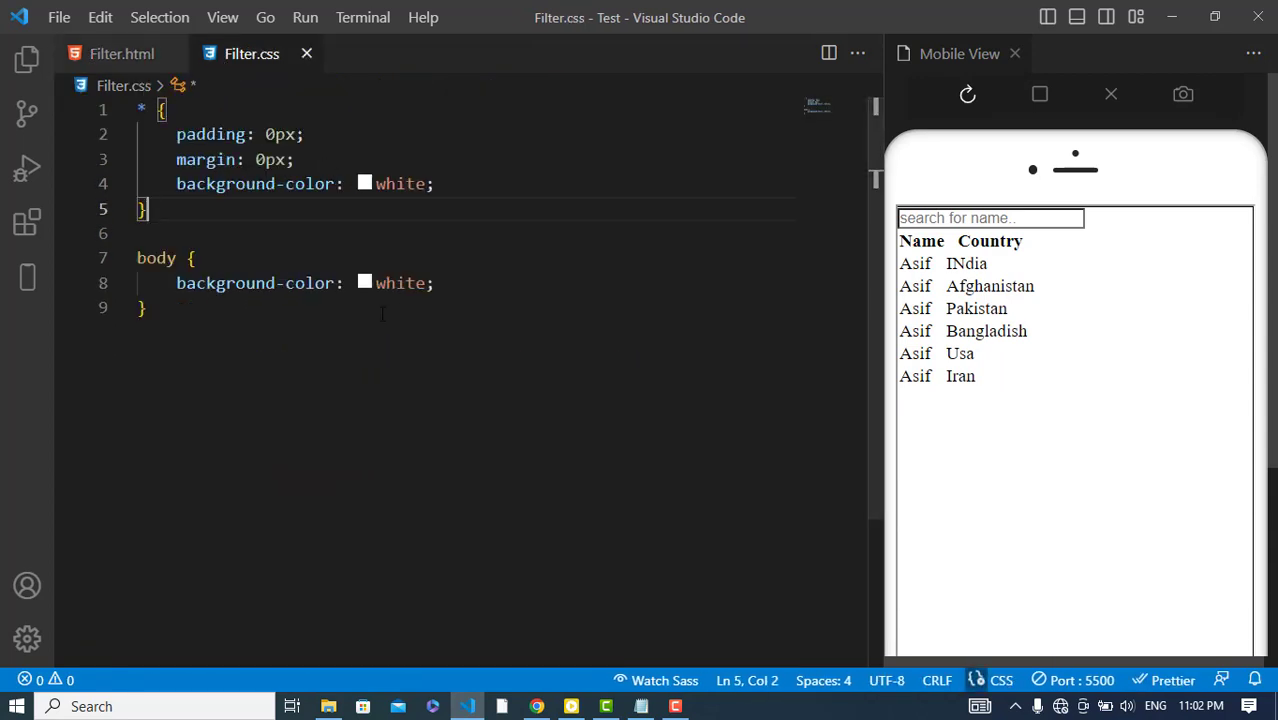
pyautogui.press('Enter')
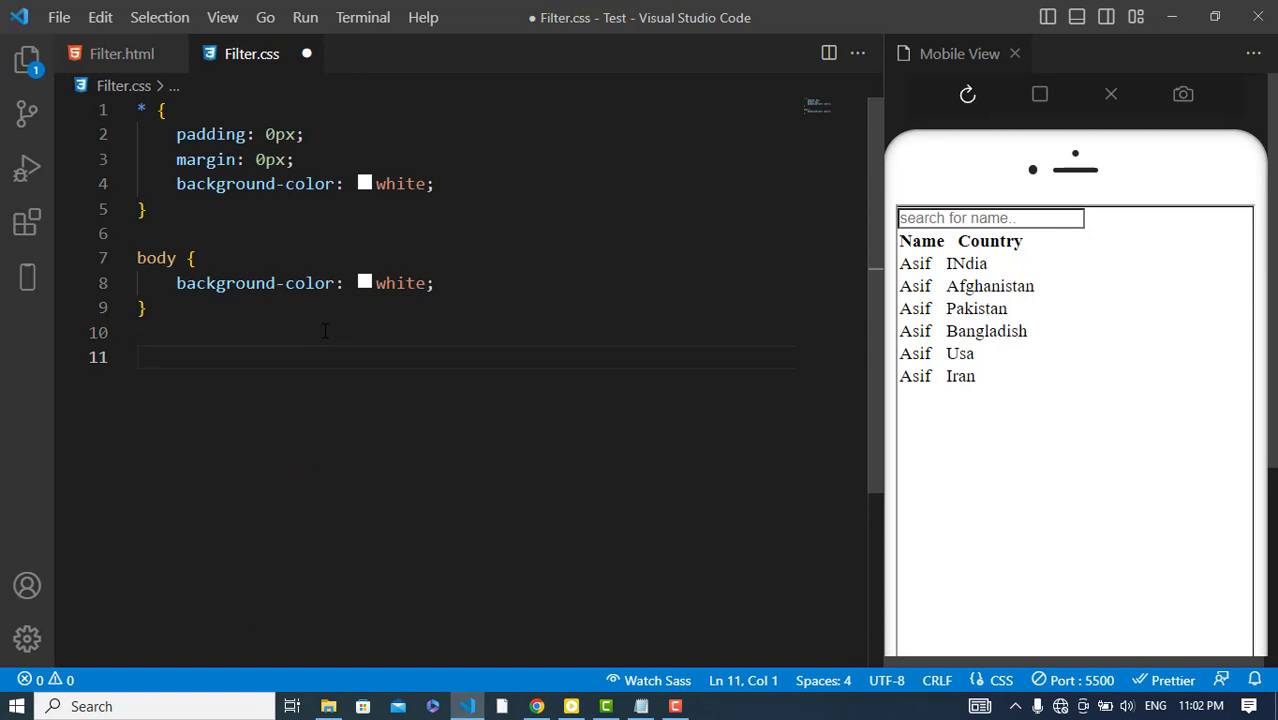
pyautogui.write('#myInput {')
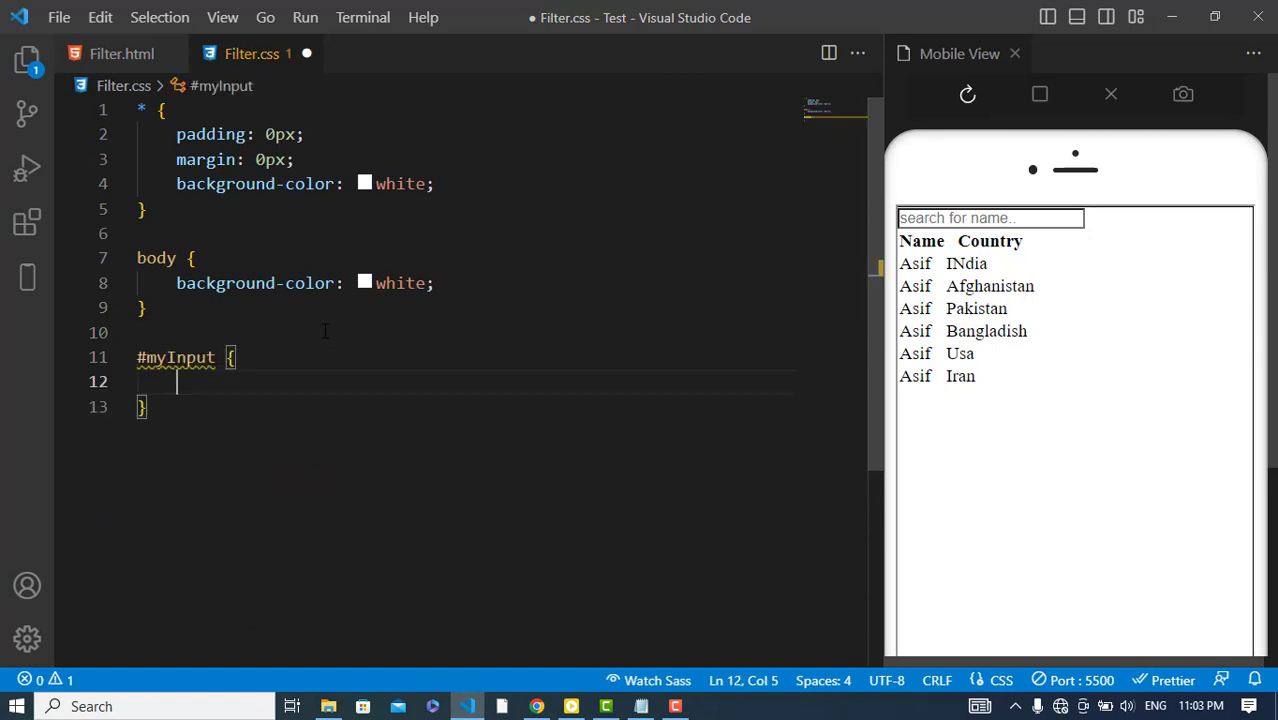
pyautogui.write('padding: 10px;')
pyautogui.write('width: !00;')
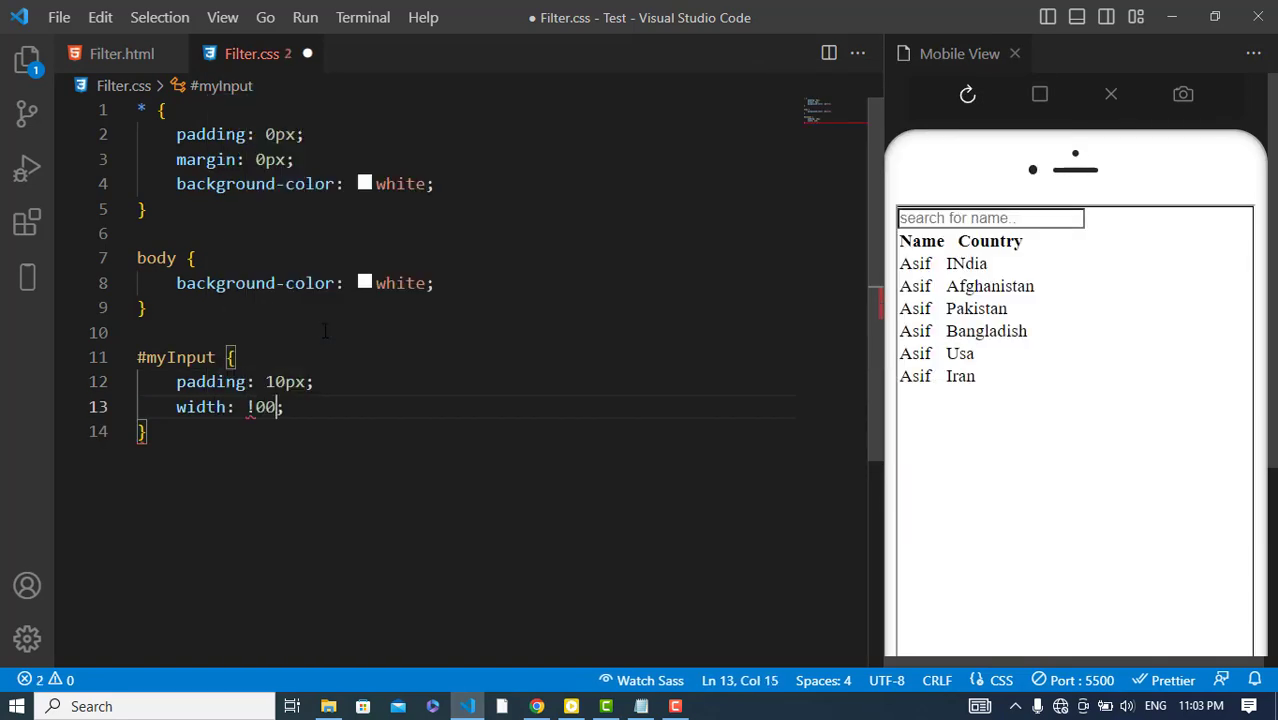
pyautogui.press('Backspace')
pyautogui.write('100%')
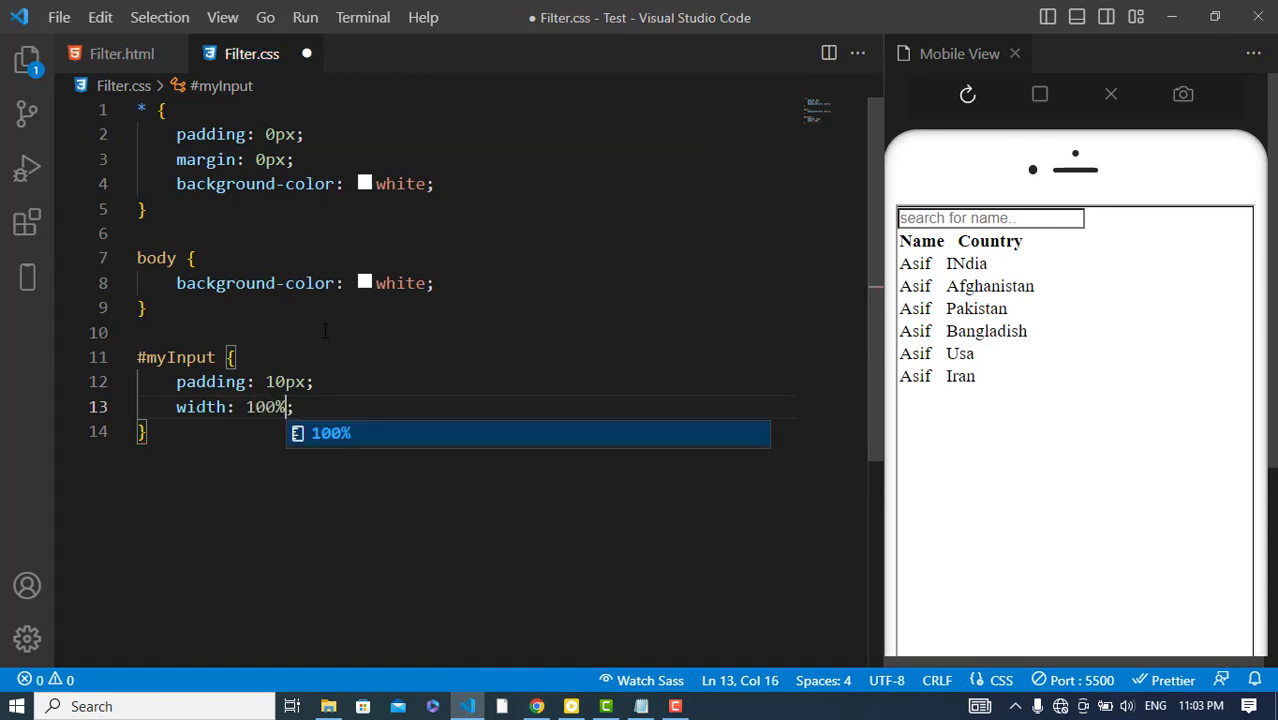
# - Give body 20px padding, set the input width to 100% and apply border-box box-sizing
pyautogui.press('enter')
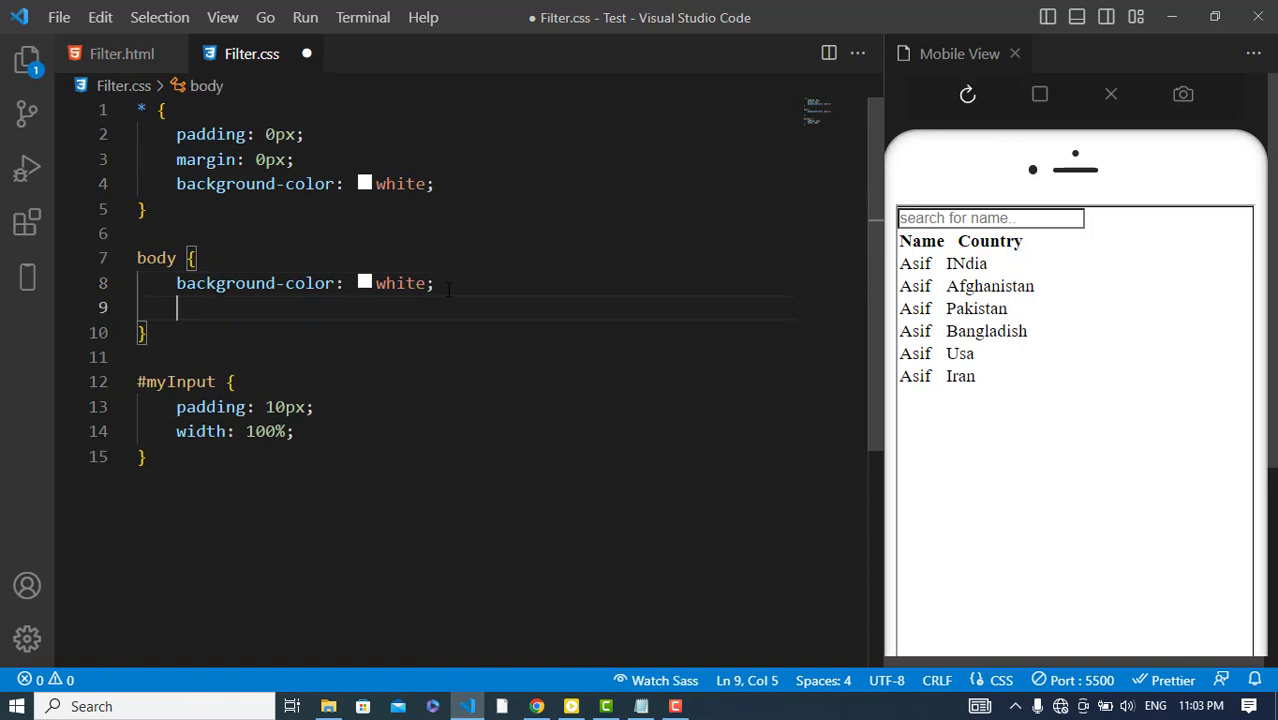
pyautogui.write('padding: 20px;')
pyautogui.write('font-size: 15px;')
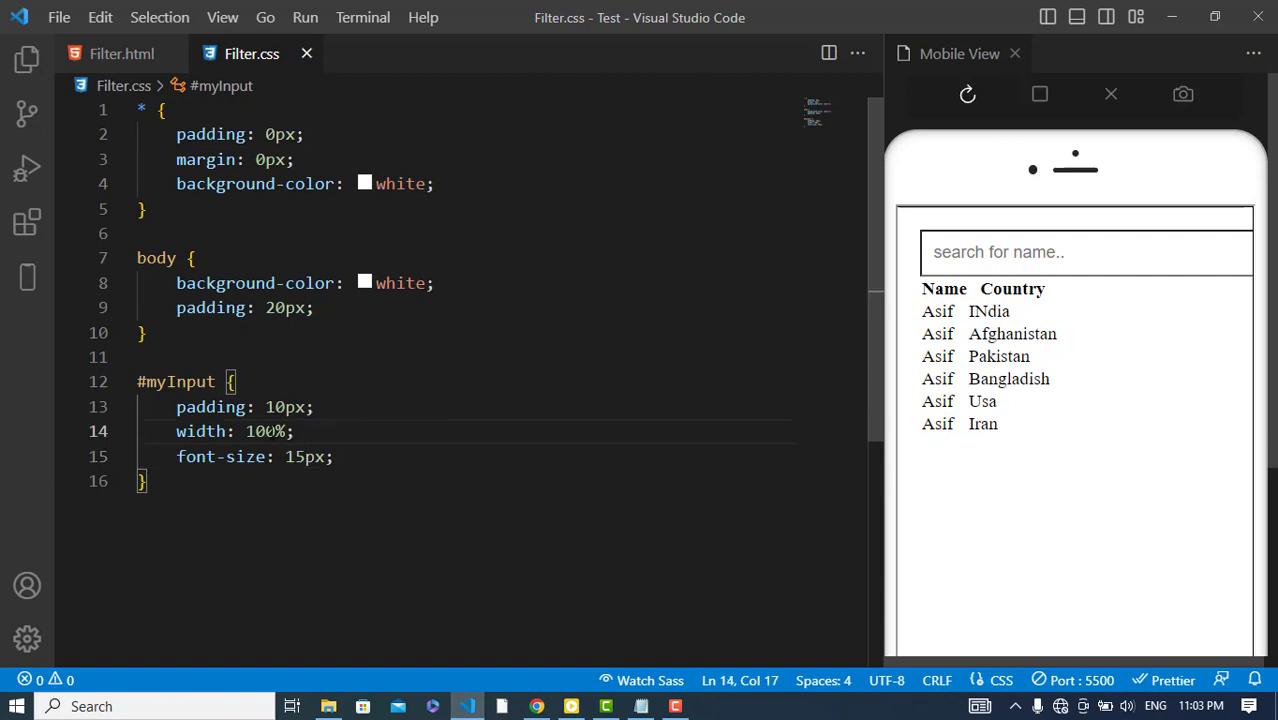
pyautogui.press('Backspace')
pyautogui.write('8')
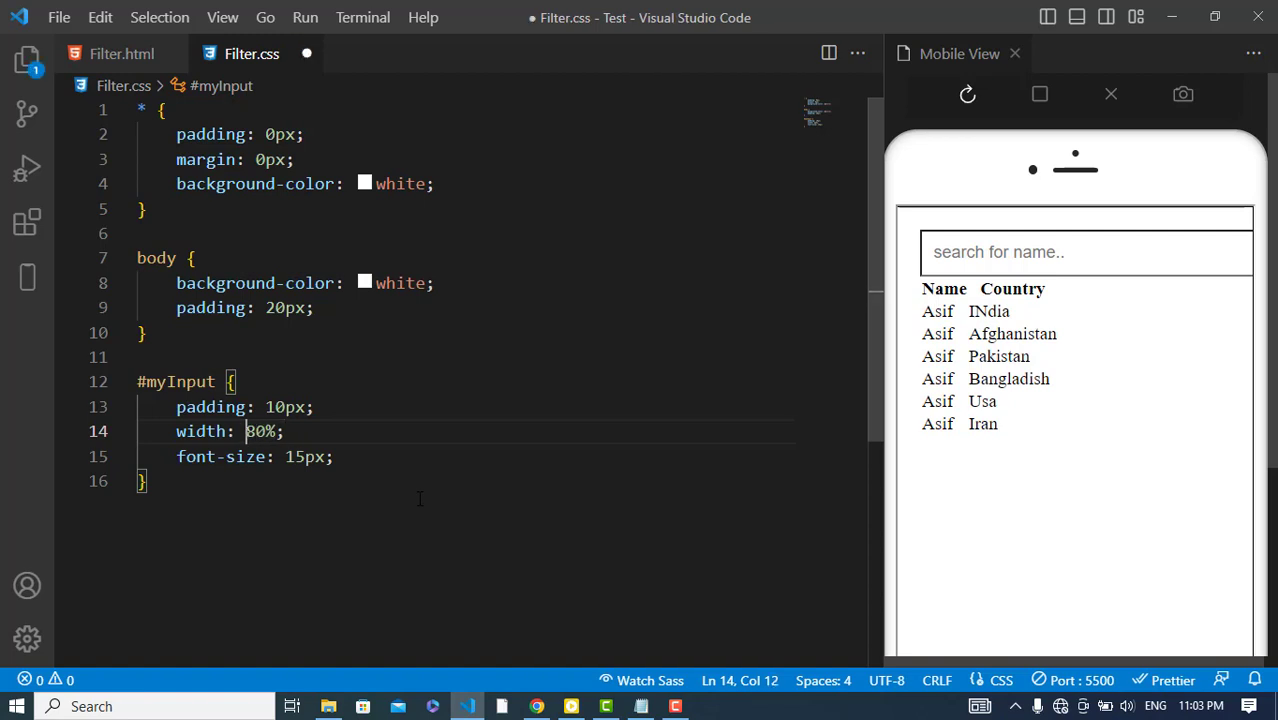
pyautogui.press('ctrl+s')
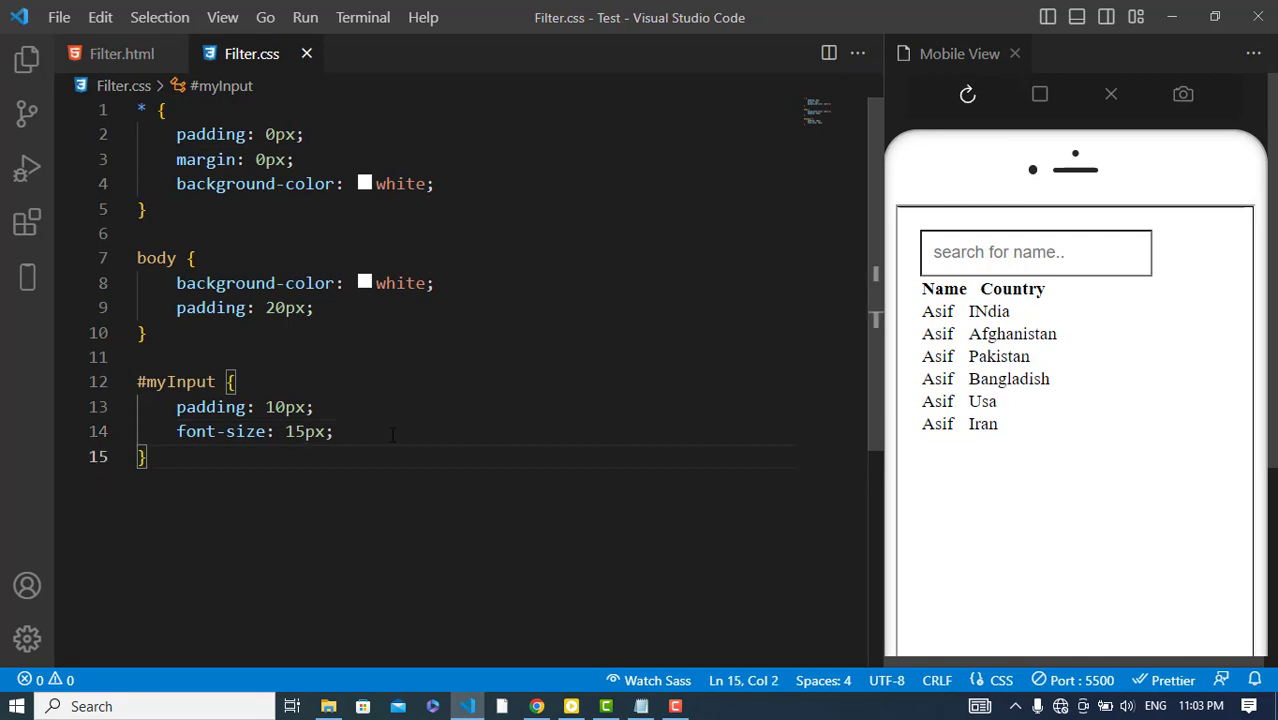
pyautogui.write('width: ;')
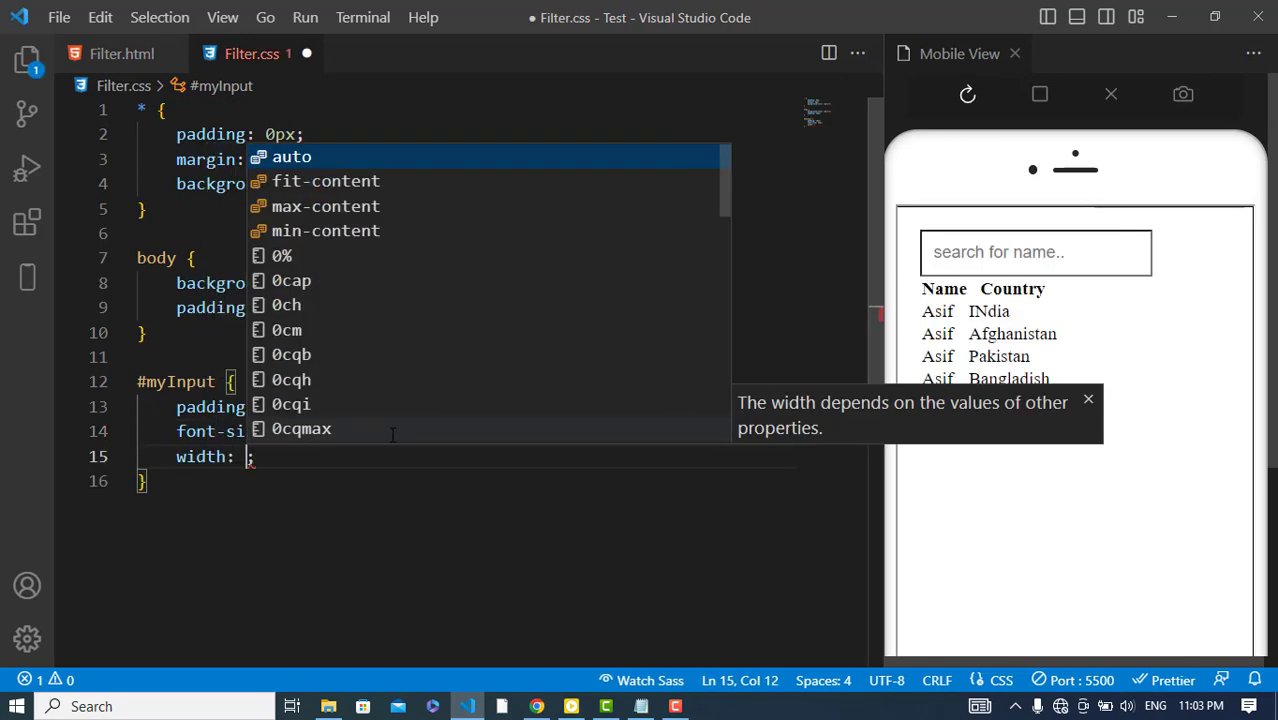
pyautogui.write('100%')
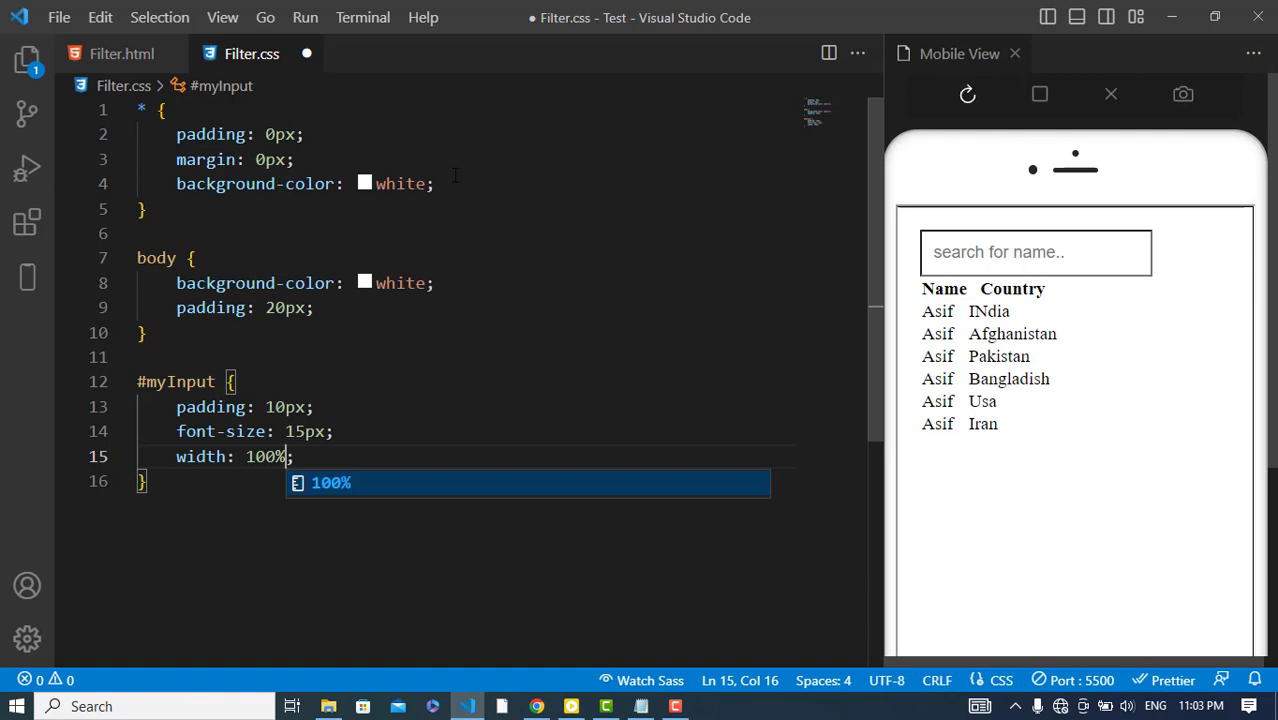
pyautogui.write('box-sizing: border-box;')
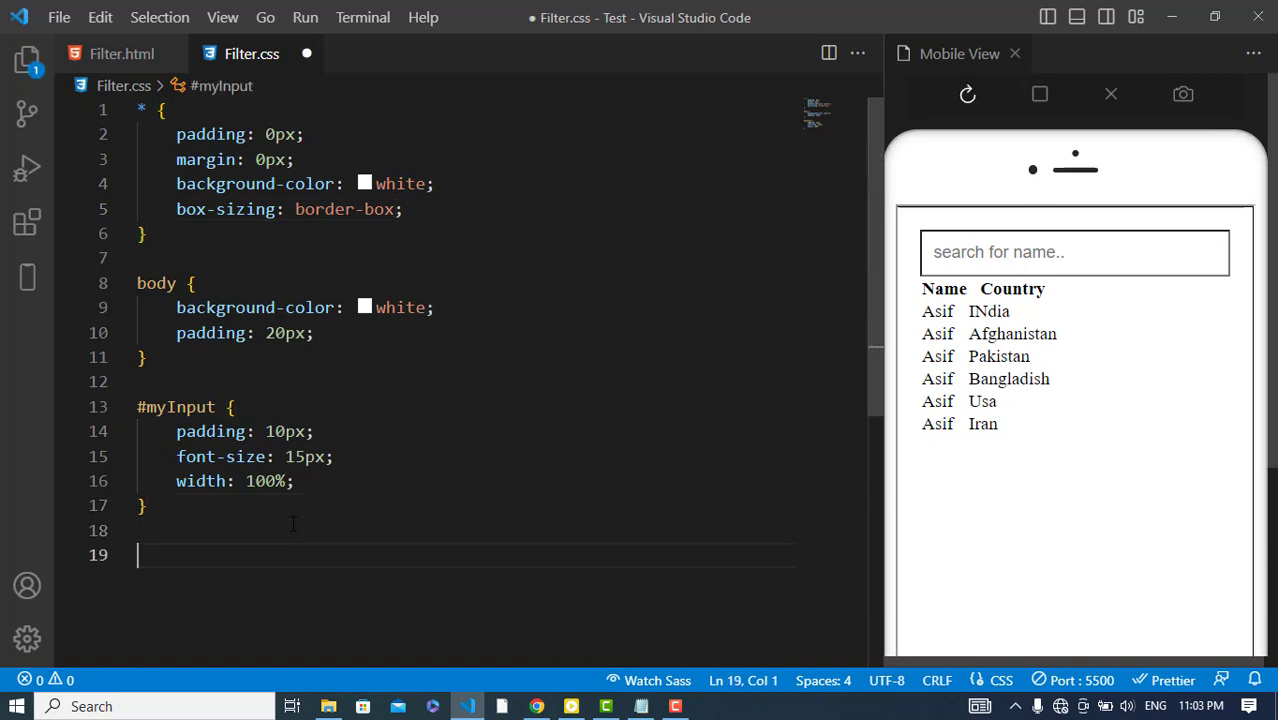
# - Add a #myTable rule with 100% width, a border colour and border-collapse collapse
pyautogui.write('#myiT')
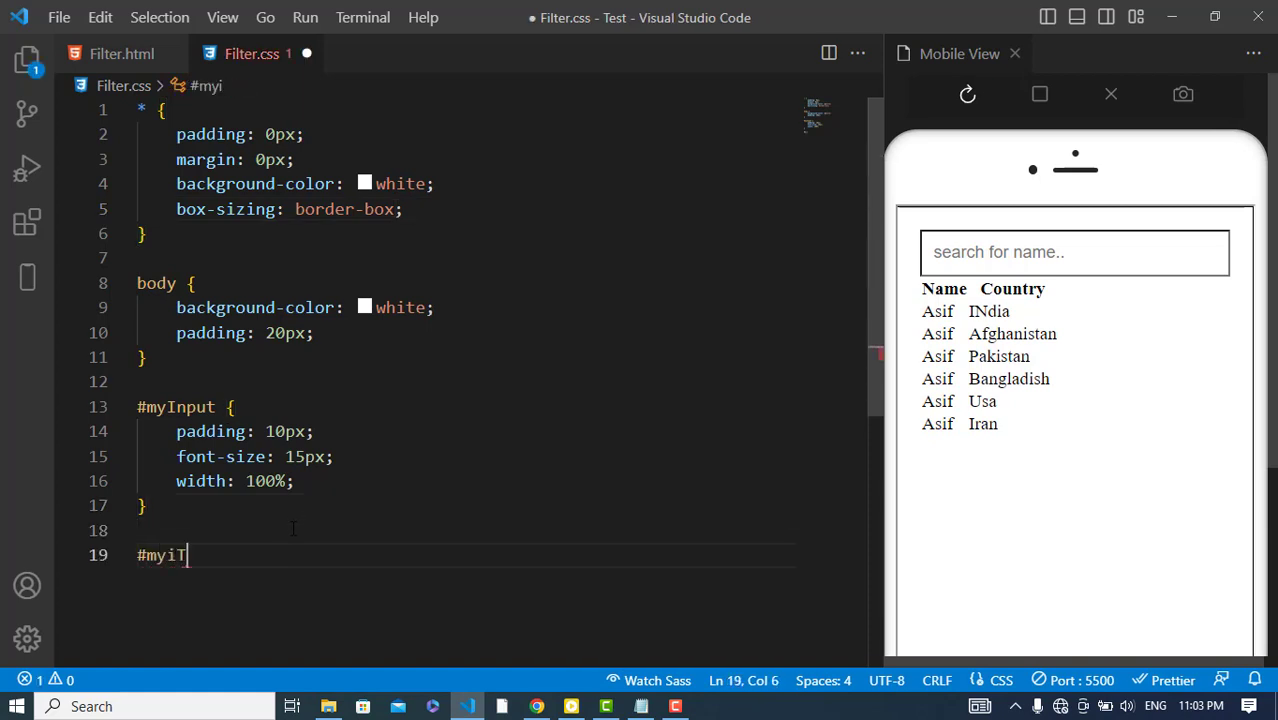
pyautogui.write('Table {')
pyautogui.write('width: ;')
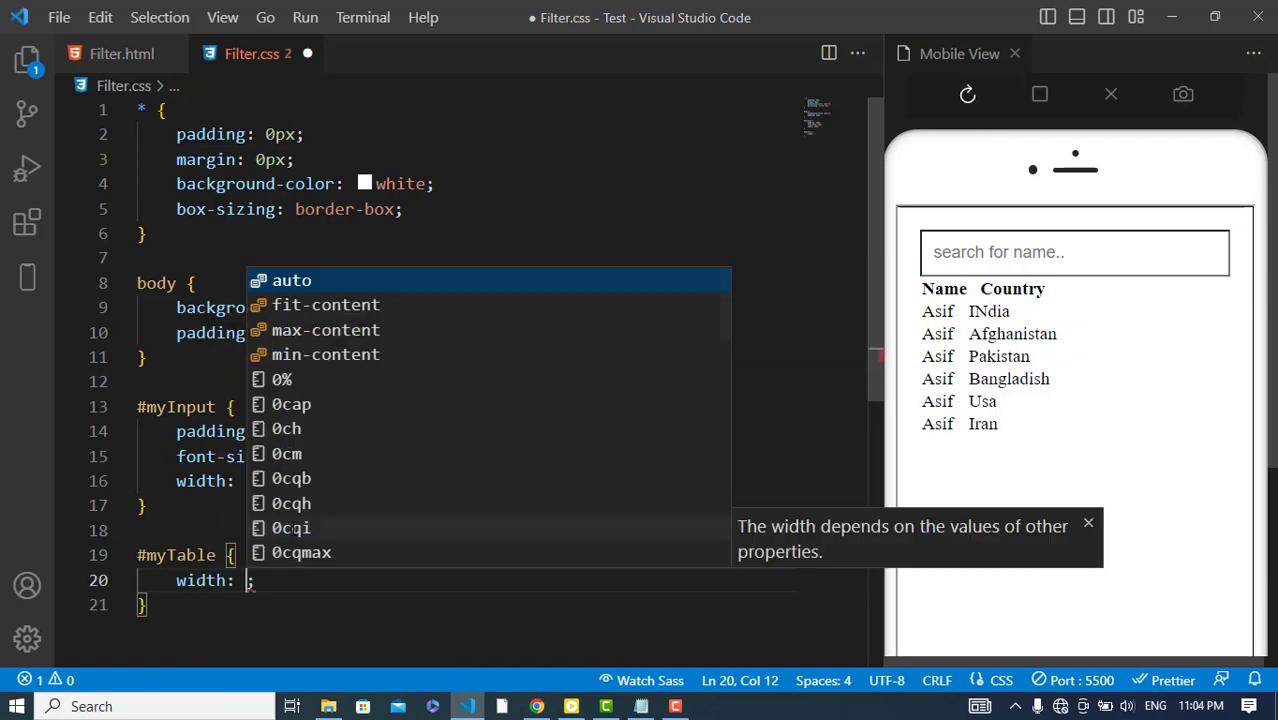
pyautogui.write('100%')
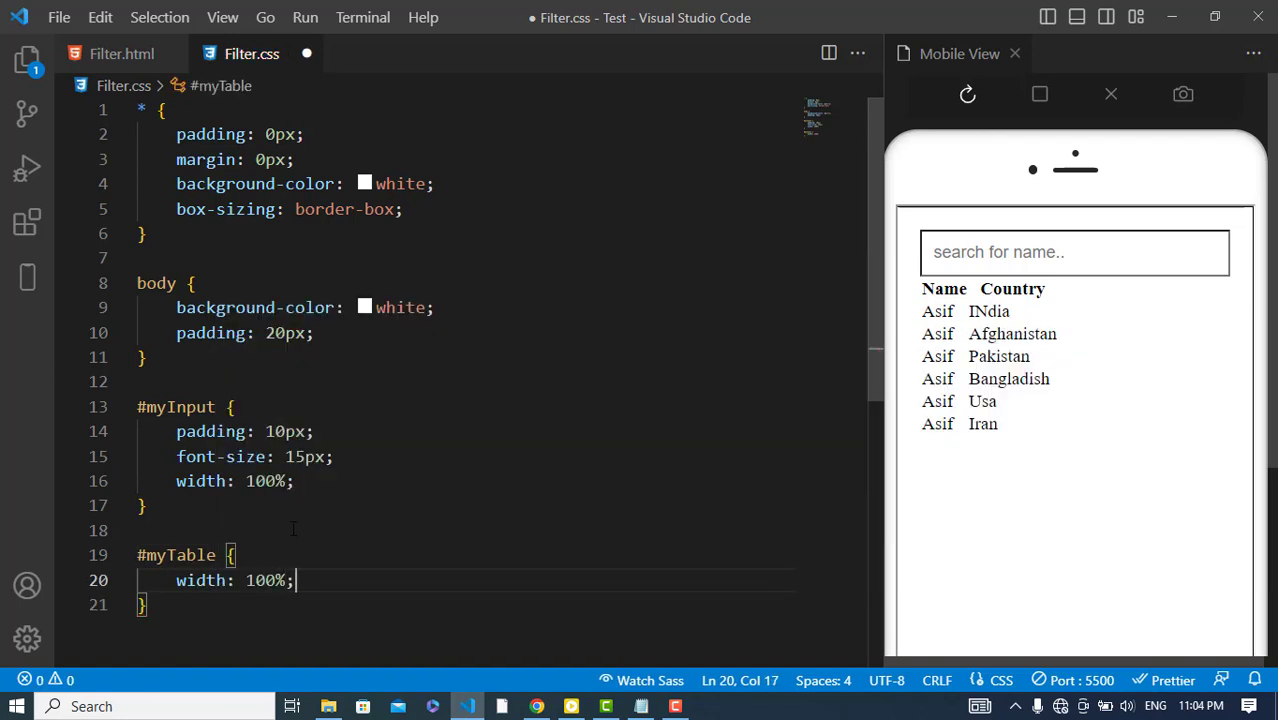
pyautogui.write('border-color: co;')
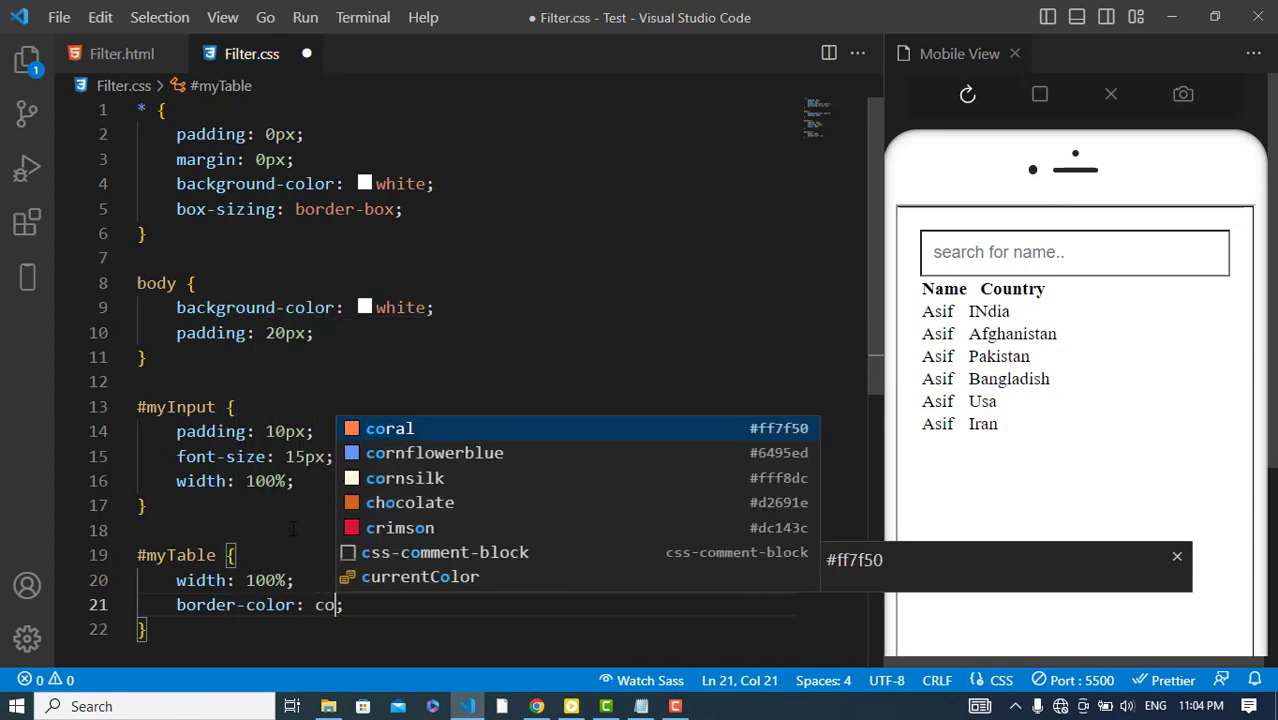
pyautogui.click(388, 428)
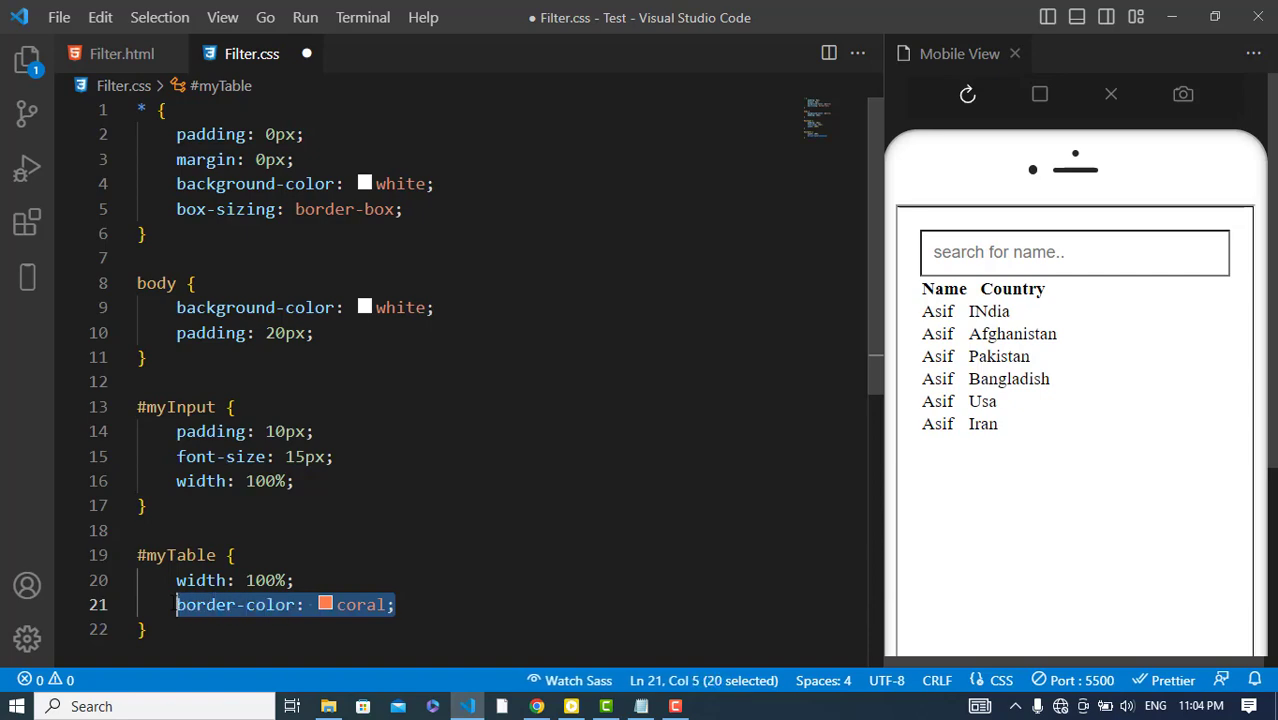
pyautogui.write('border-')
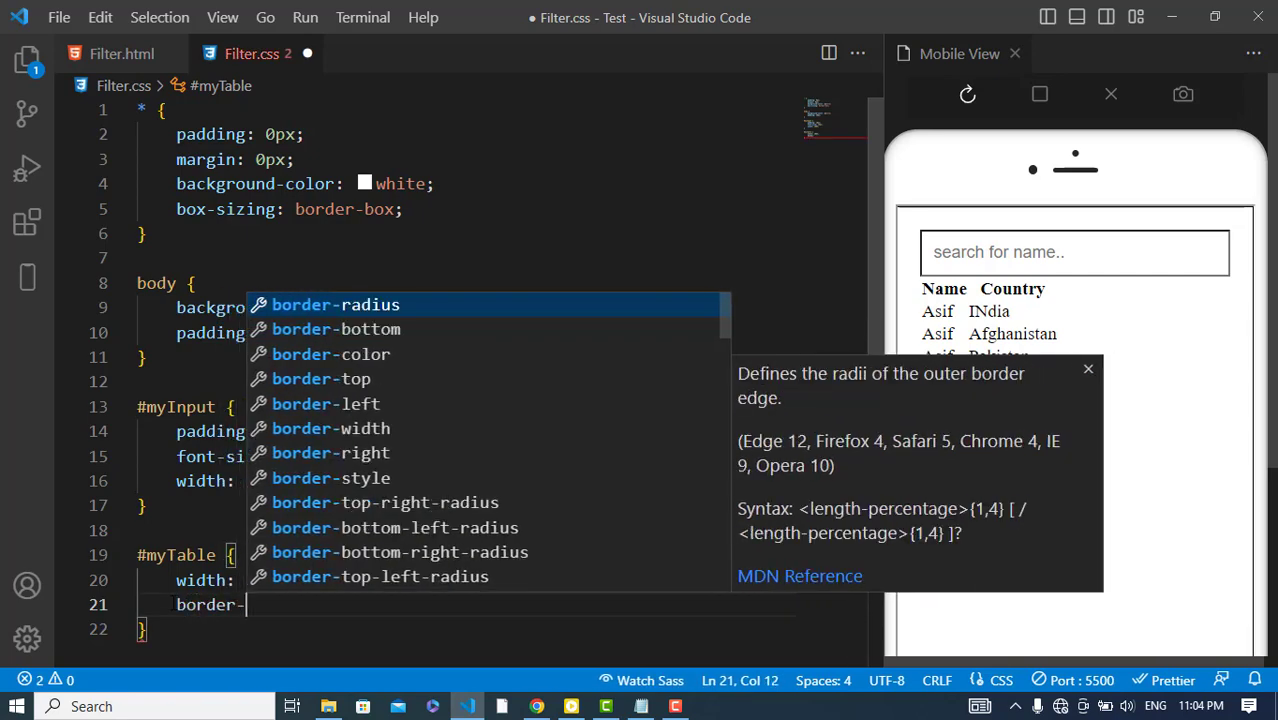
pyautogui.write('collapse: collapse;')
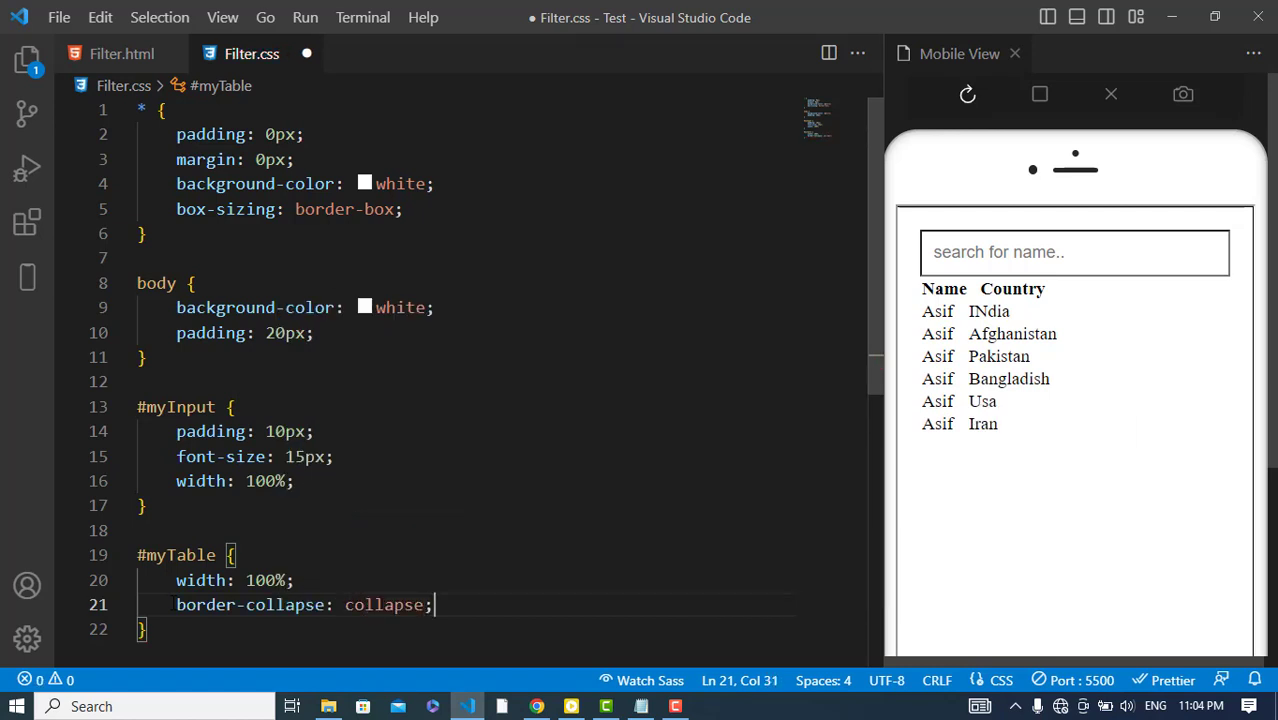
# - Give #myTable th and td a 1px solid gray border and 10px padding, saved to preview
pyautogui.press('Enter')
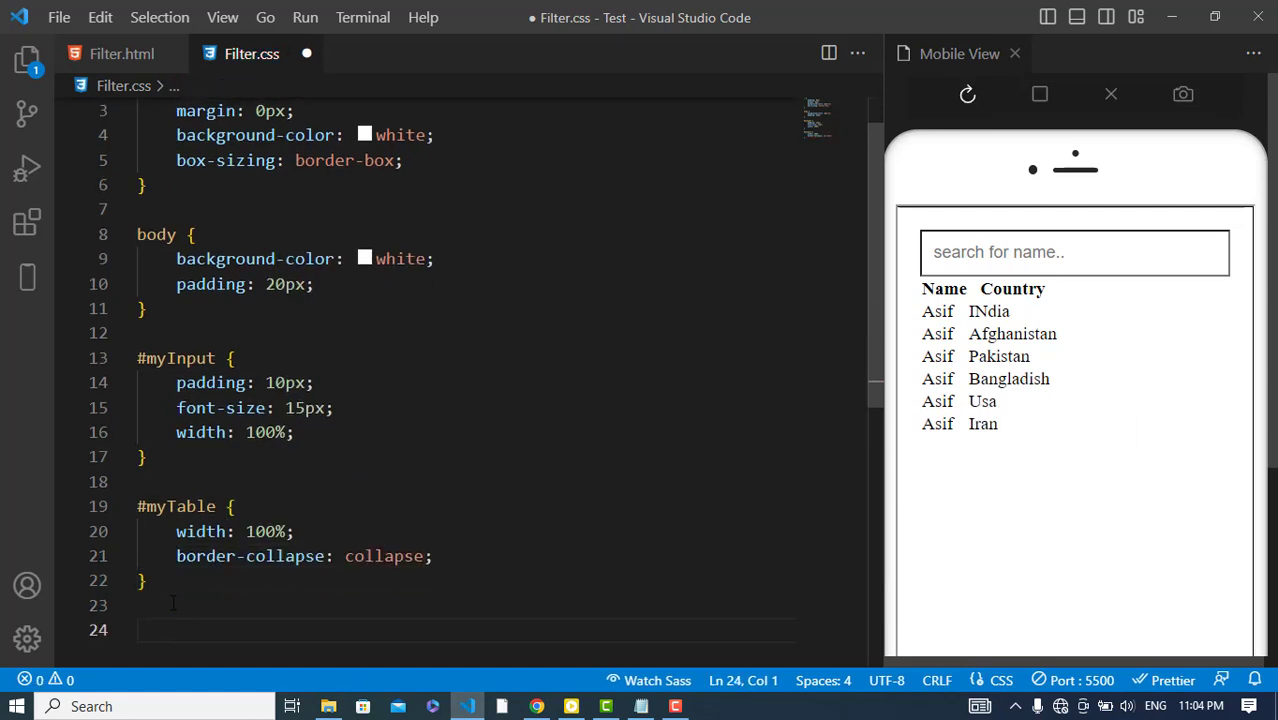
pyautogui.write('#myTabl')
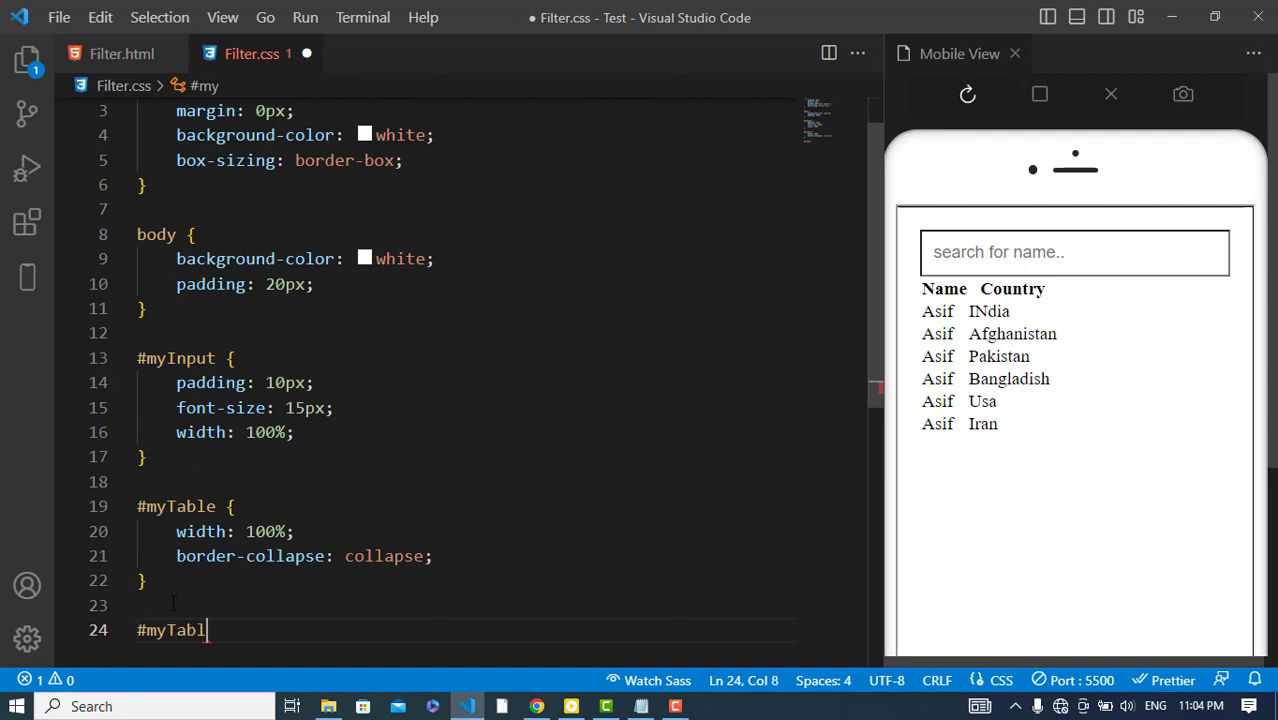
pyautogui.write('e')
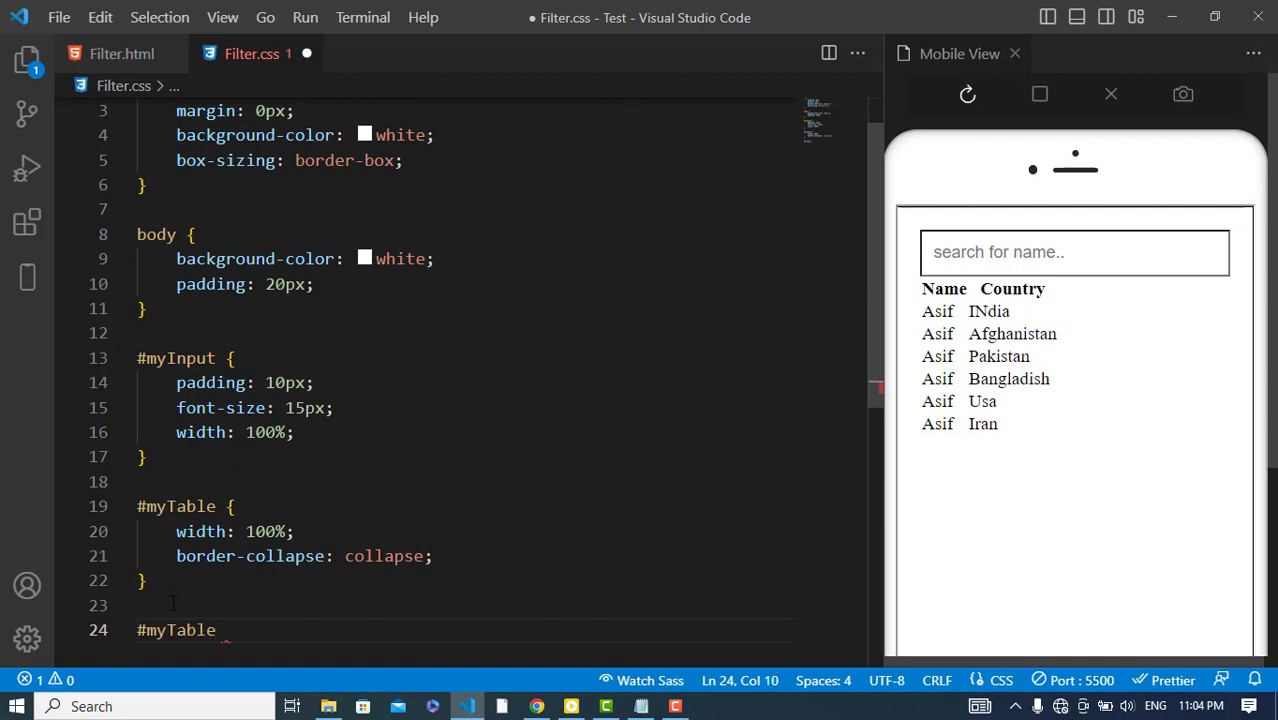
pyautogui.write('th, #my')
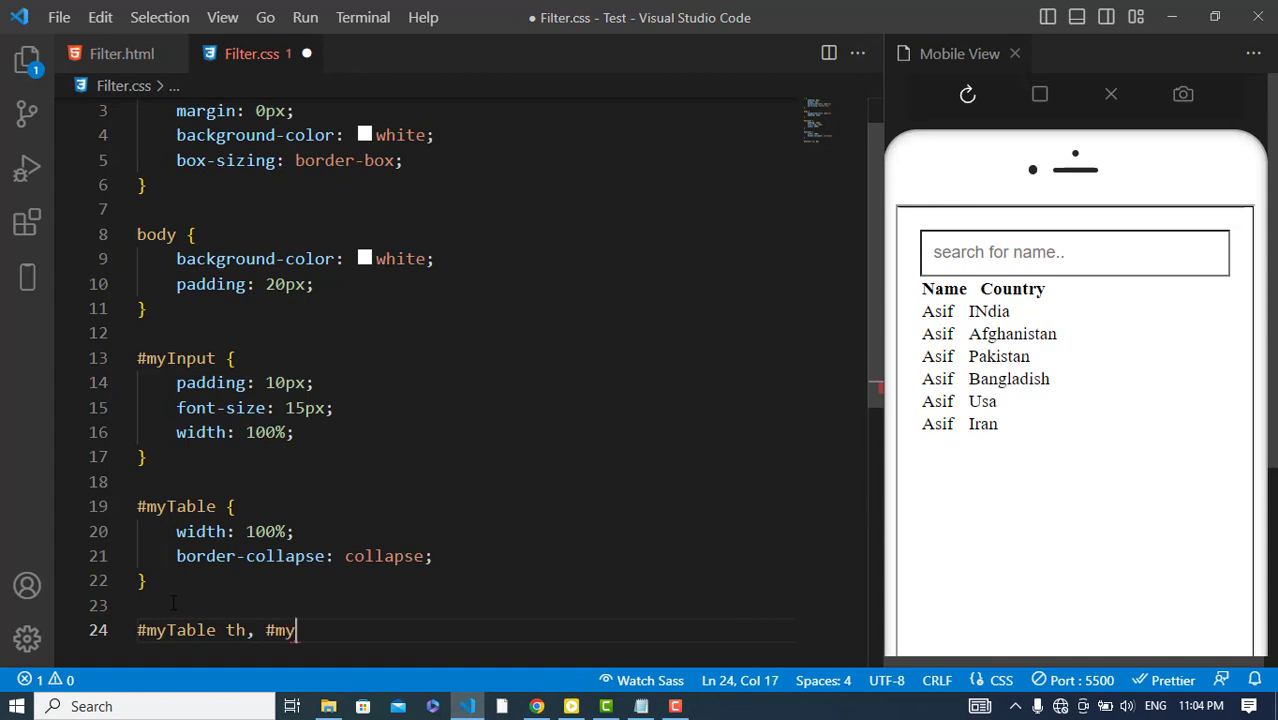
pyautogui.write('Table')
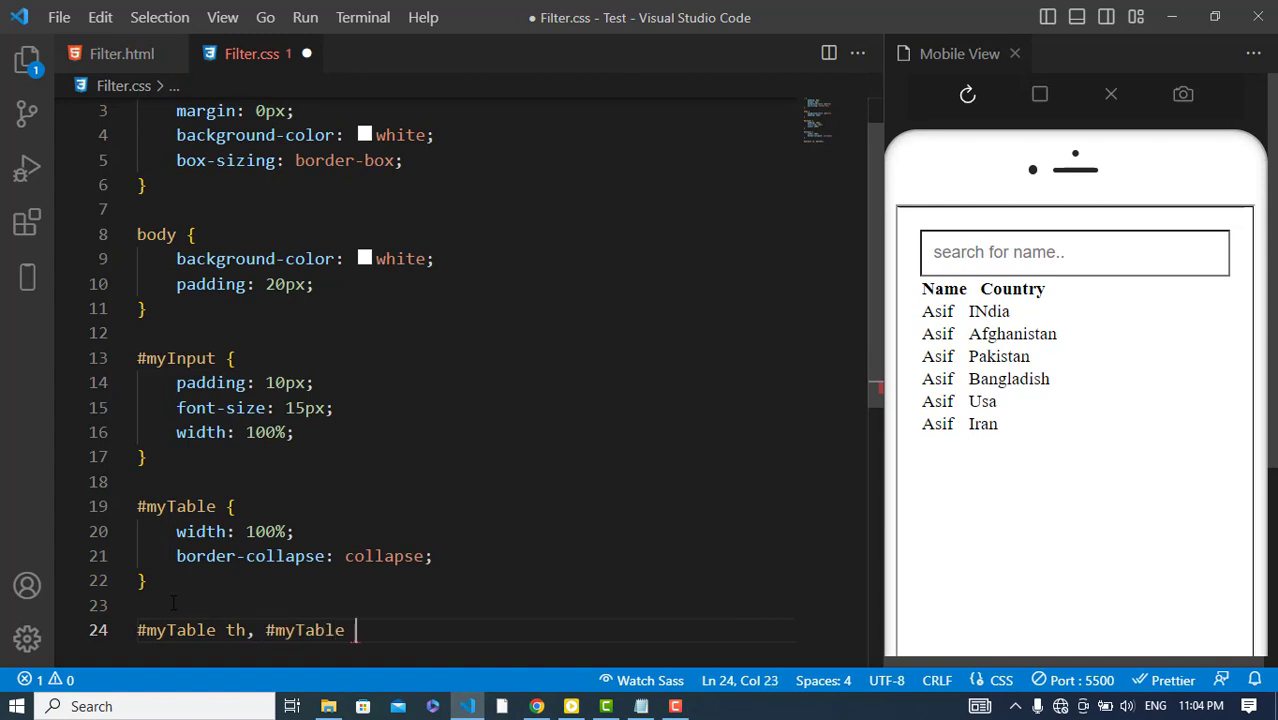
pyautogui.write('border: 1px solid gray;')
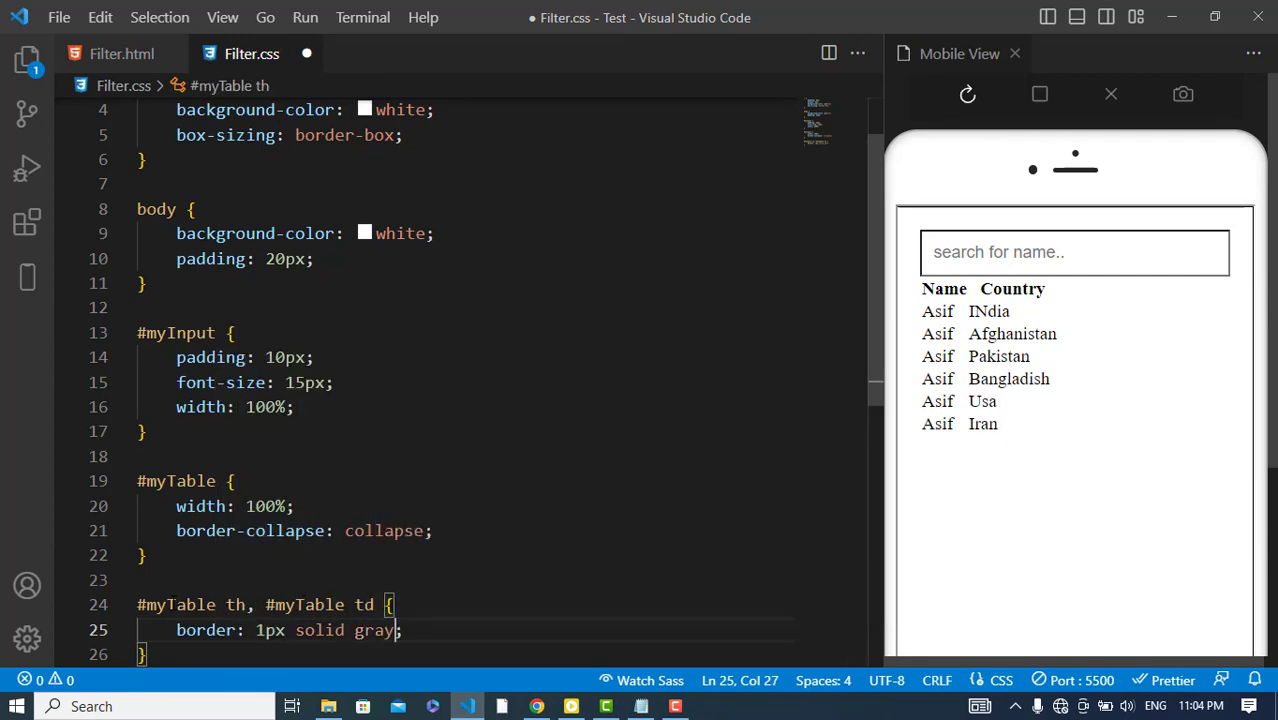
pyautogui.press('ctrl+s')
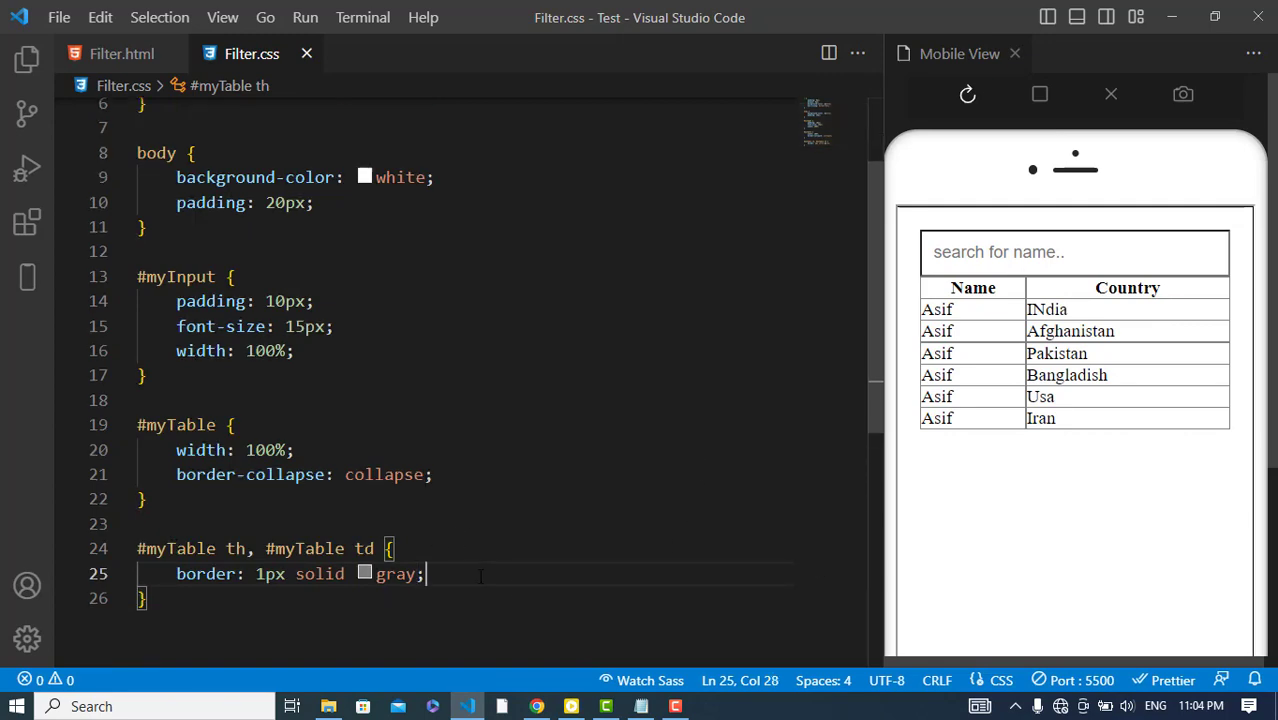
pyautogui.write('pad:')
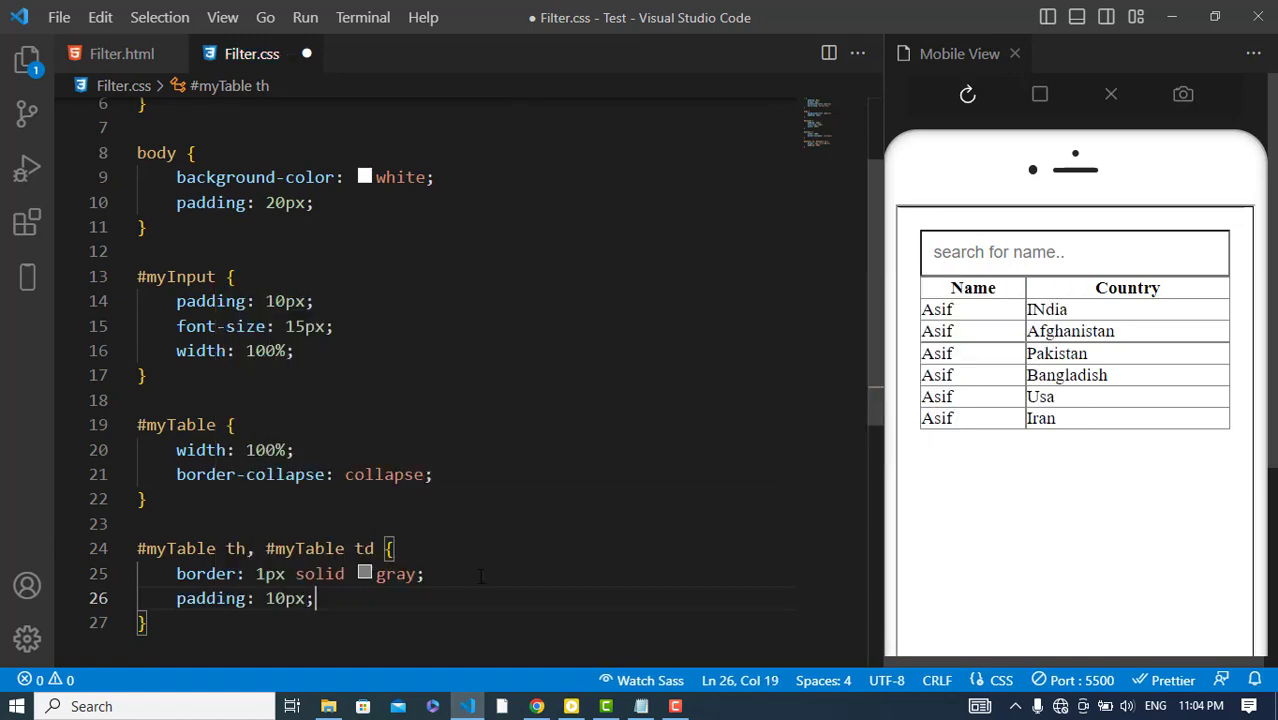
pyautogui.press('ctrl+s')
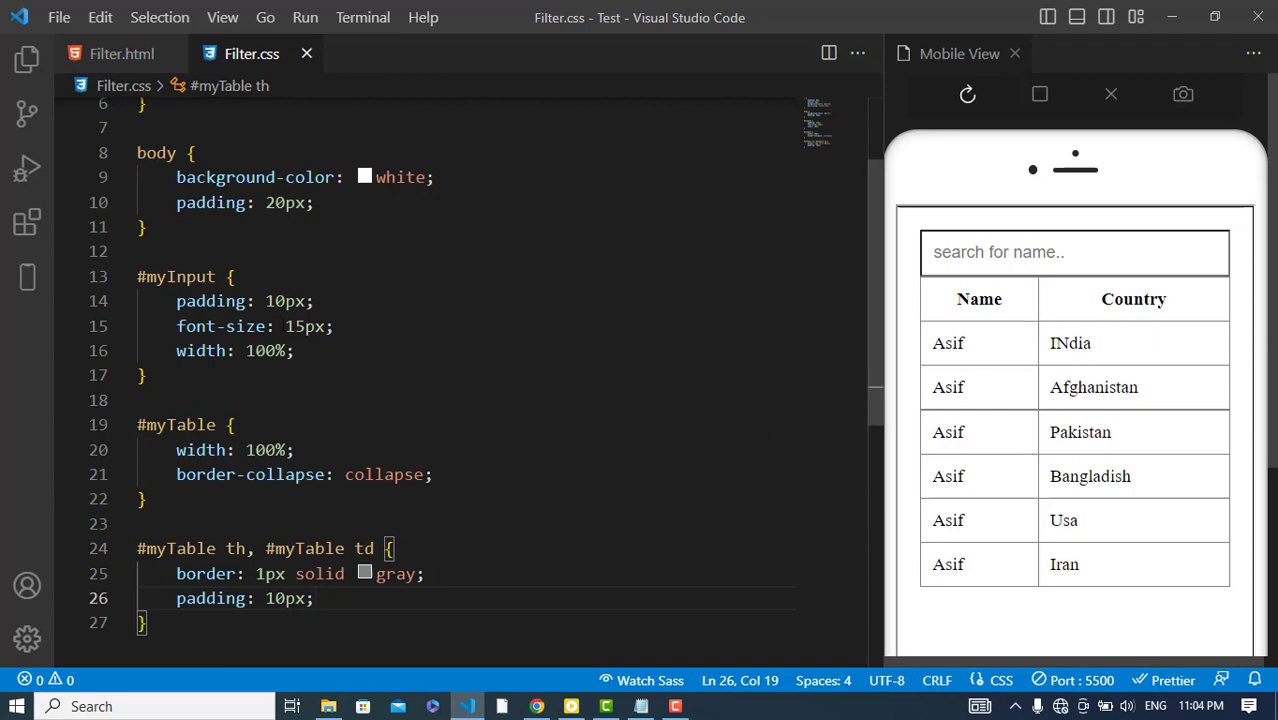
# - Add a 15px top margin to the table and save to see the gap below the search box
pyautogui.click(296, 350)
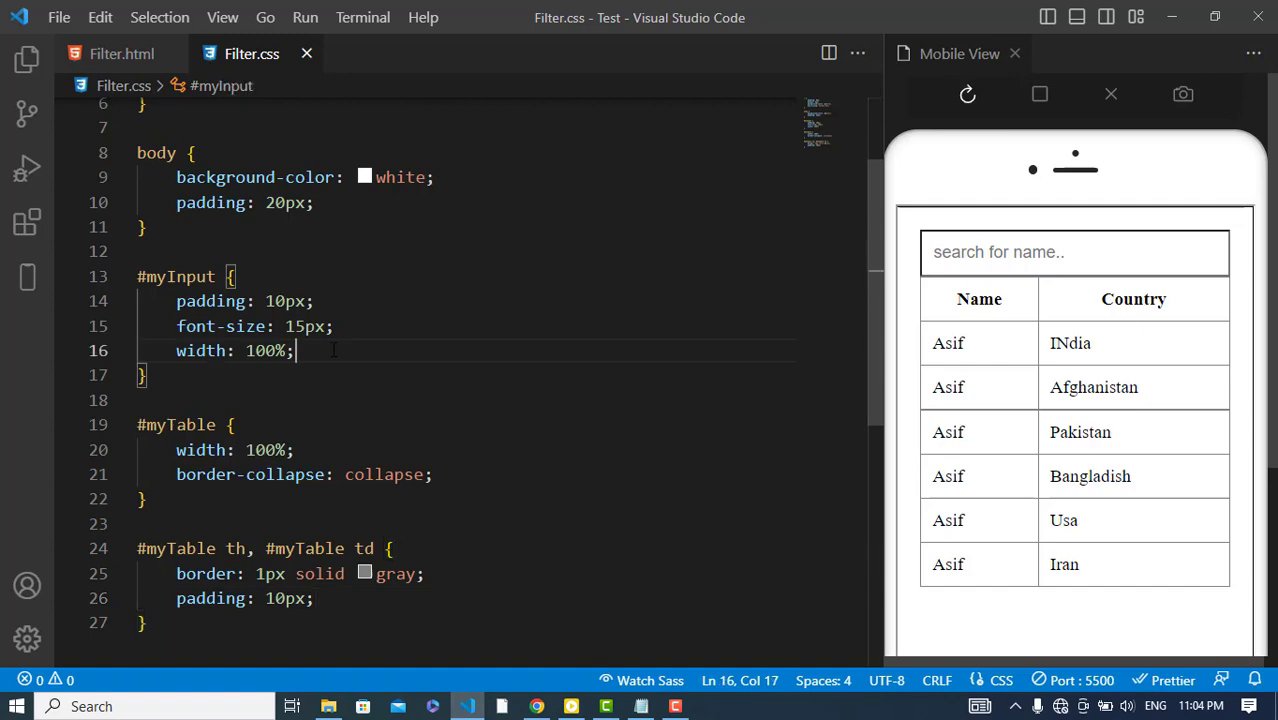
pyautogui.click(284, 424)
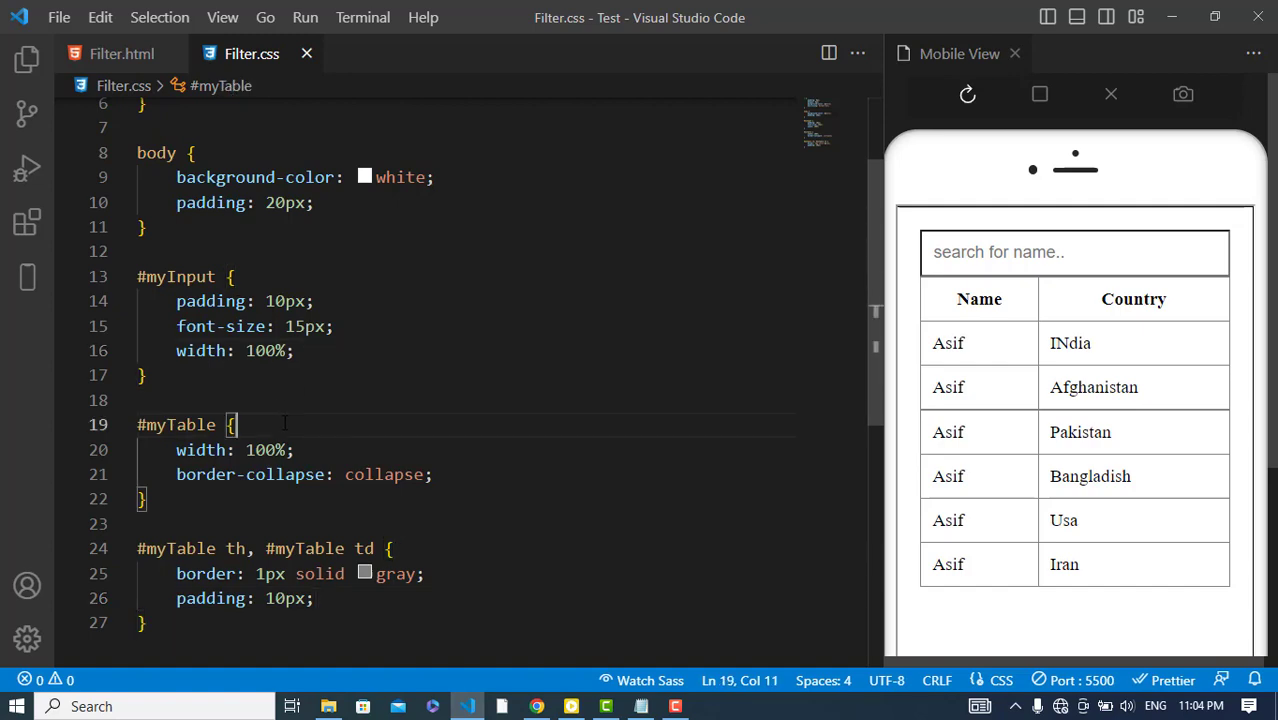
pyautogui.write('margin-top: ;')
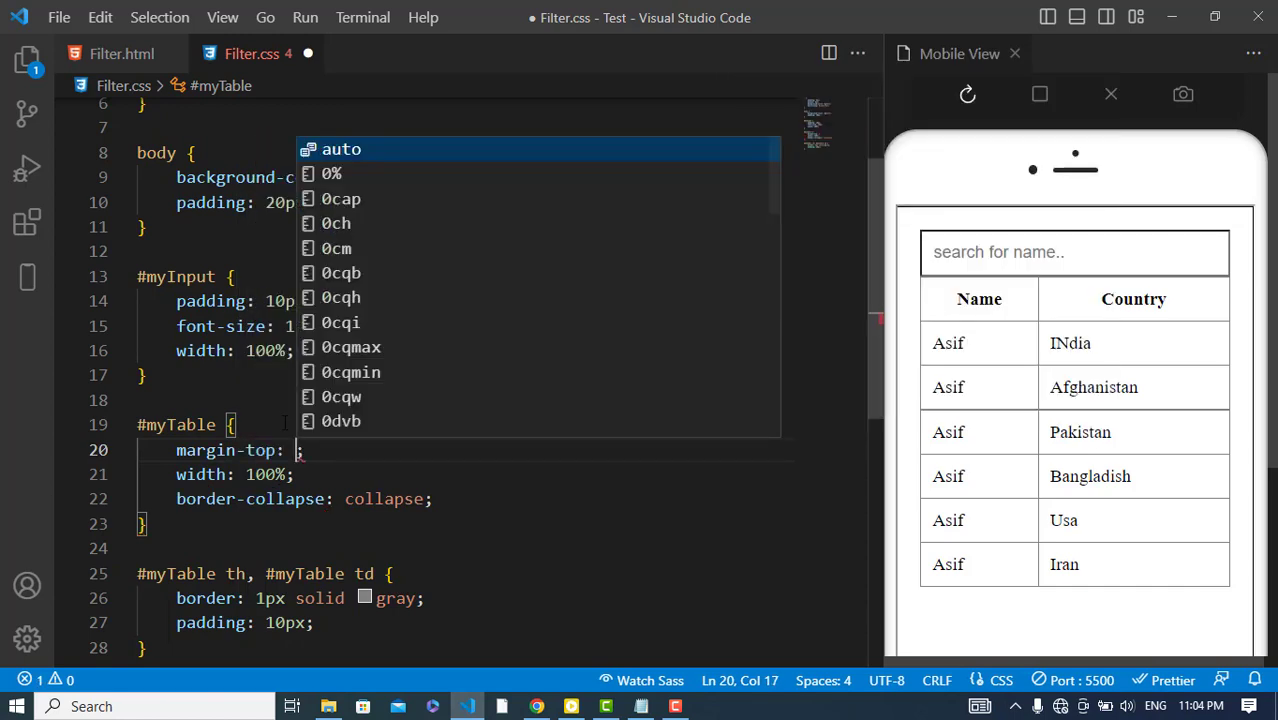
pyautogui.write('15px')
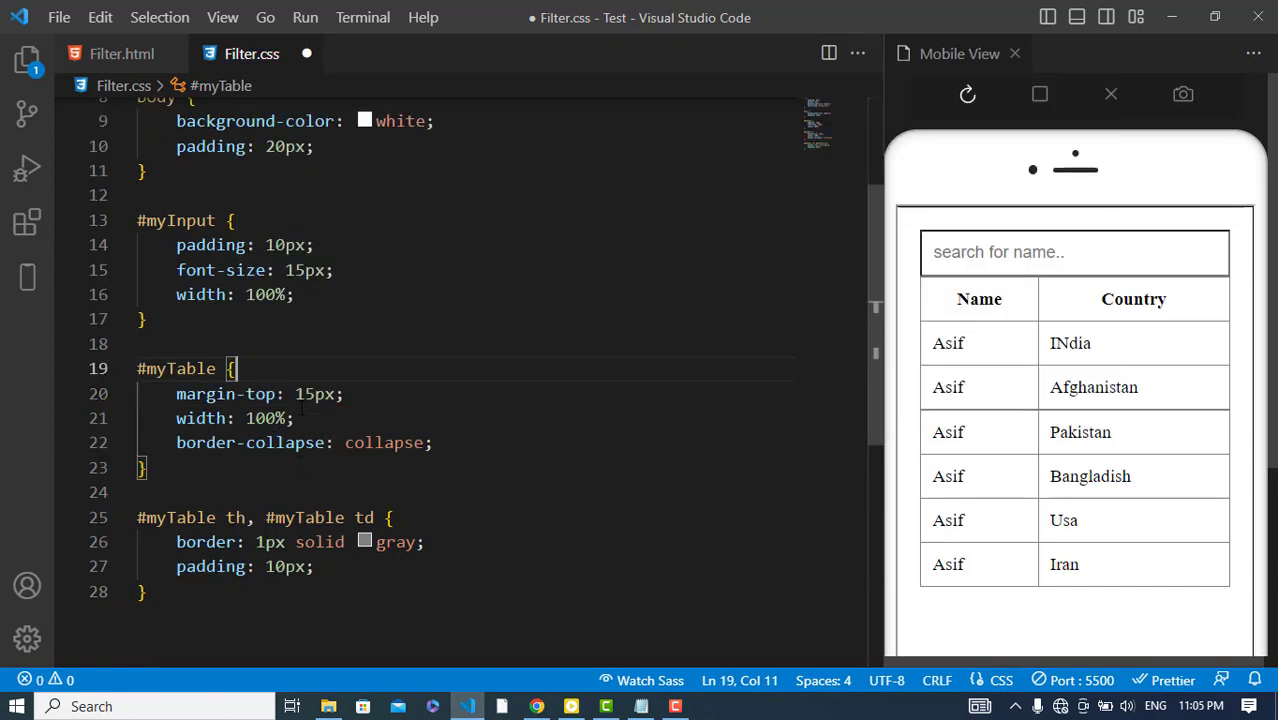
pyautogui.press('ctrl+s')
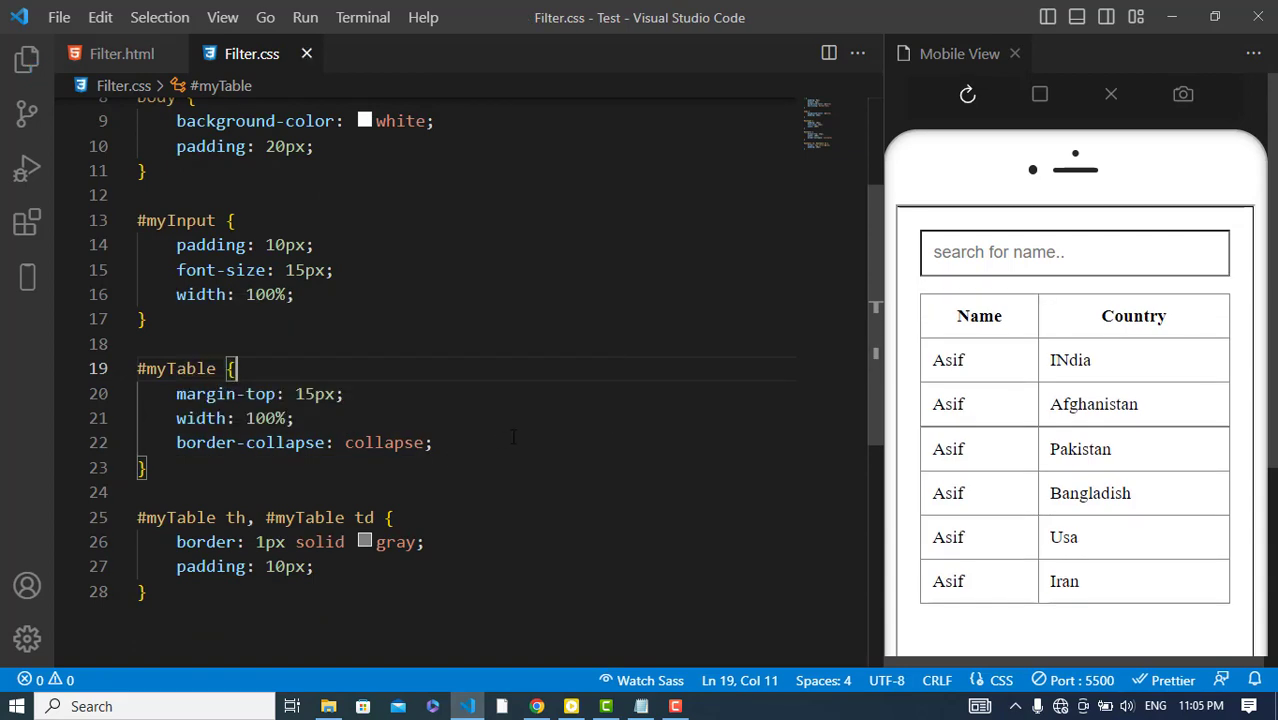
pyautogui.click(1076, 252)
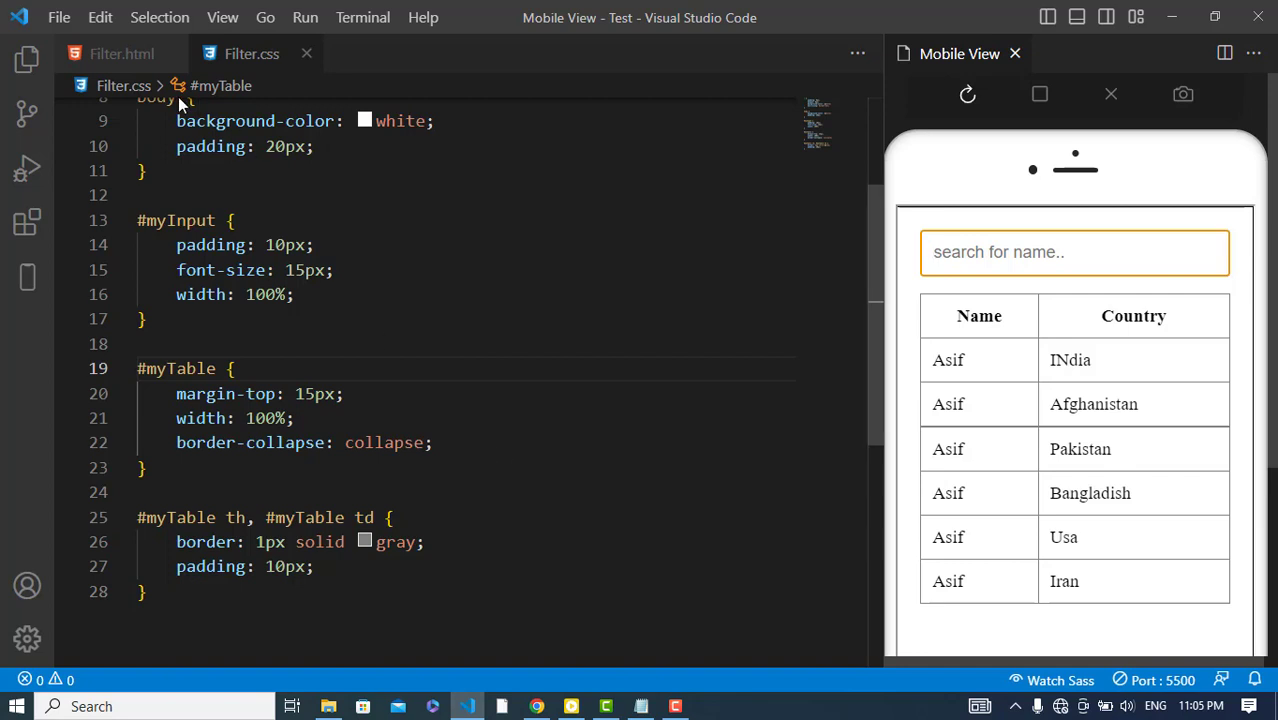
# - Replace the repeated Asif names with khalil, latif, yousaf, jan and khan and save
pyautogui.click(122, 52)
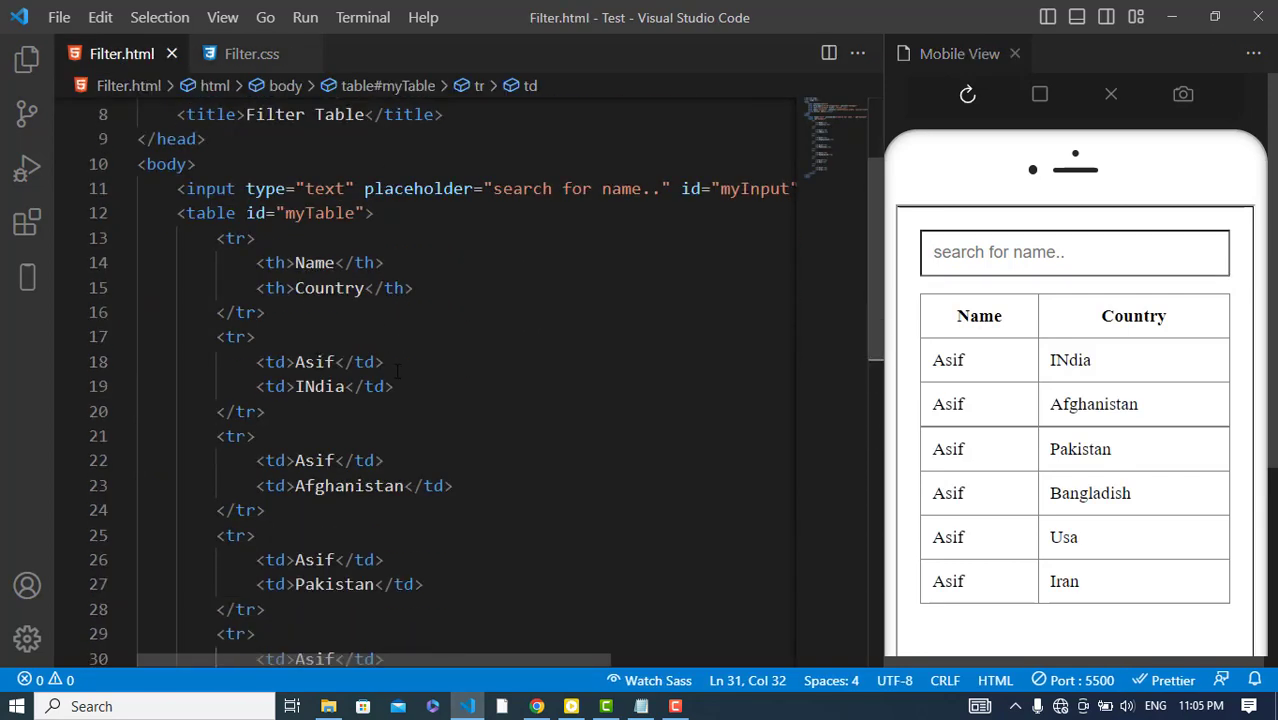
pyautogui.doubleClick(314, 460)
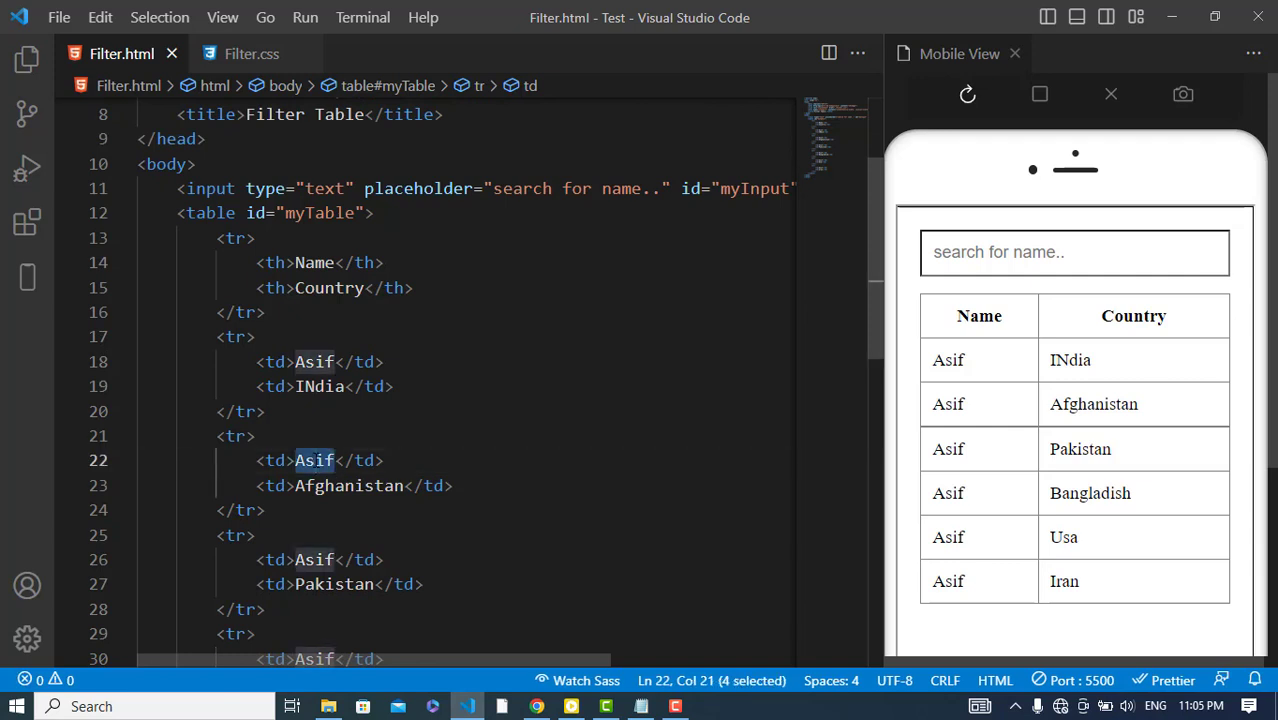
pyautogui.write('khalil')
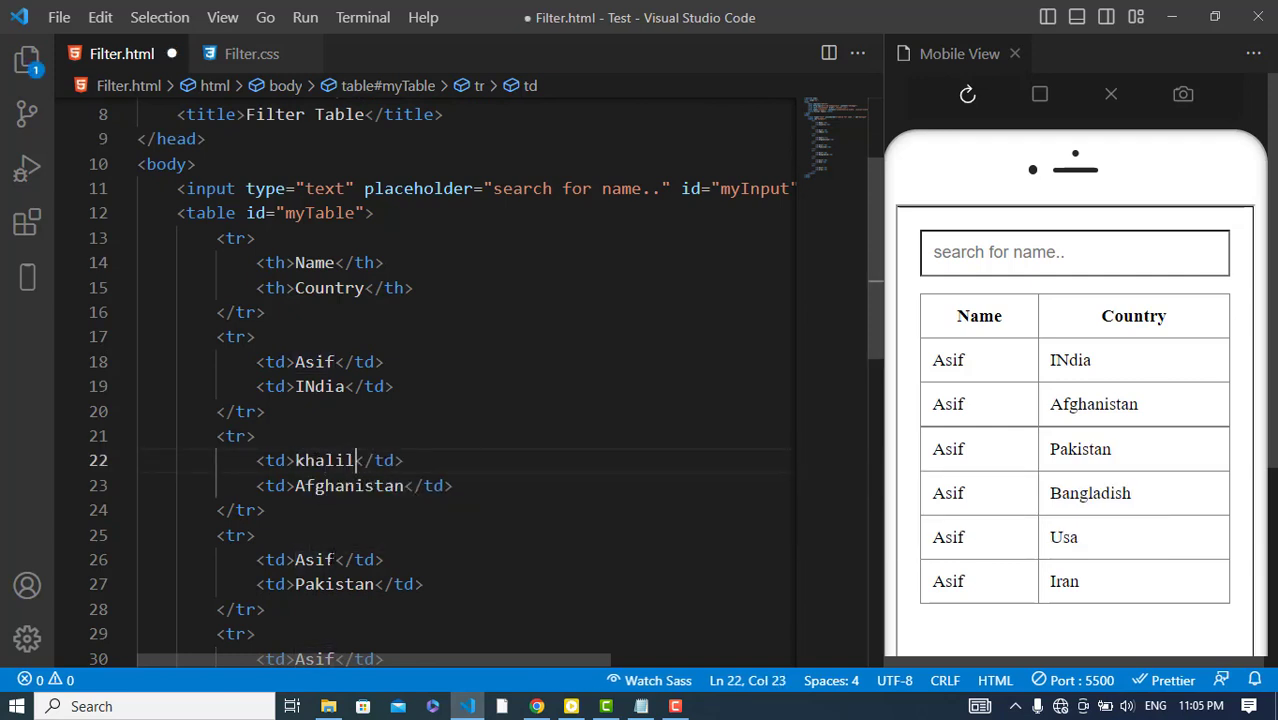
pyautogui.doubleClick(314, 560)
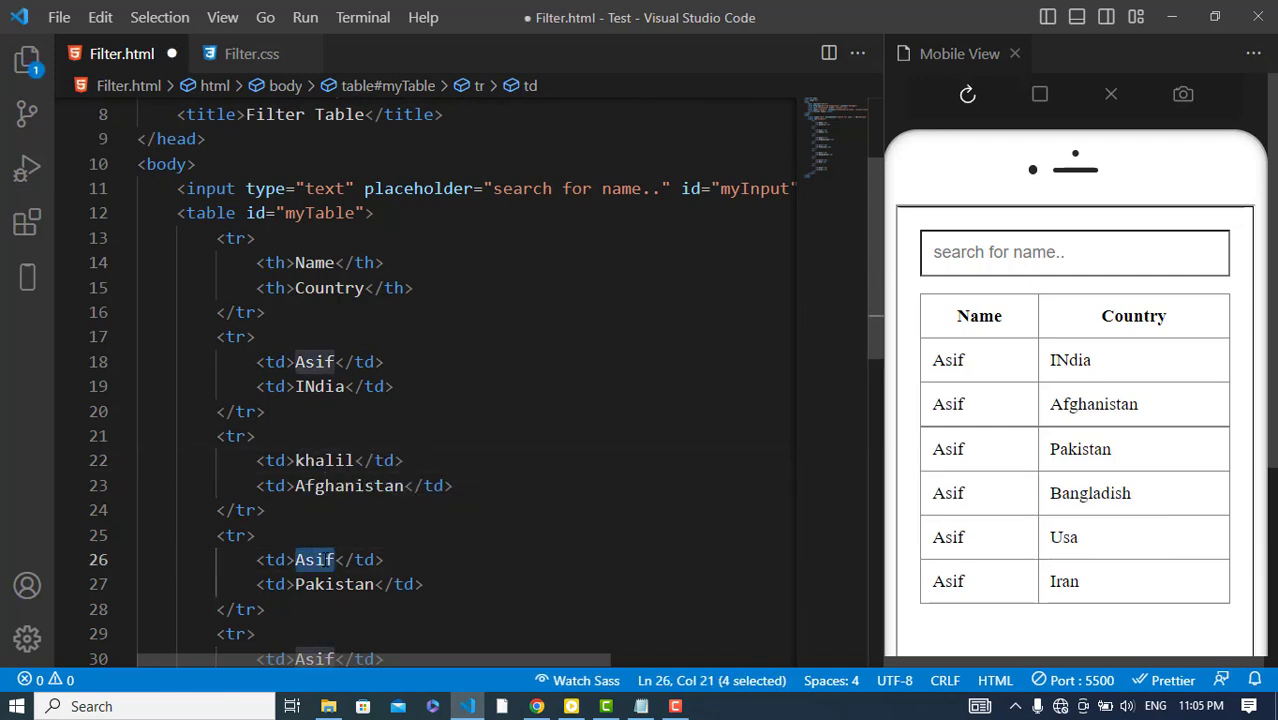
pyautogui.write('latif')
pyautogui.click(466, 658)
pyautogui.write('yo')
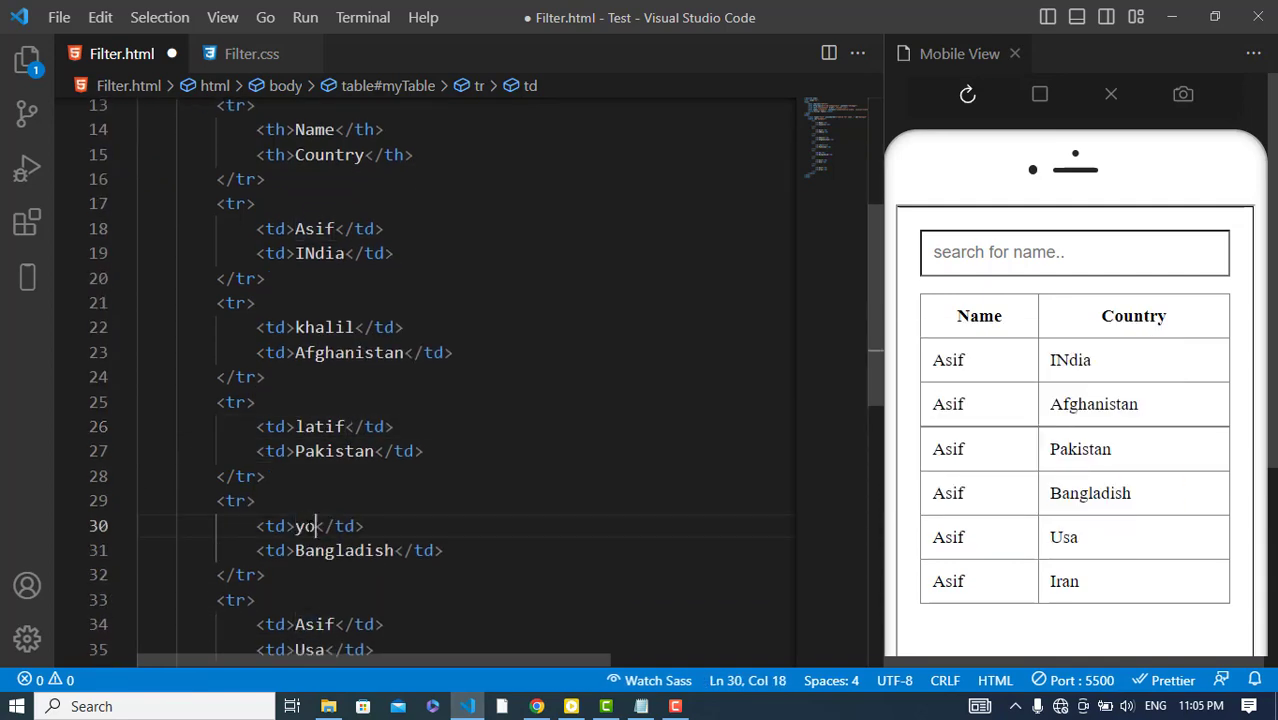
pyautogui.write('usaf')
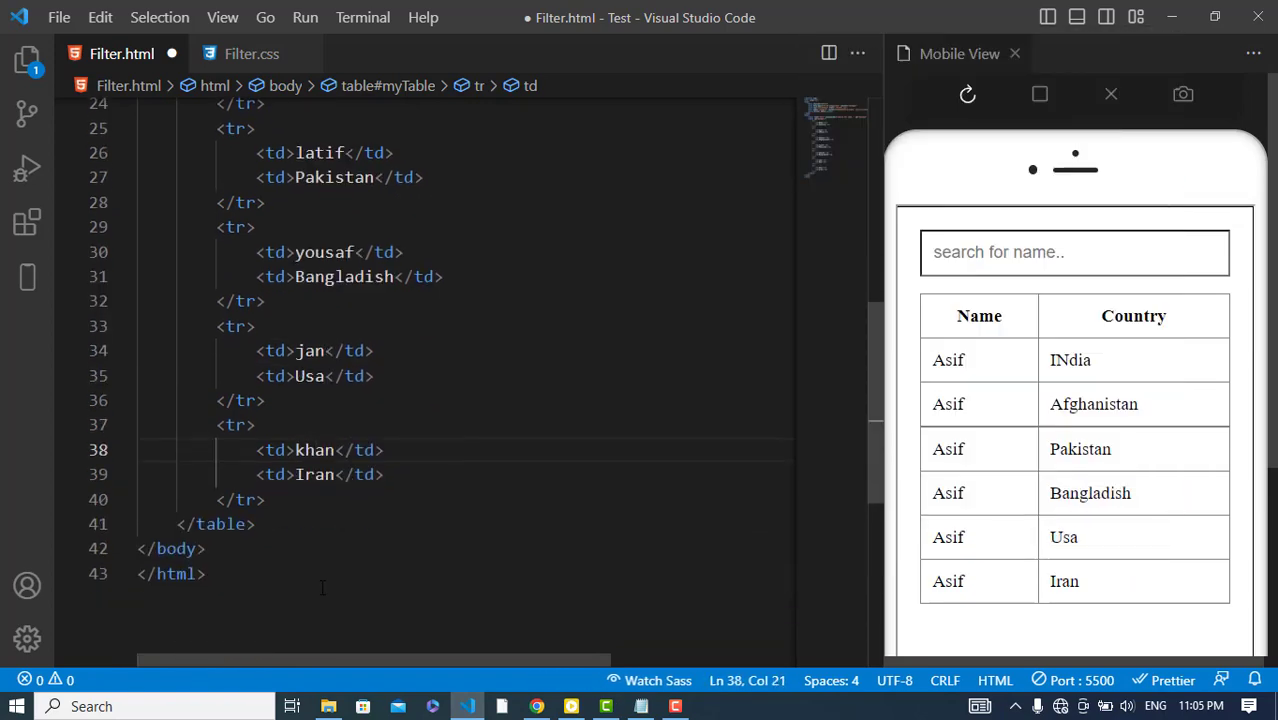
pyautogui.press('ctrl+s')
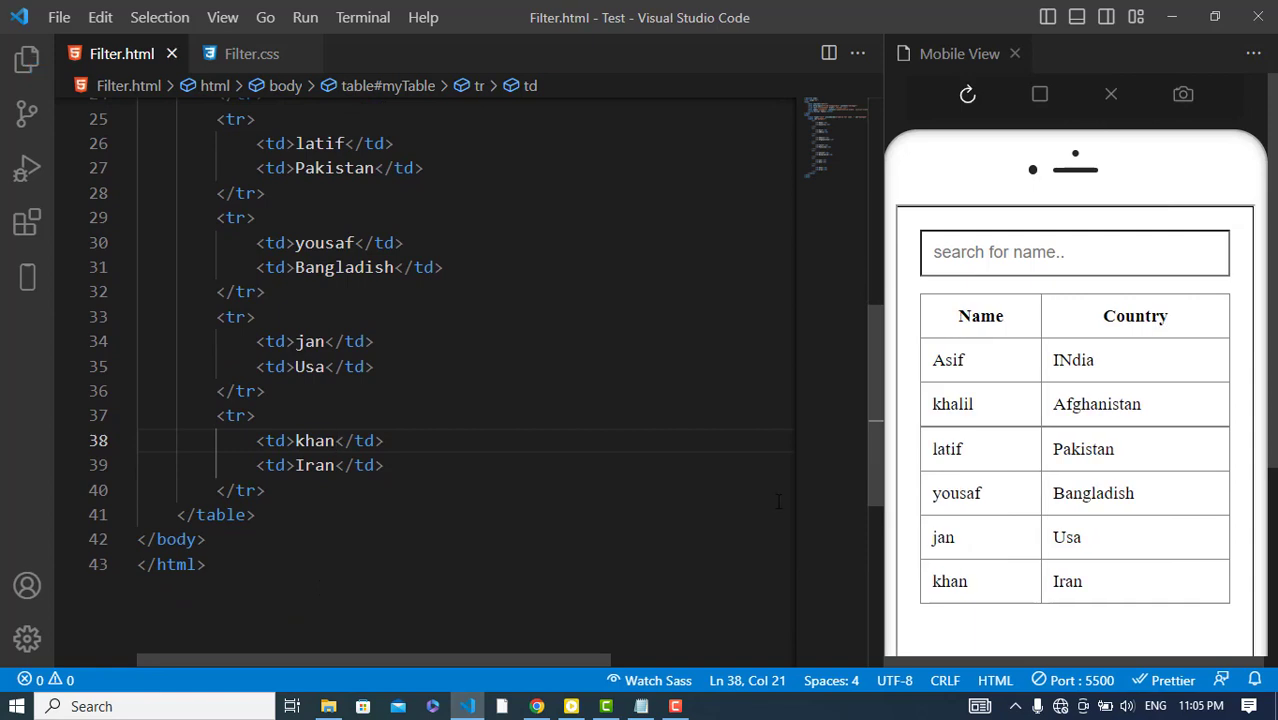
pyautogui.scroll(3)
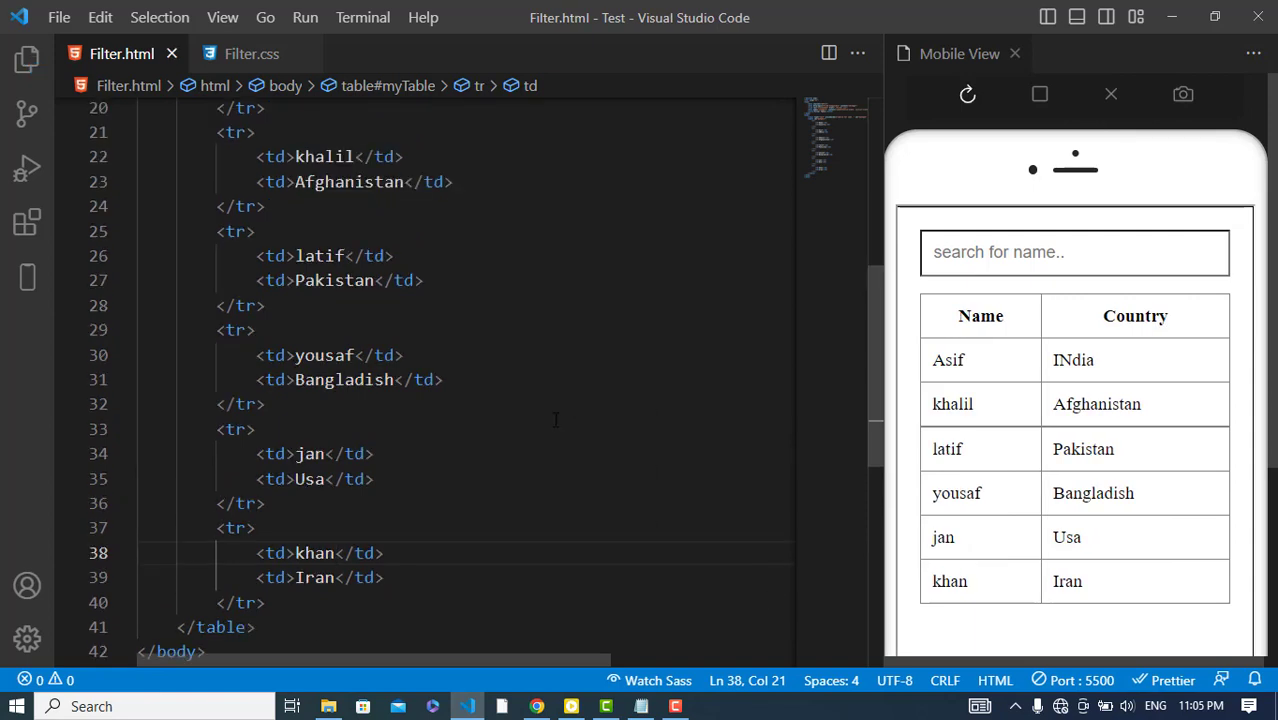
pyautogui.scroll(3)
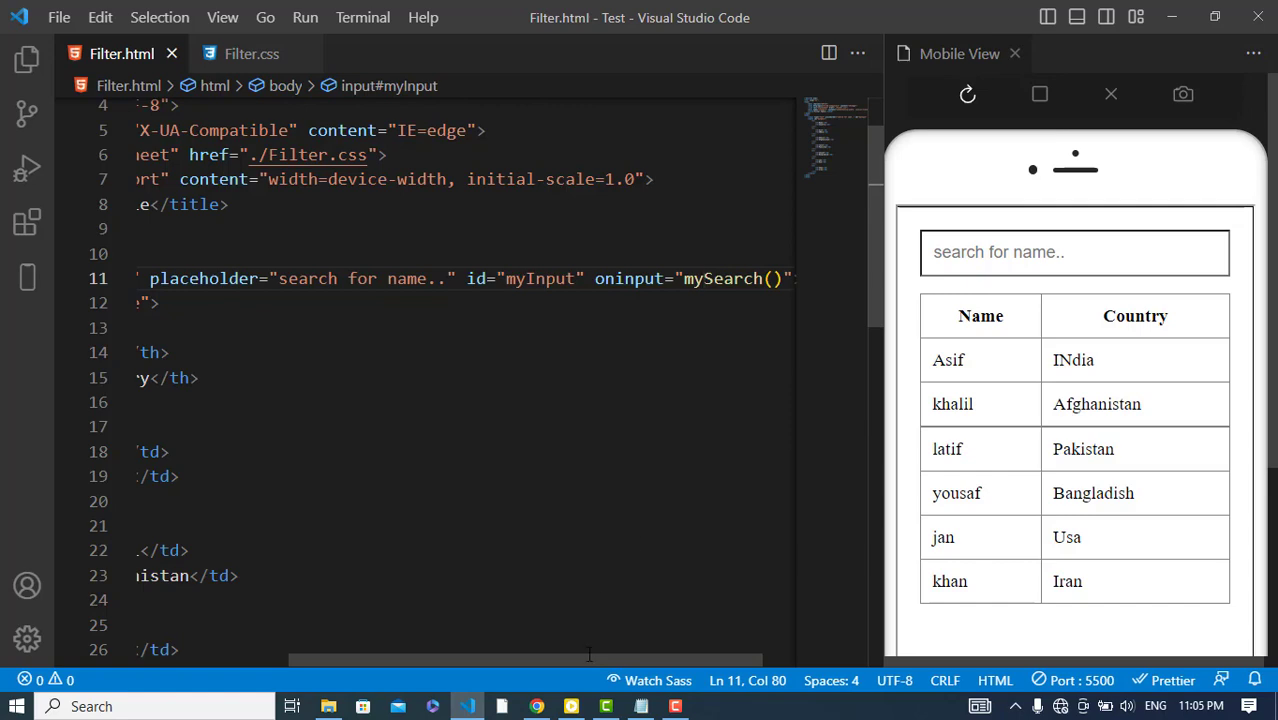
pyautogui.scroll(-3)
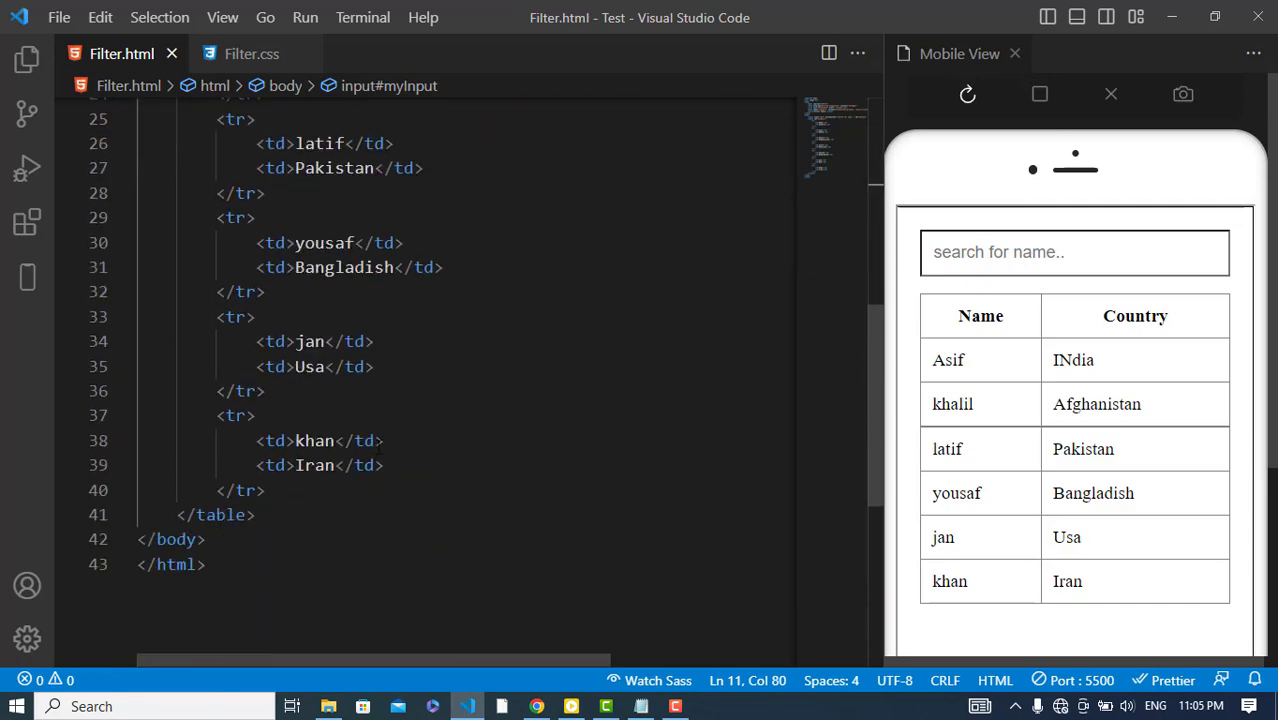
# - Start function mySearch() reading var value from document.getElementById("myInput")
pyautogui.press('enter')
pyautogui.write('f')
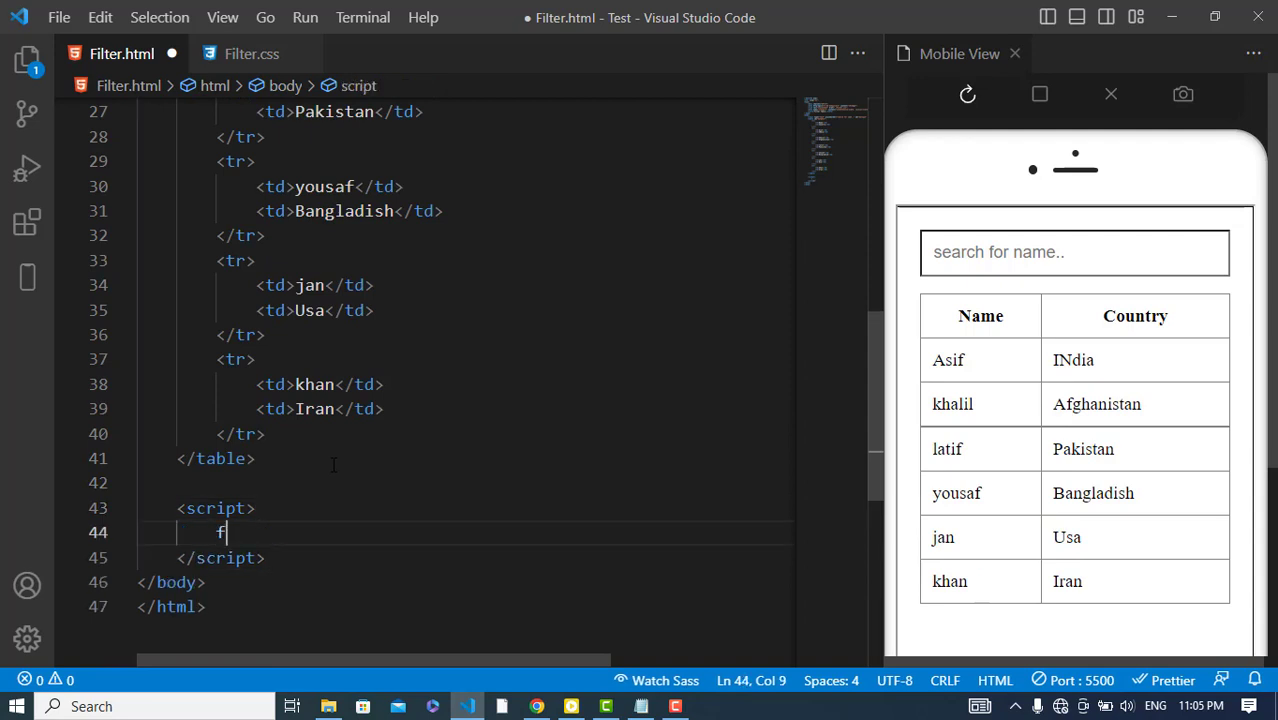
pyautogui.write('unction mySearch')
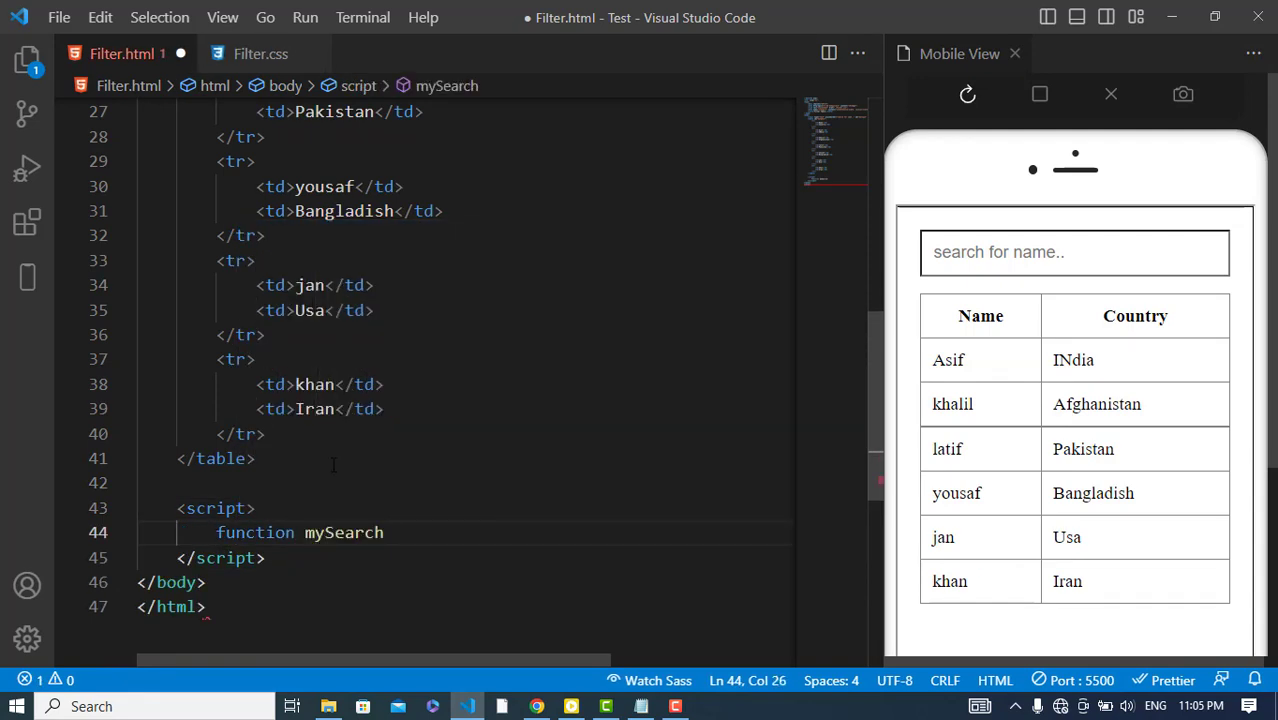
pyautogui.write('() {')
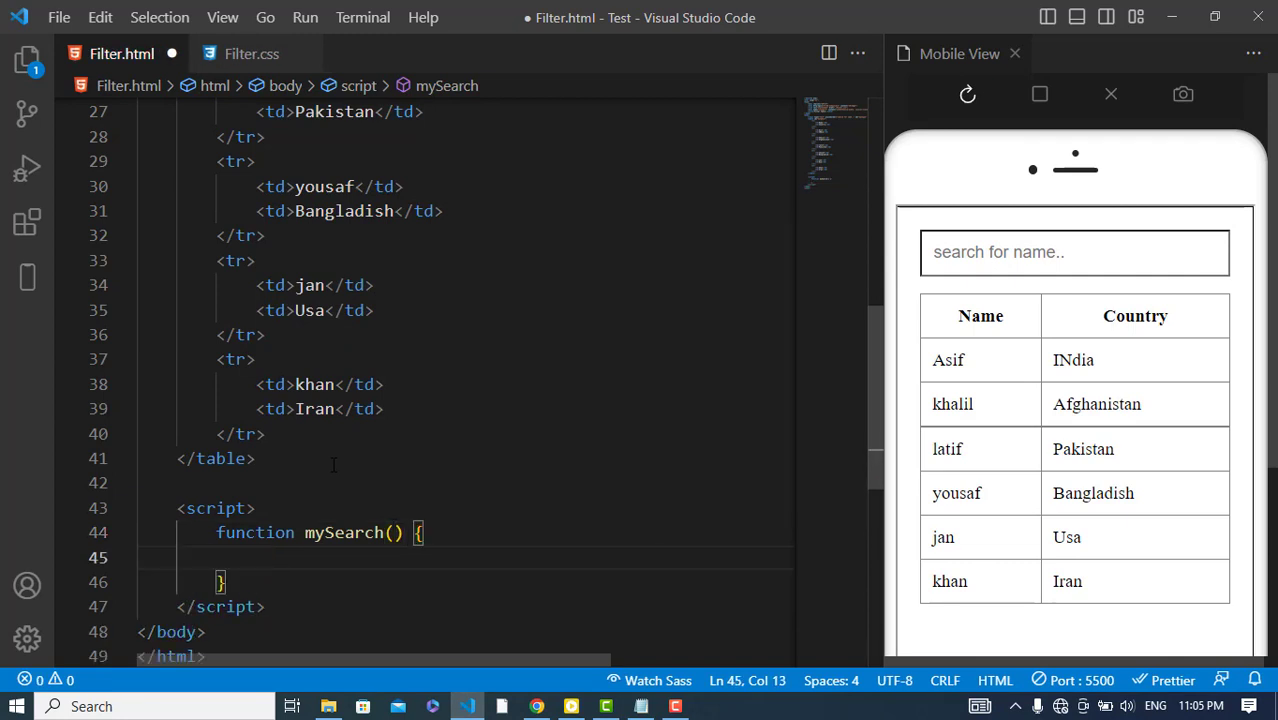
pyautogui.write('var')
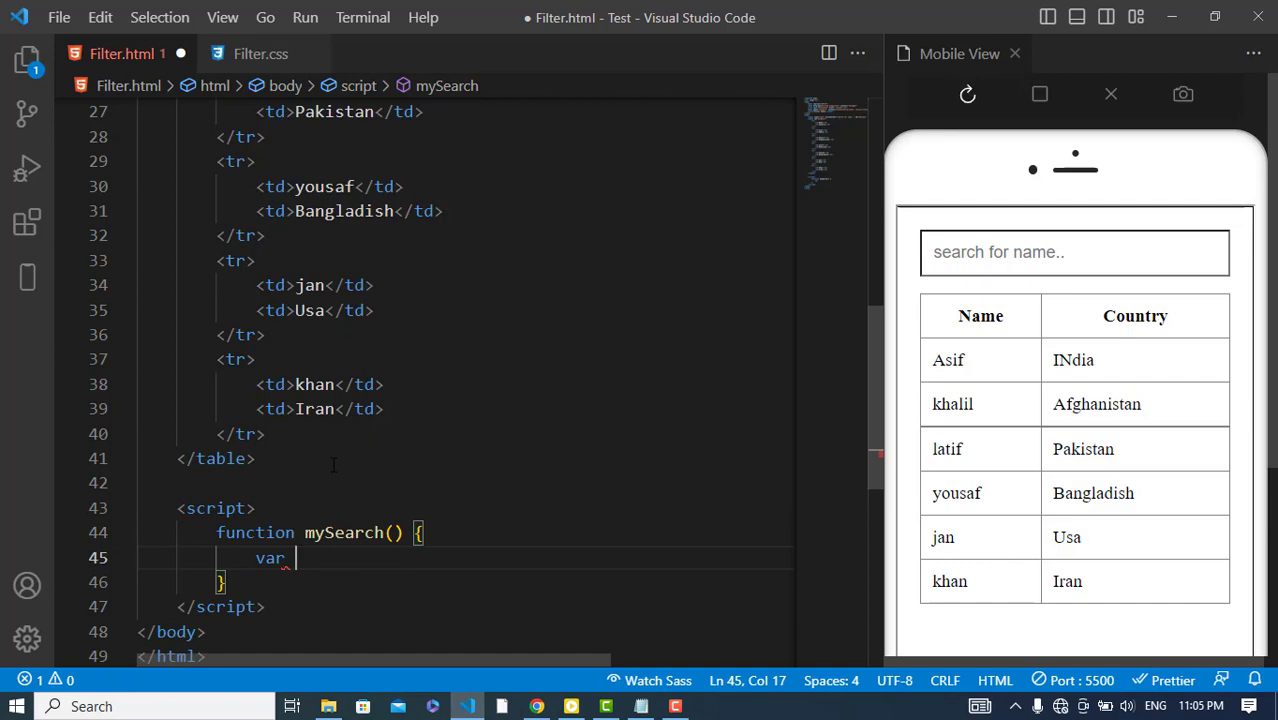
pyautogui.write('value')
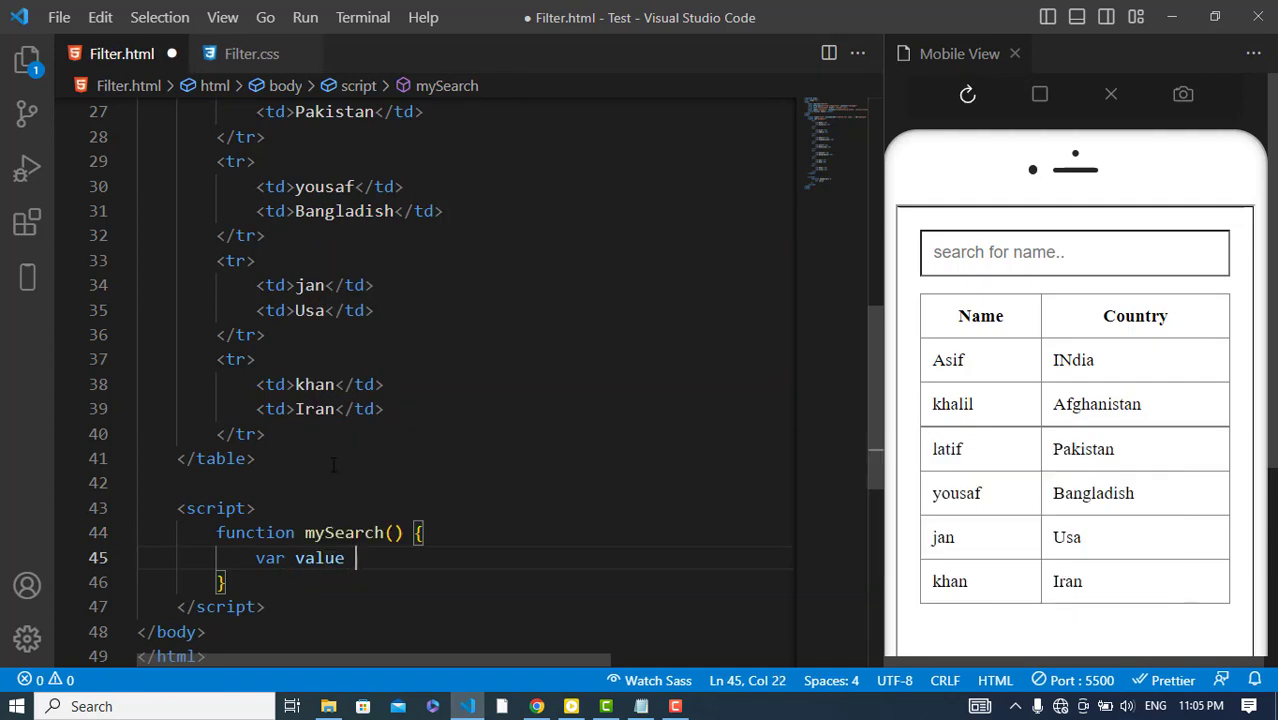
pyautogui.write('= document.')
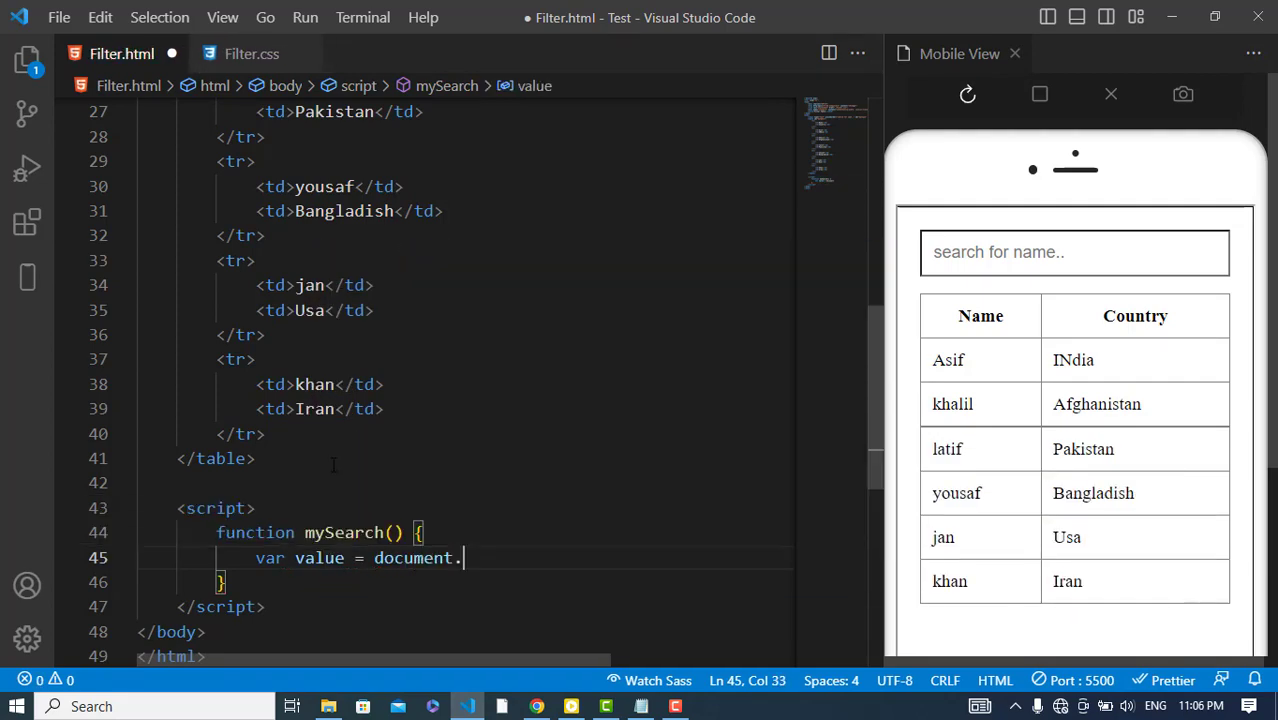
pyautogui.write('getElementById')
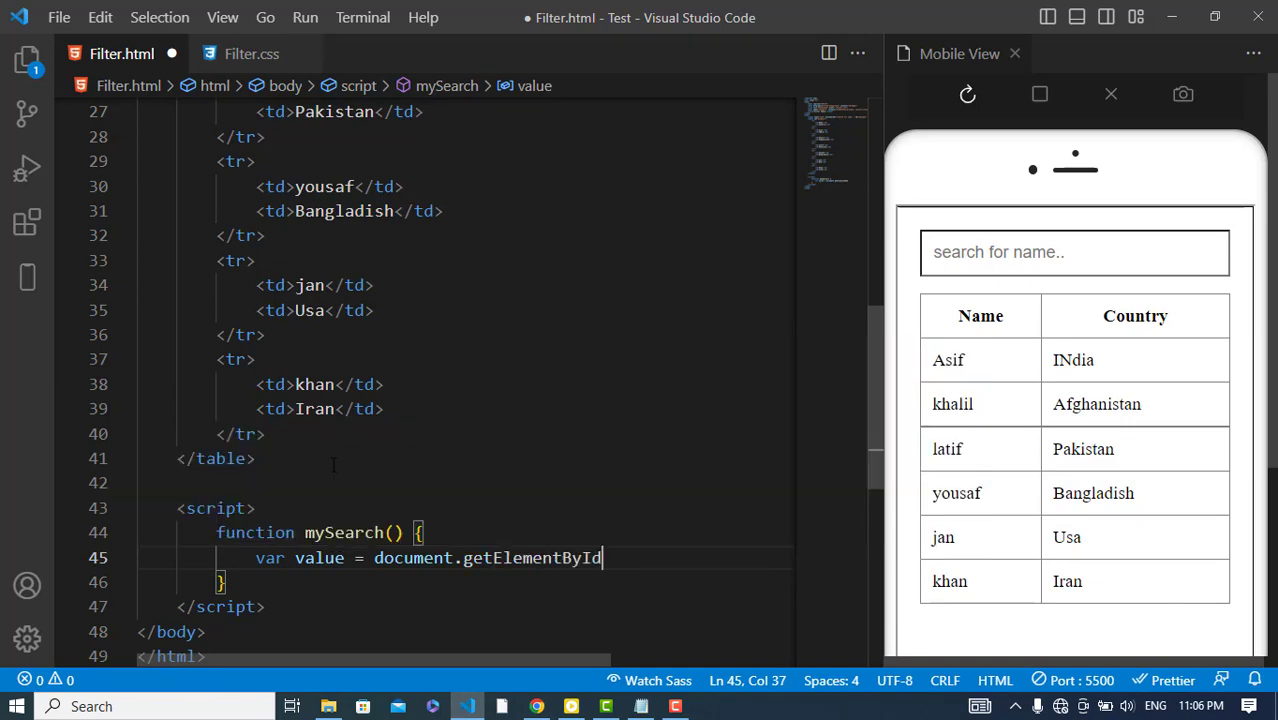
pyautogui.write('("")')
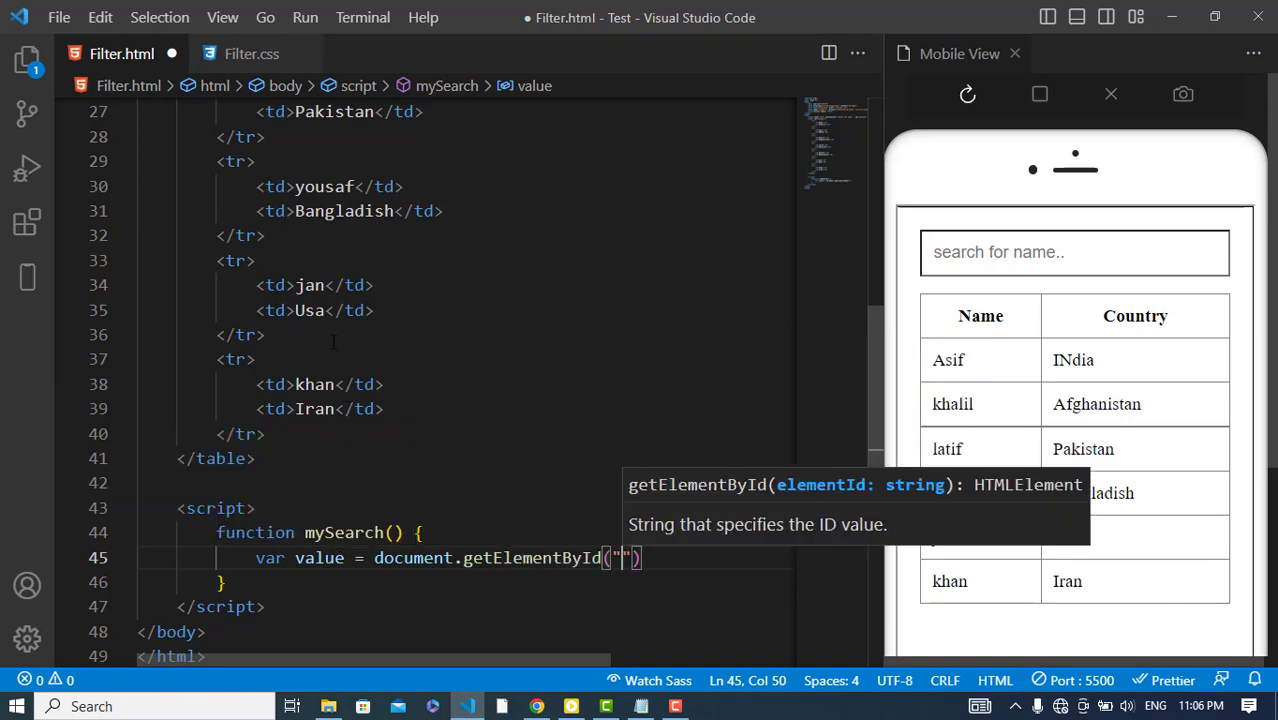
pyautogui.scroll(3)
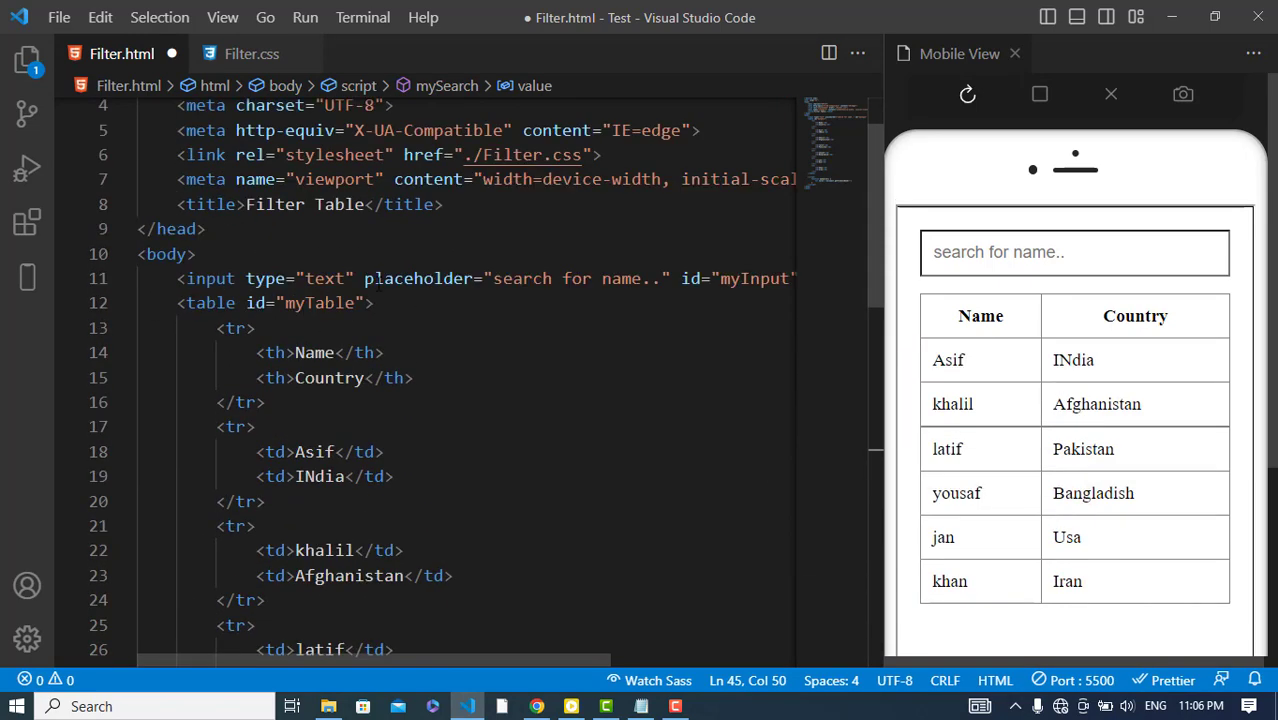
pyautogui.moveTo(510, 660)
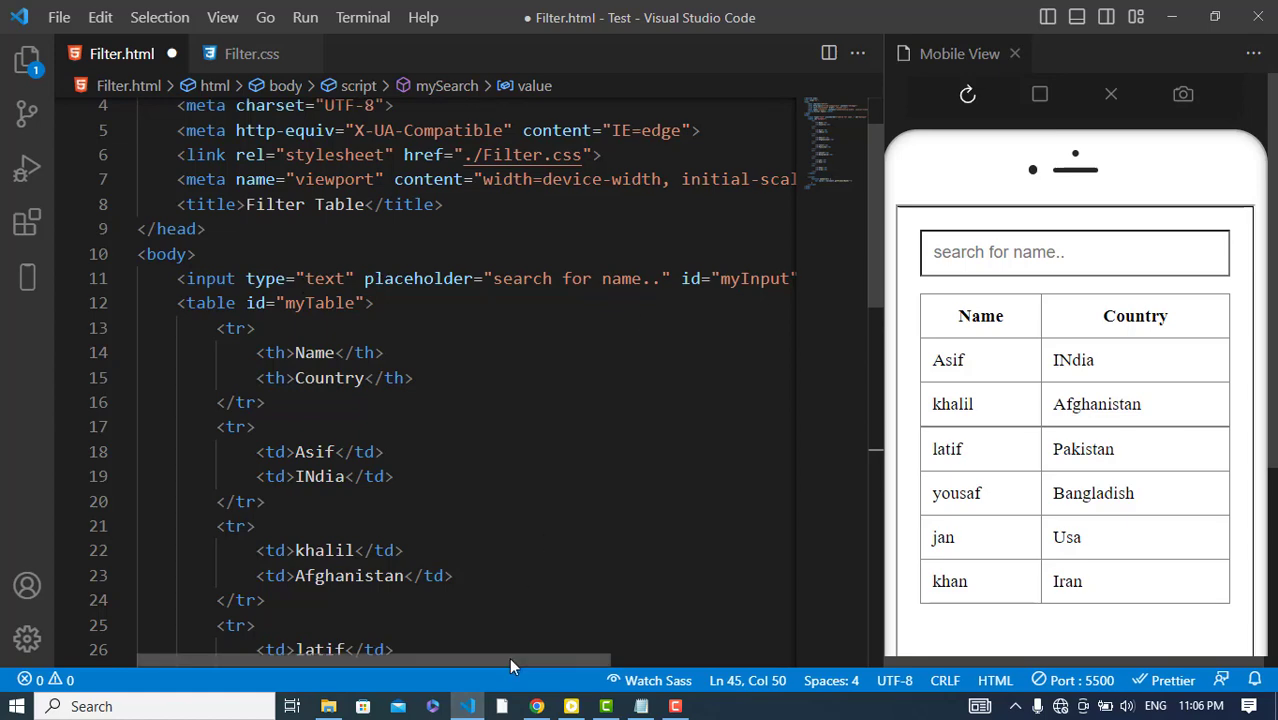
pyautogui.doubleClick(586, 278)
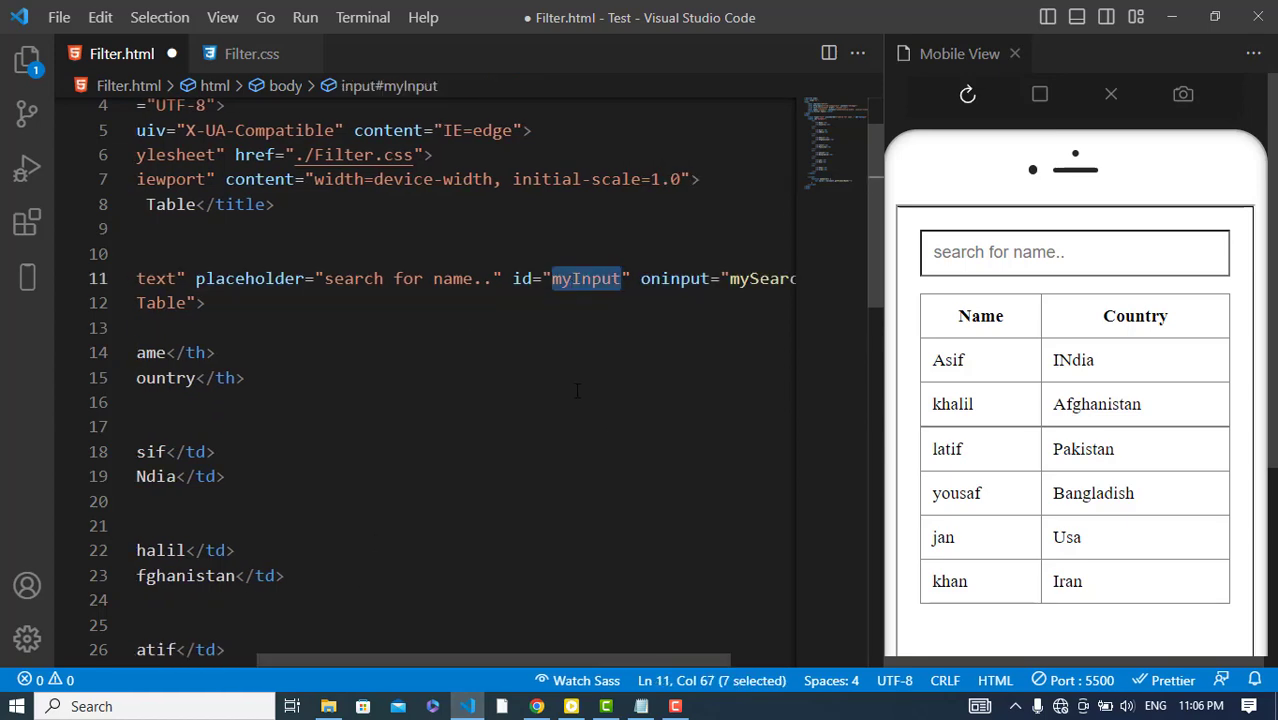
pyautogui.scroll(-3)
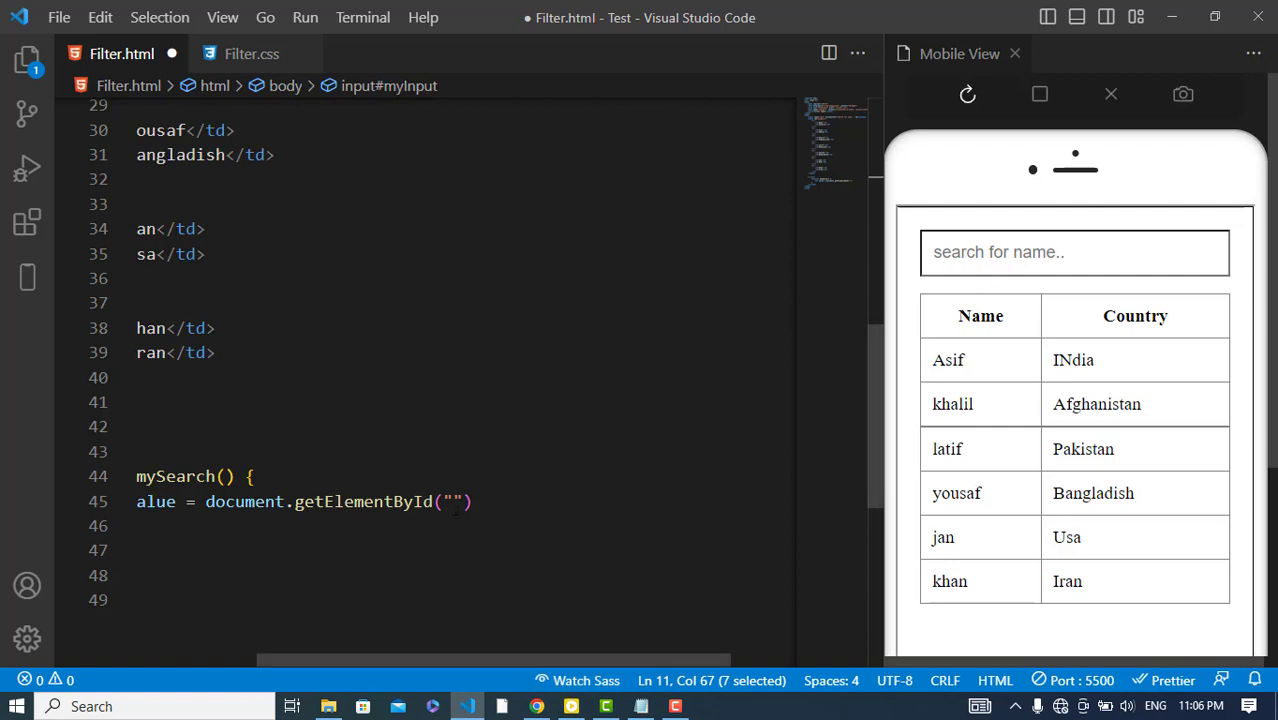
pyautogui.write('myInput')
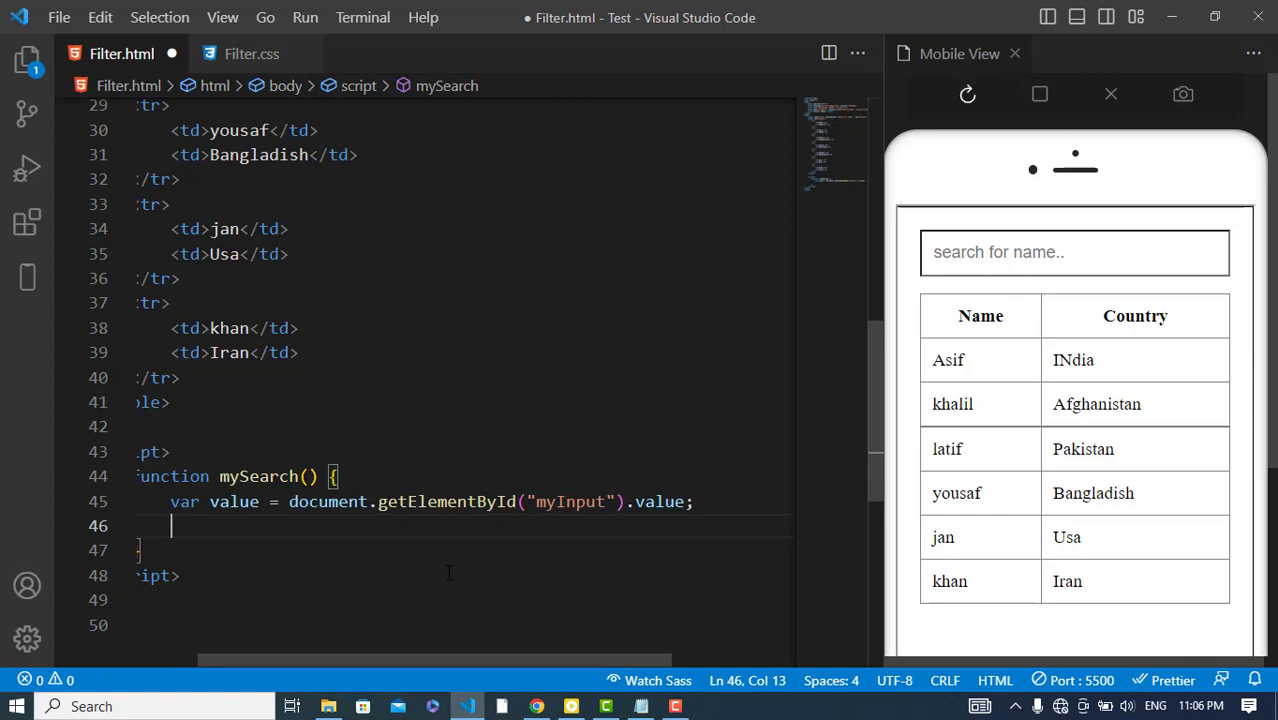
# - Look up the myTable element and collect its tr rows with getElementsByTagName
pyautogui.write('var able =')
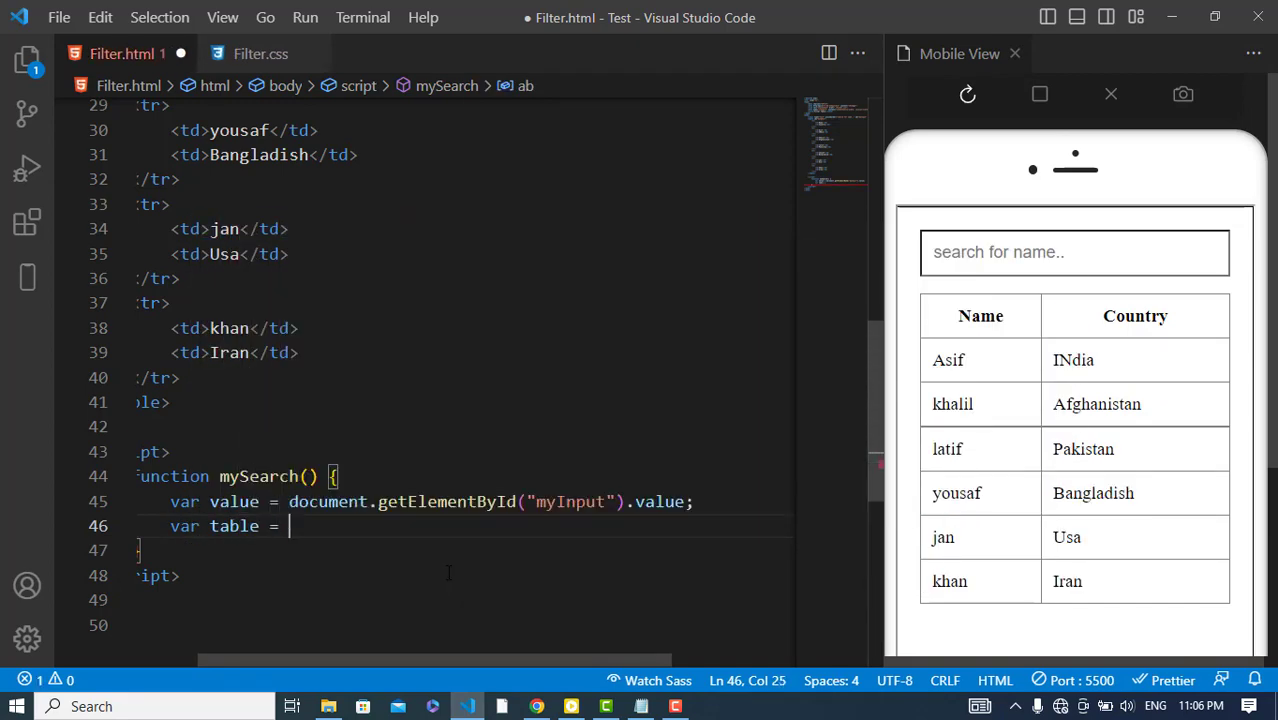
pyautogui.write('document.getElementById(')
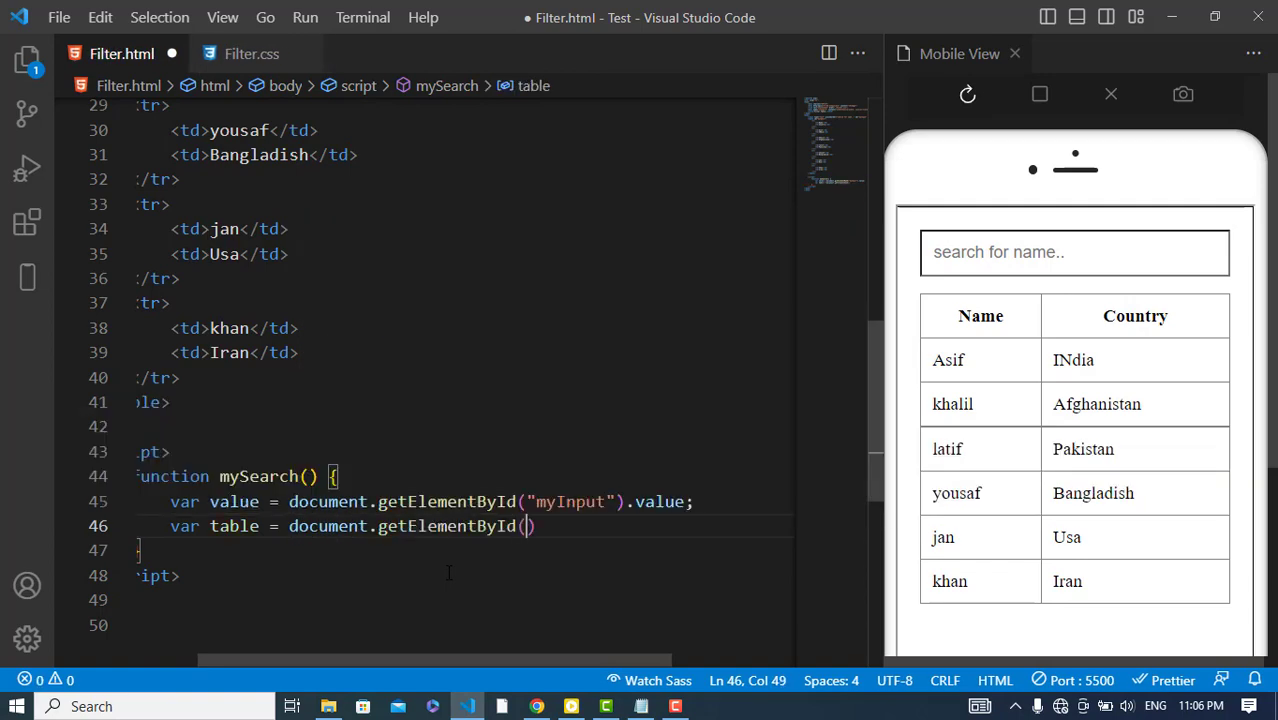
pyautogui.write('"myTable"')
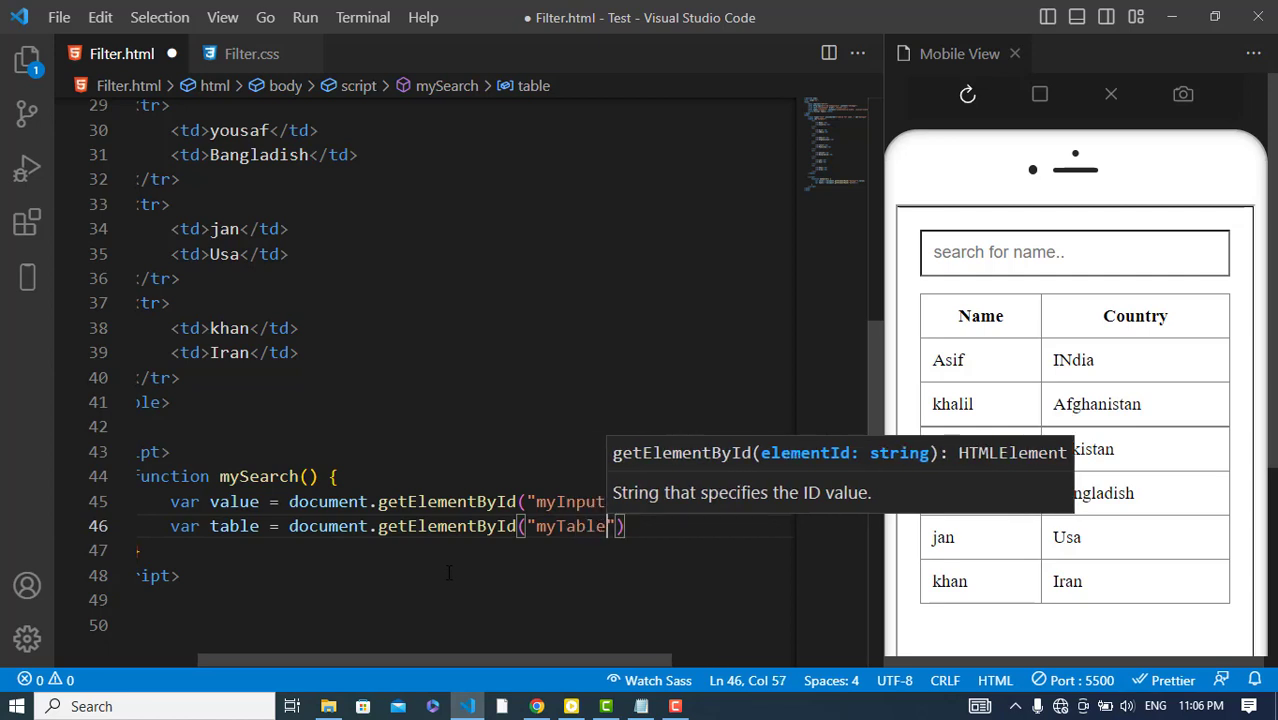
pyautogui.write(';')
pyautogui.press('enter')
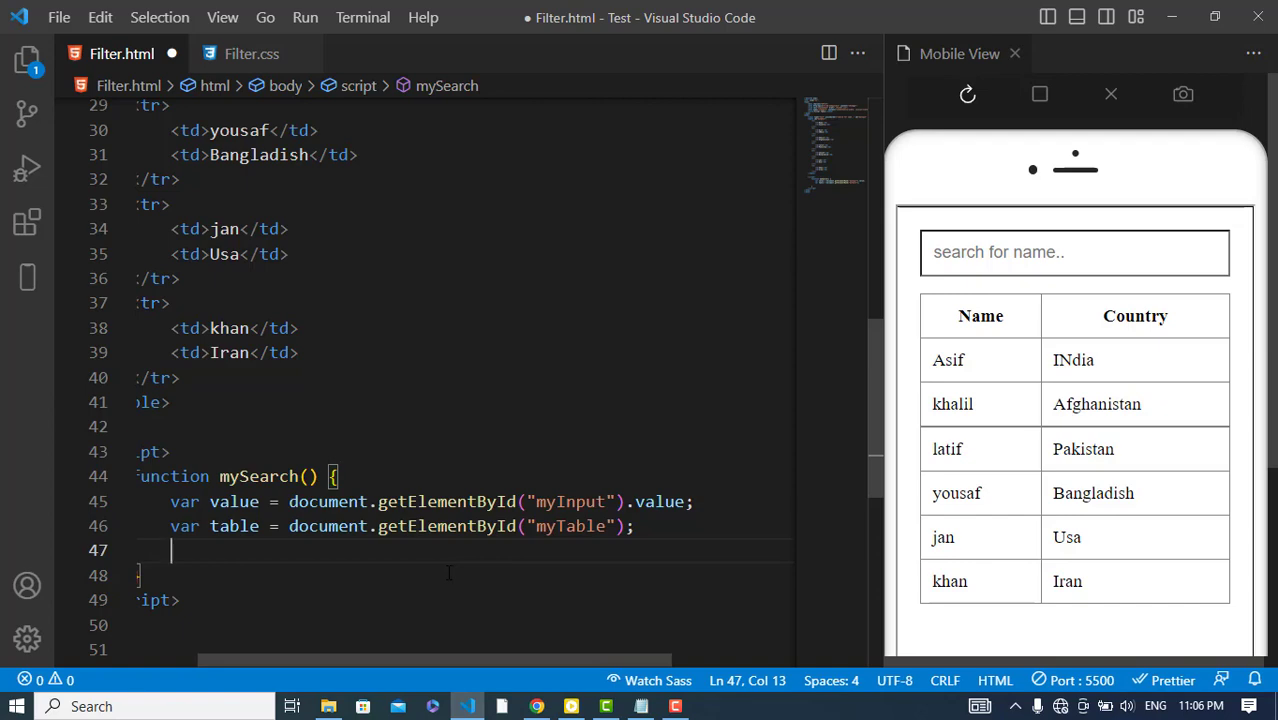
pyautogui.write('var tr =')
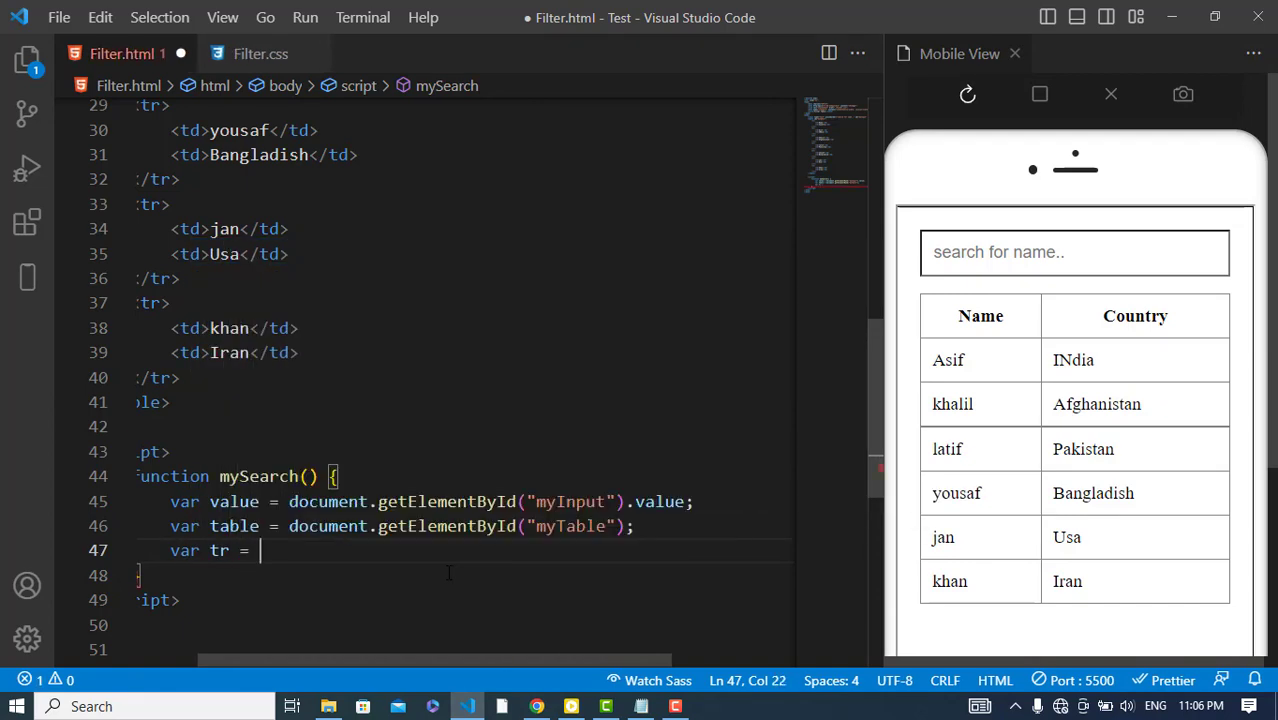
pyautogui.write('table.get')
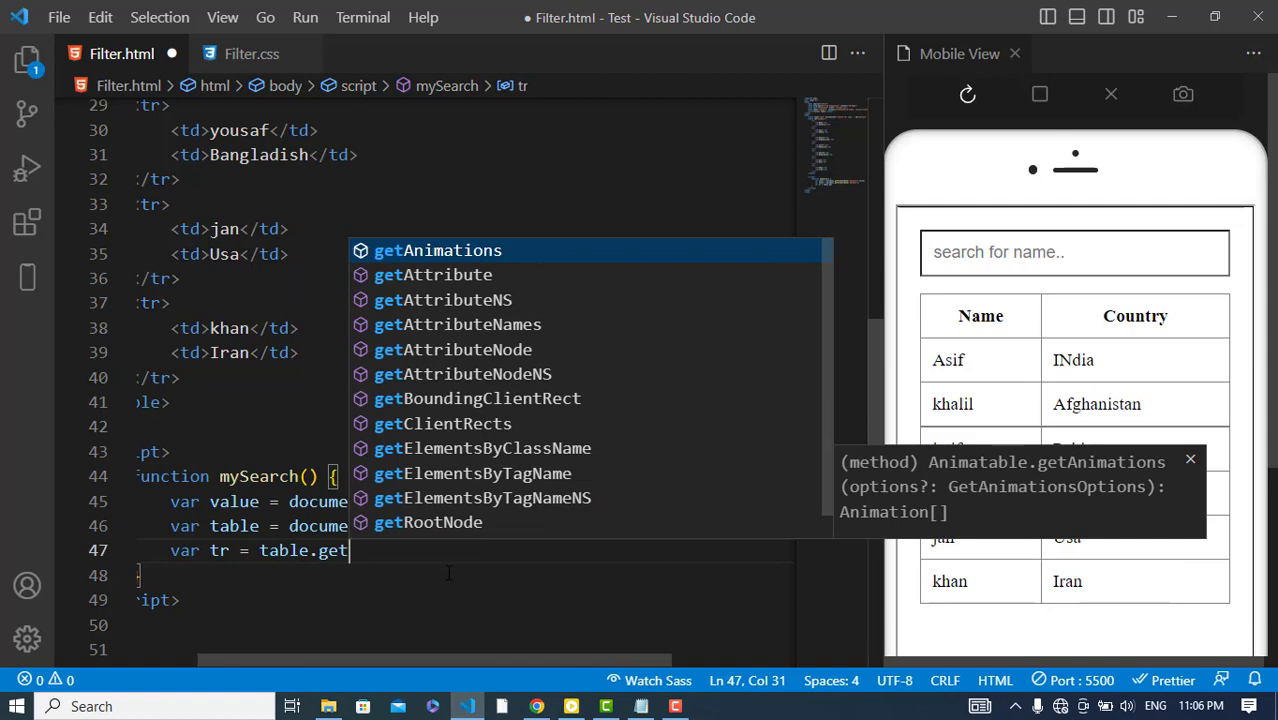
pyautogui.write('ElementsByTagName("tr");')
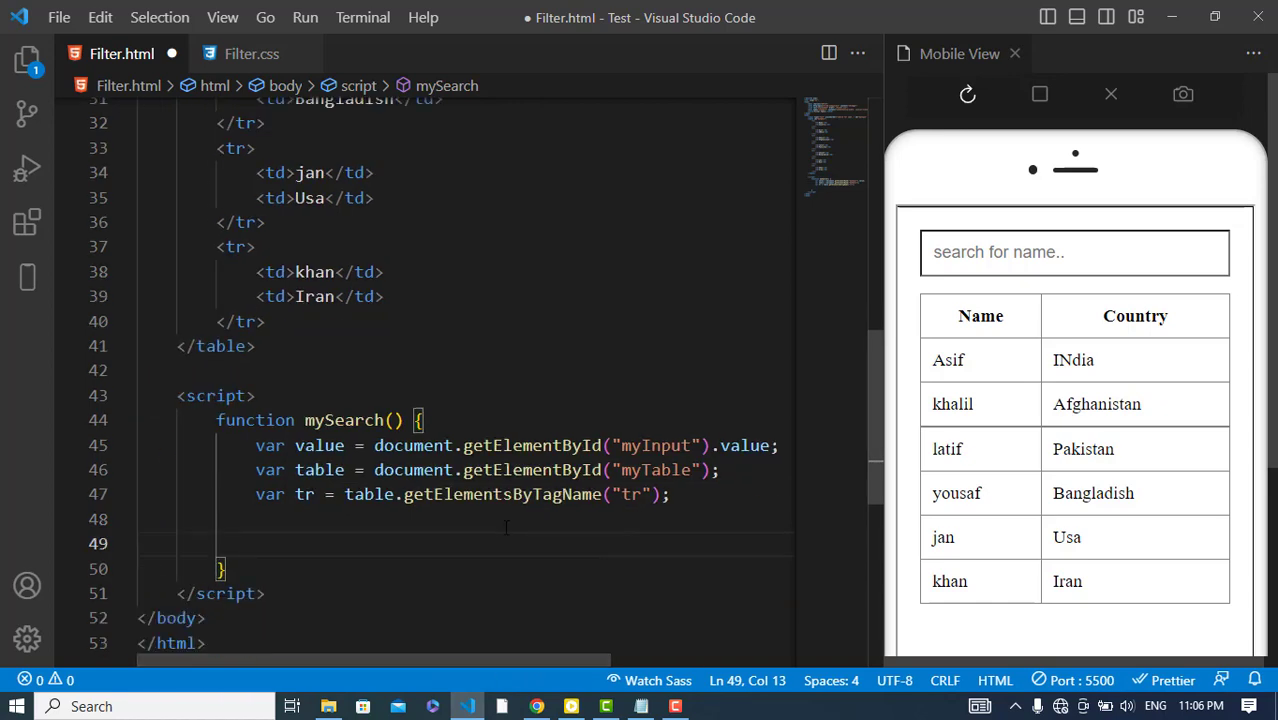
# - Write a for loop from i = 0 to tr.length over the table rows
pyautogui.write('for (var i')
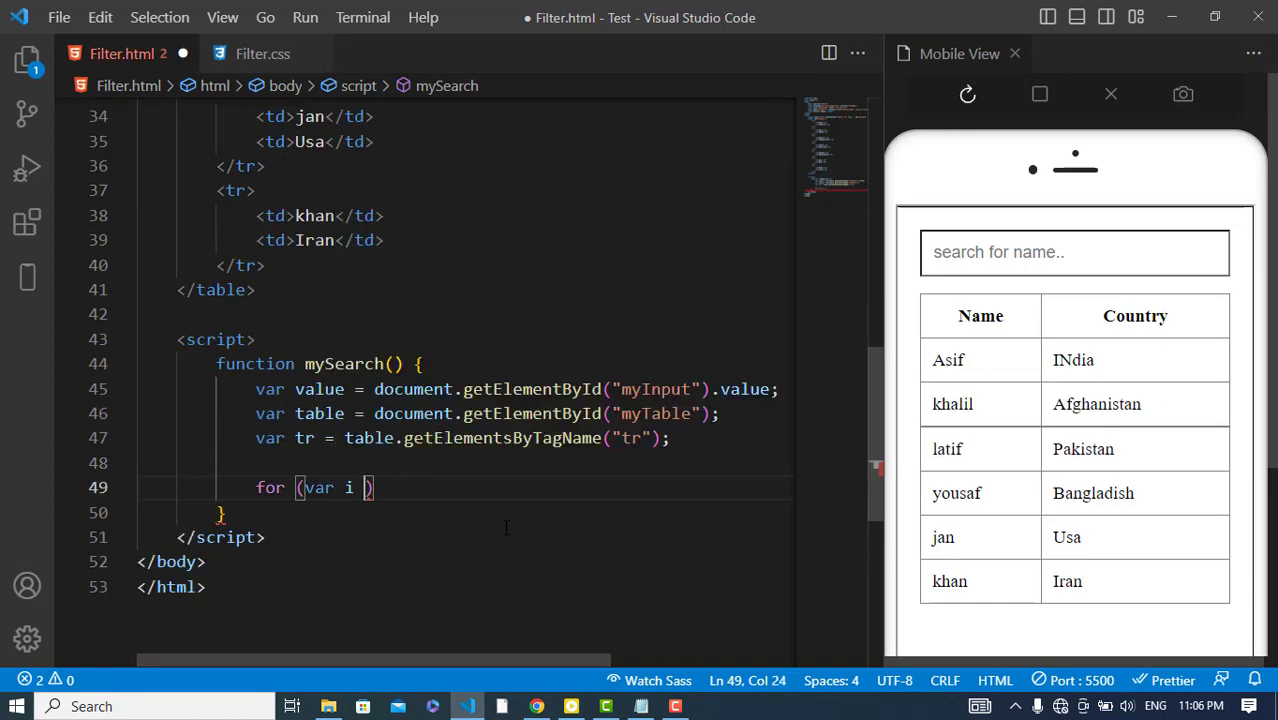
pyautogui.write('=')
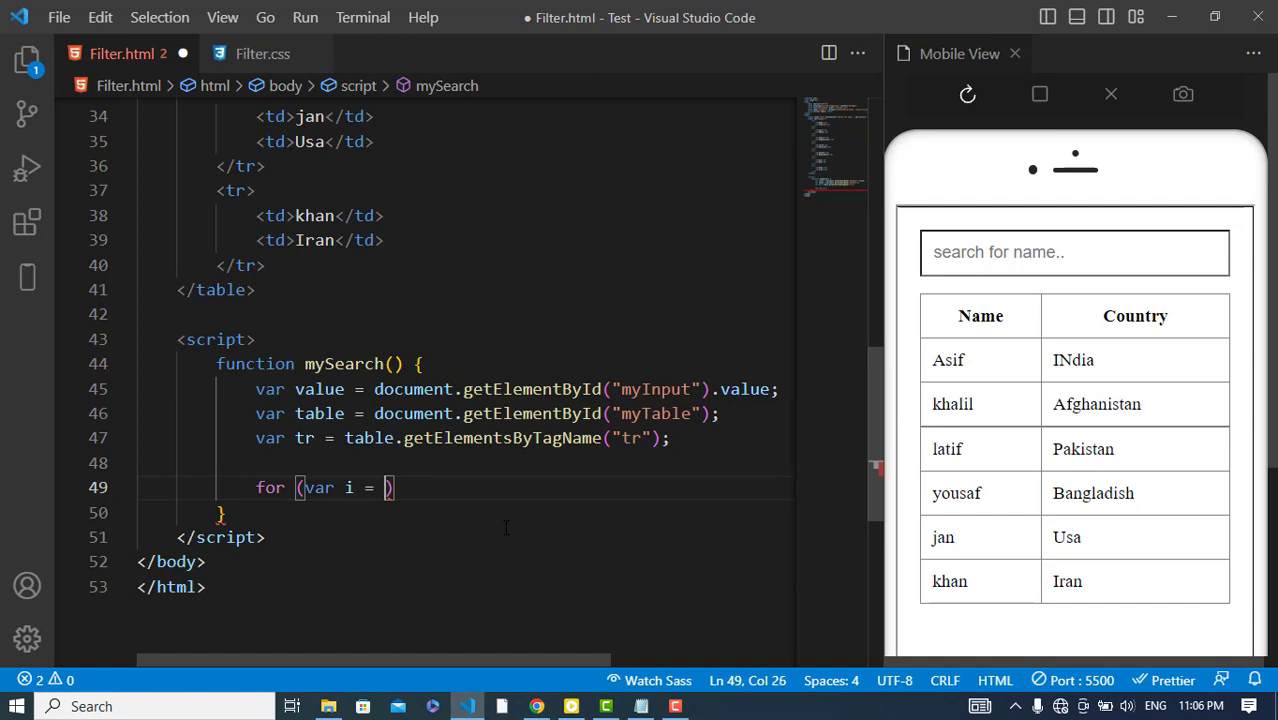
pyautogui.write('0; i <')
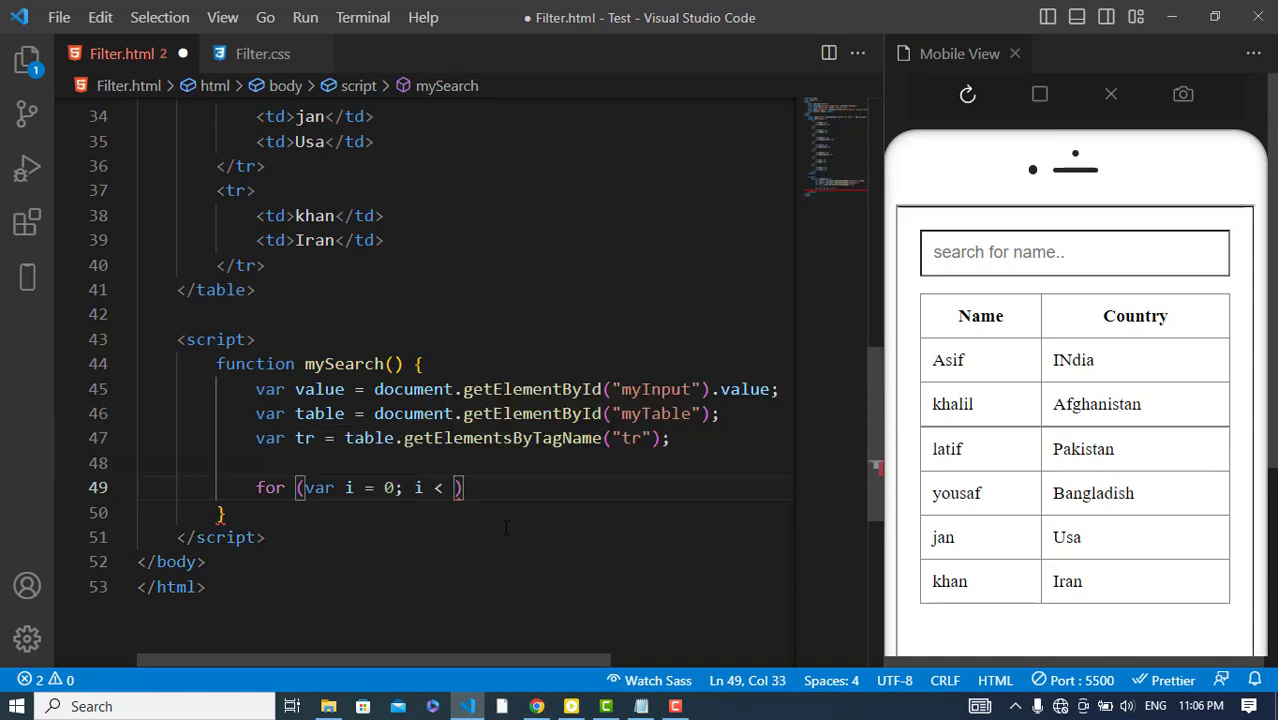
pyautogui.write('tr.')
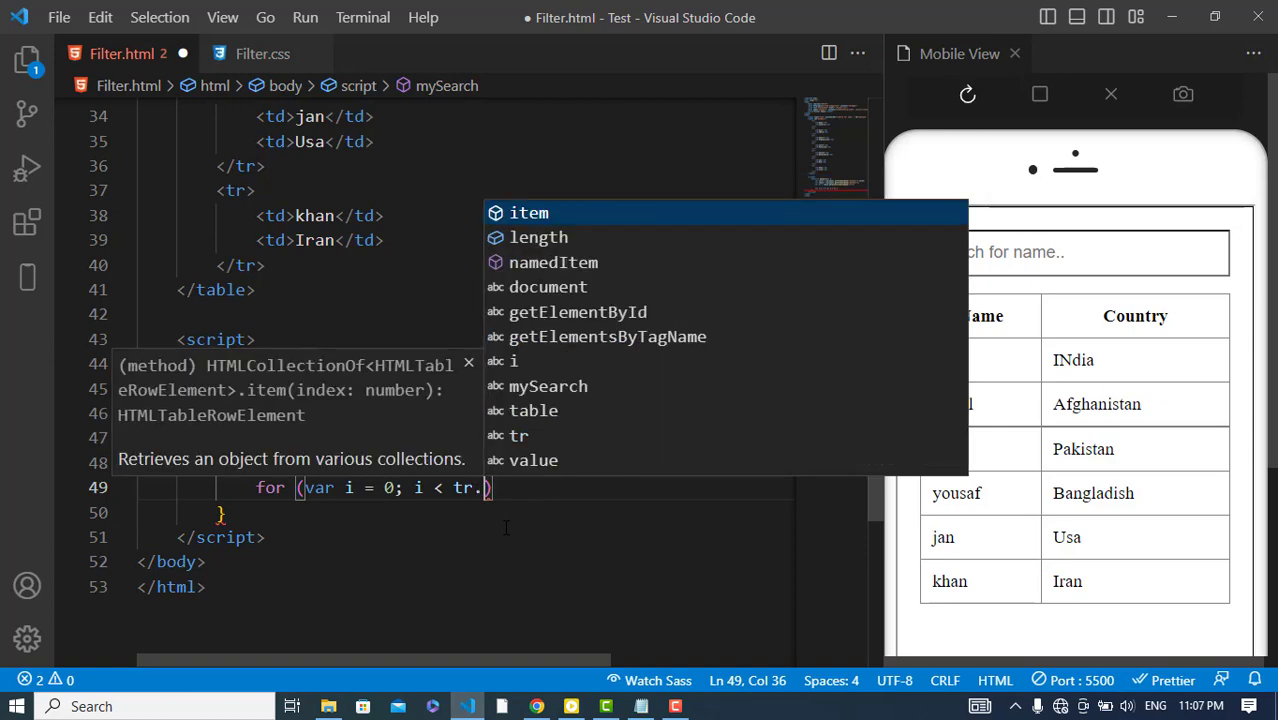
pyautogui.write('length; i++')
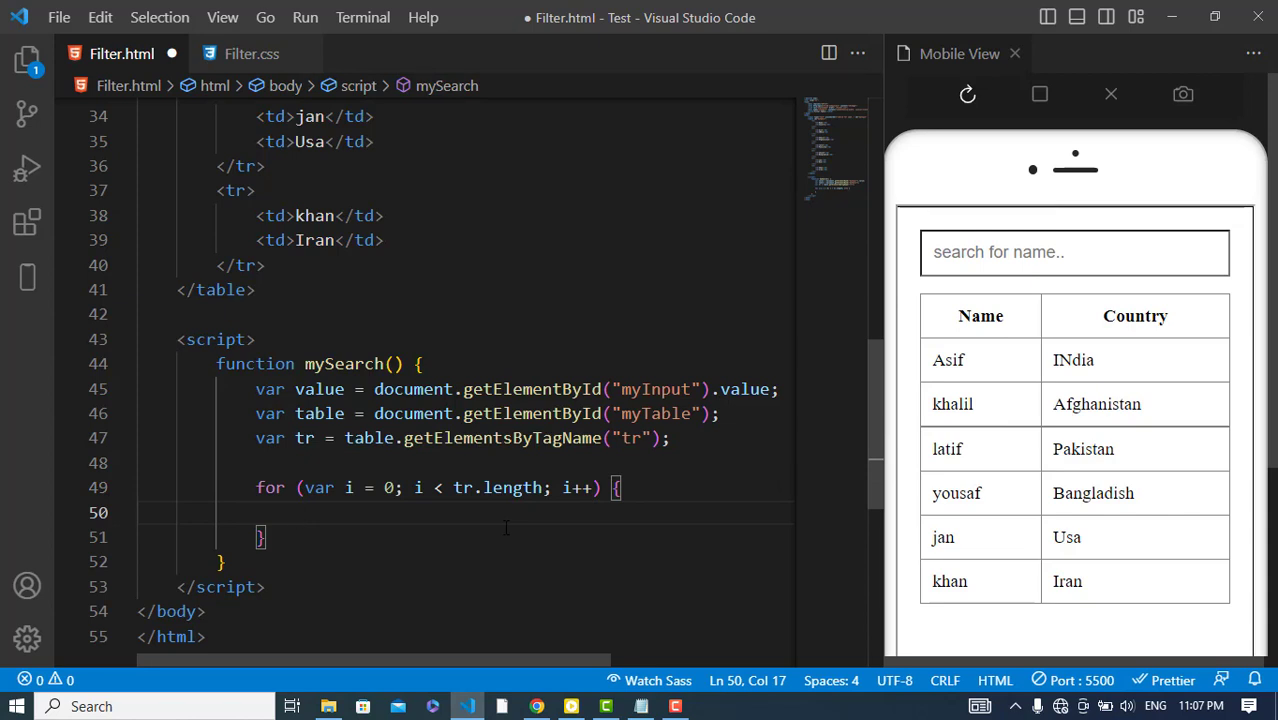
pyautogui.moveTo(432, 548)
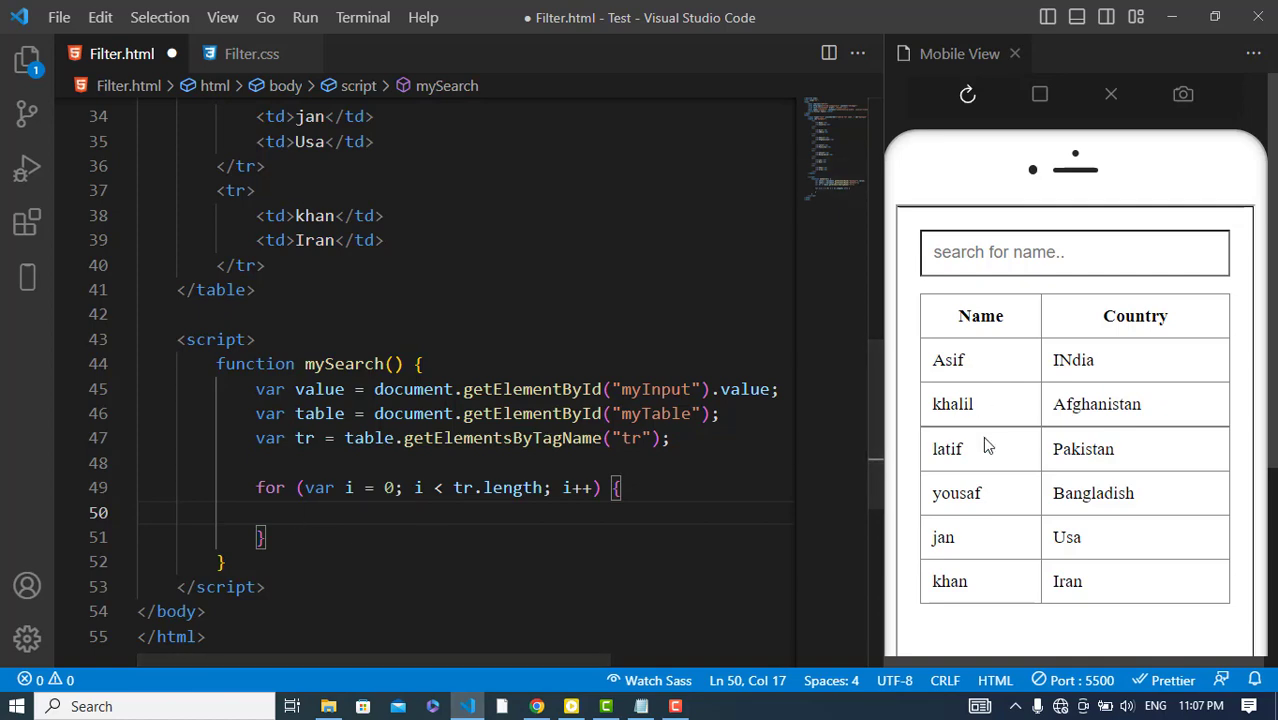
# - Inside the loop set var td to tr[i].getElementsByTagName("td")[0]
pyautogui.write('var t')
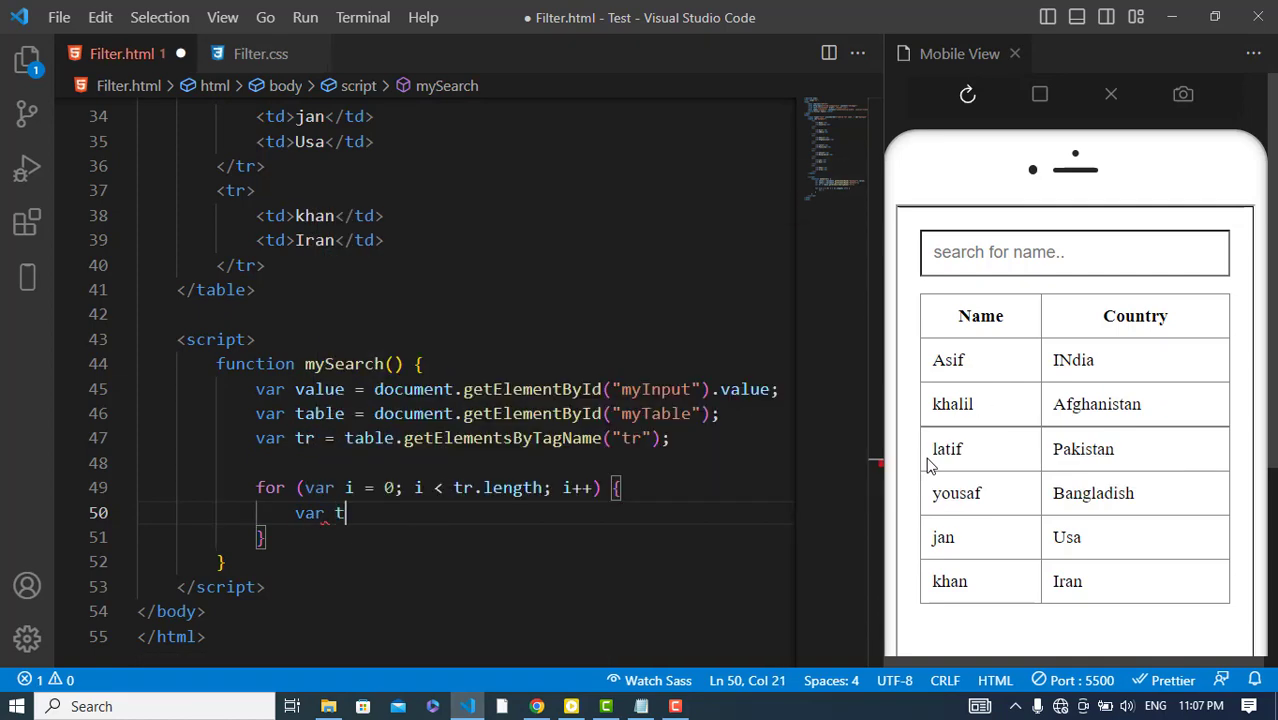
pyautogui.write('d = document')
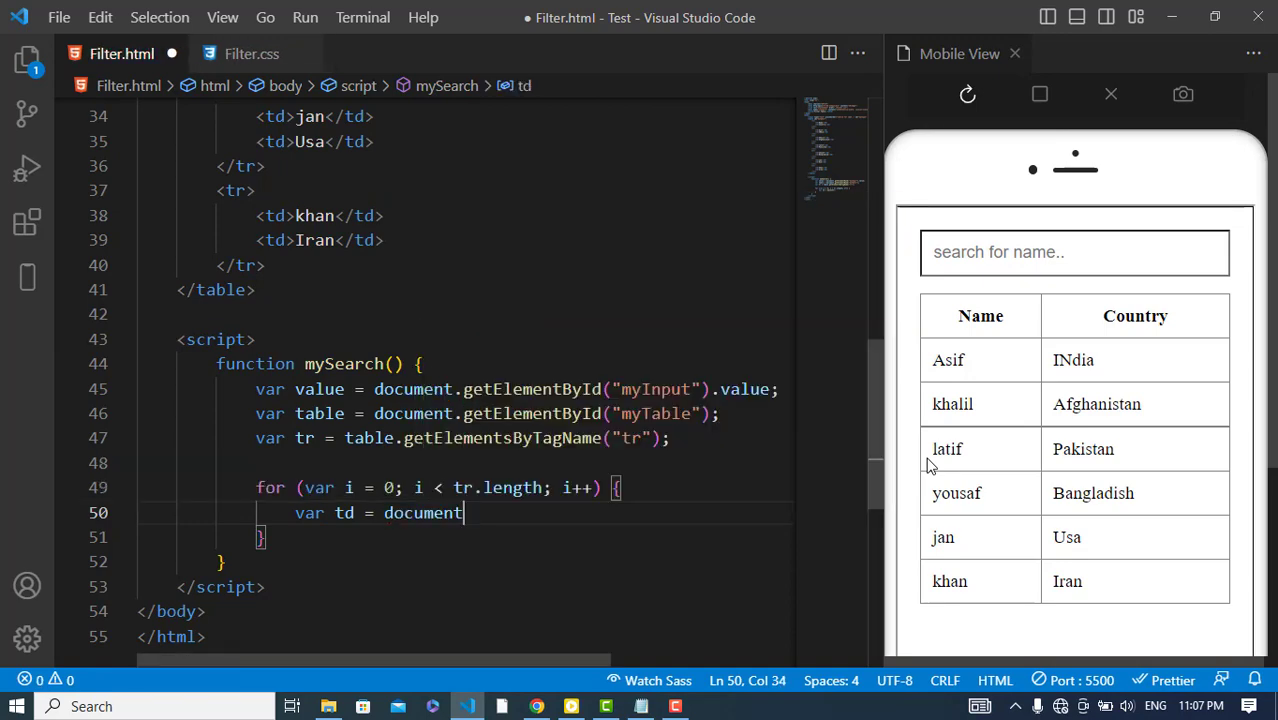
pyautogui.press('Backspace')
pyautogui.write('r[')
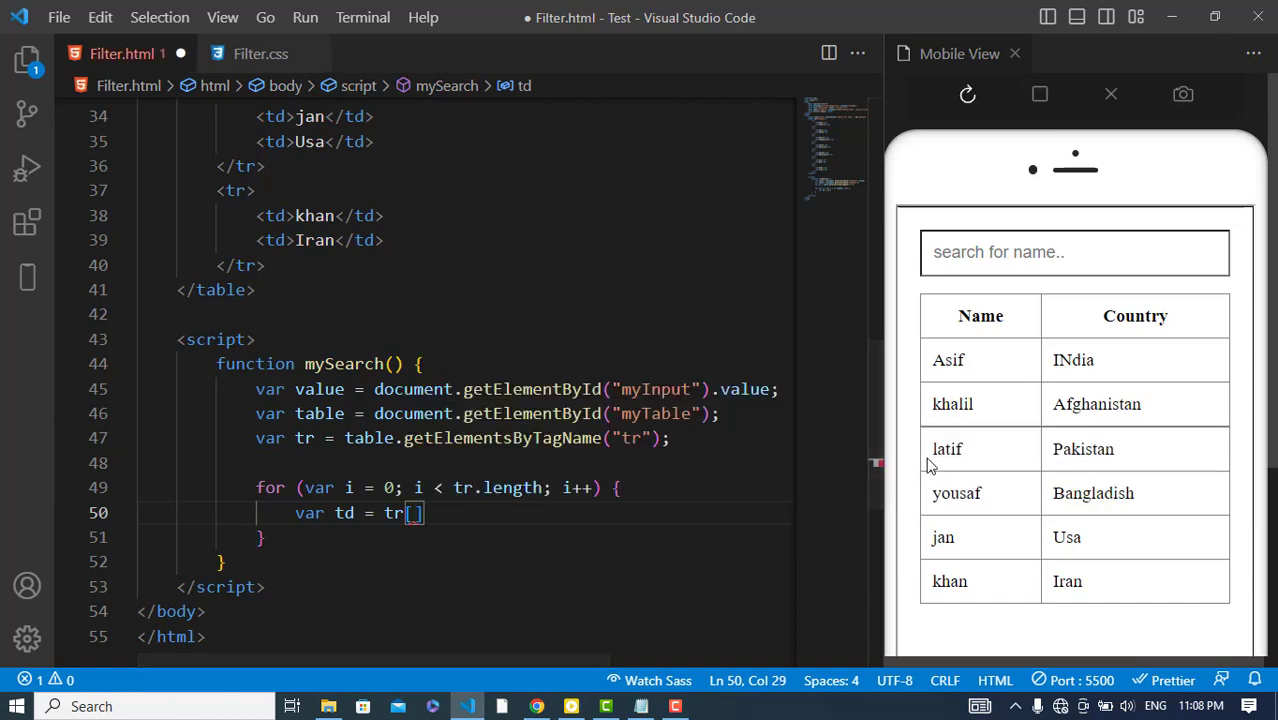
pyautogui.write('i].')
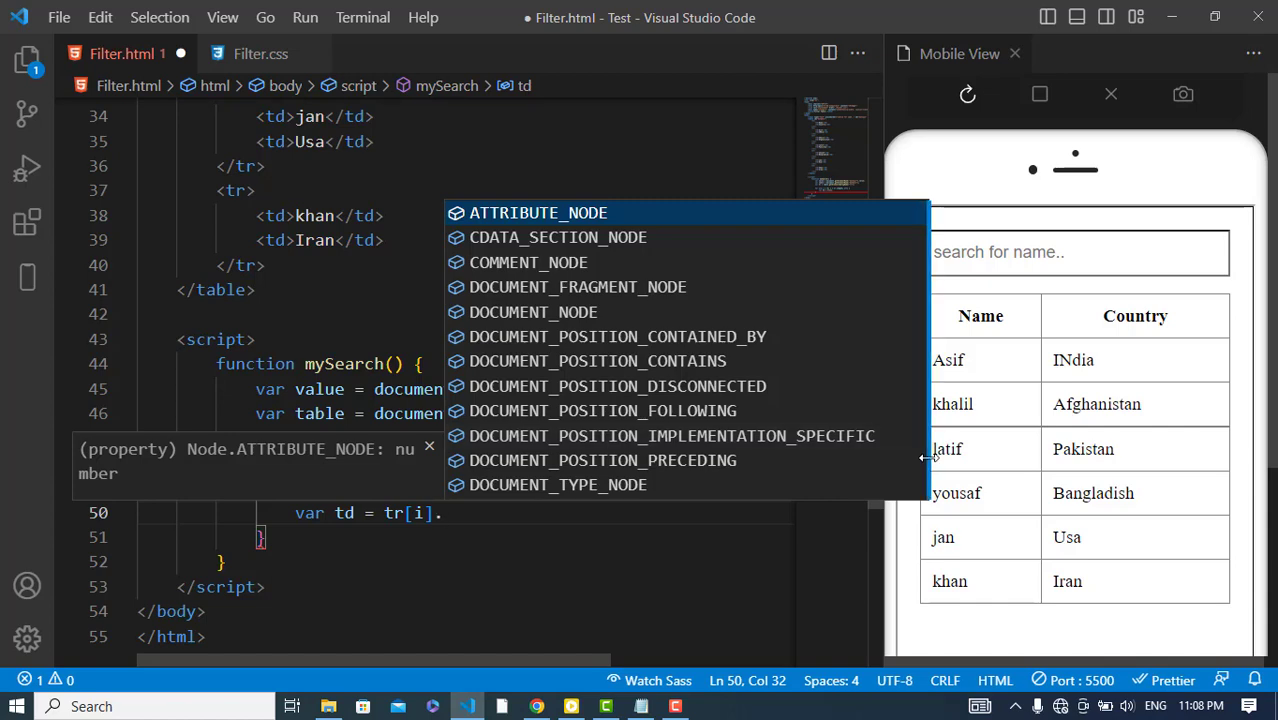
pyautogui.write('getElementsByTagName("')
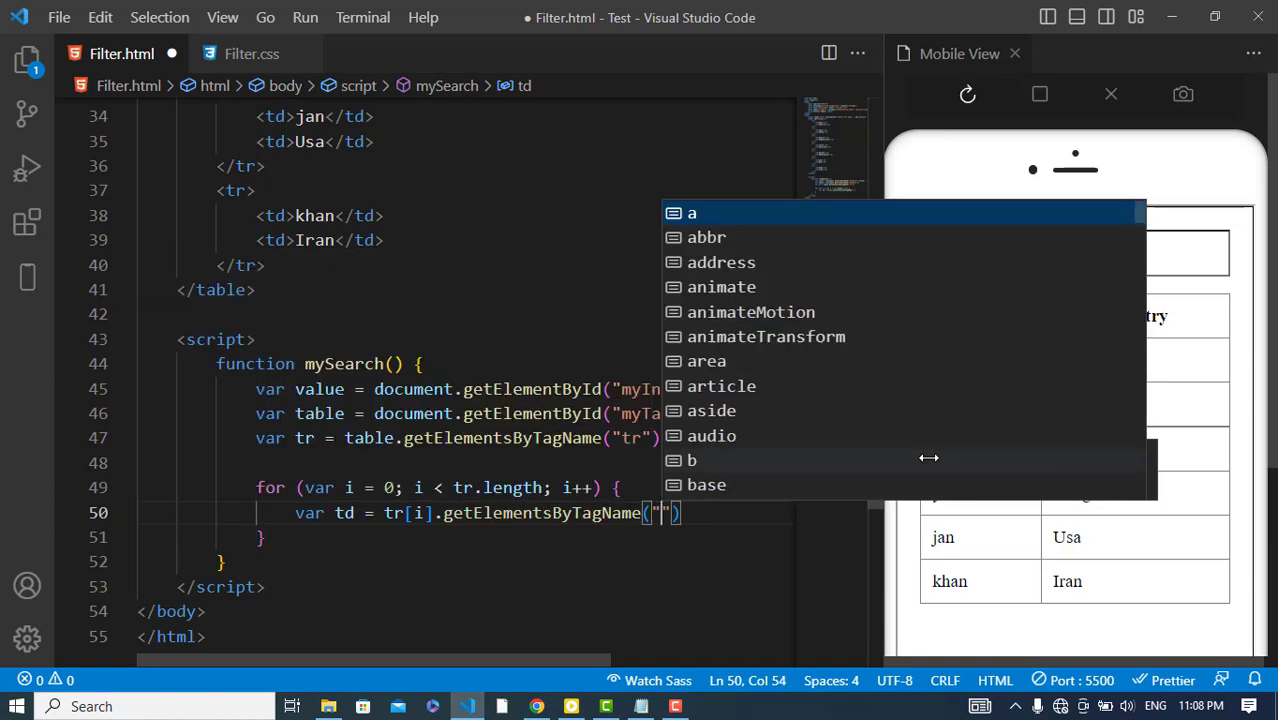
pyautogui.write('td')
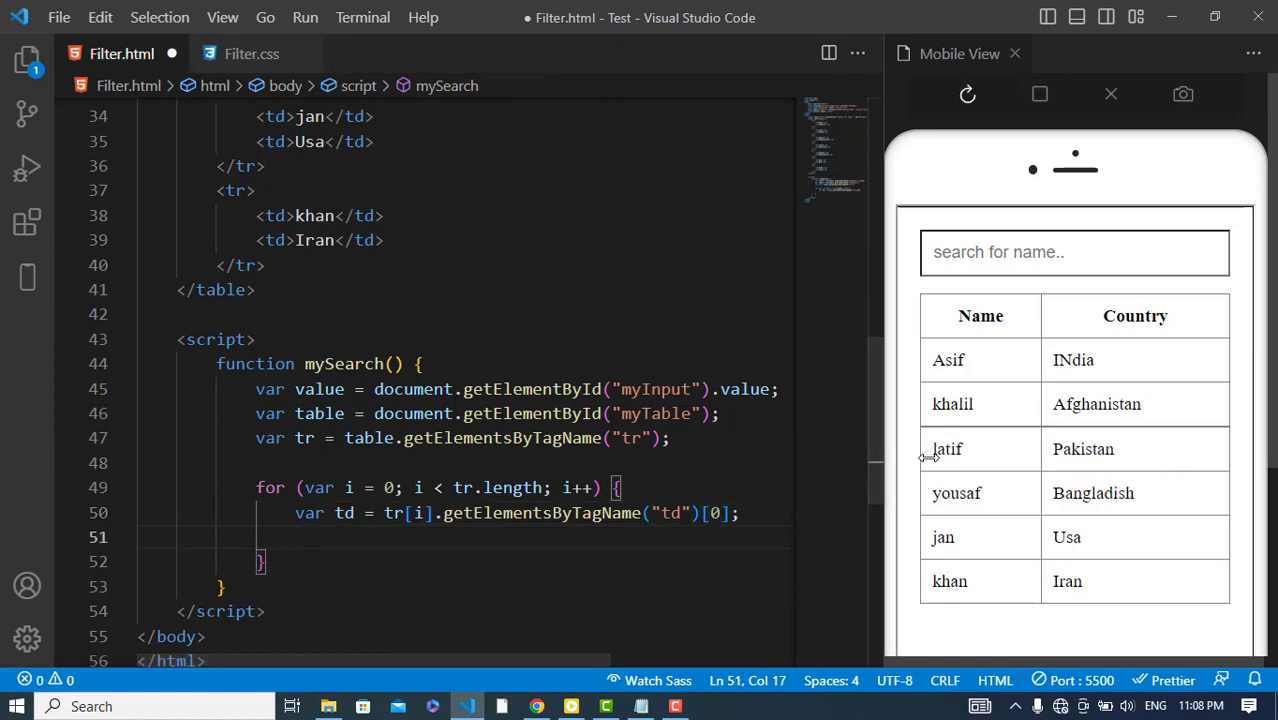
# - Write an if testing whether td.innerHTML lowercased contains the lowercased search value
pyautogui.write('if()')
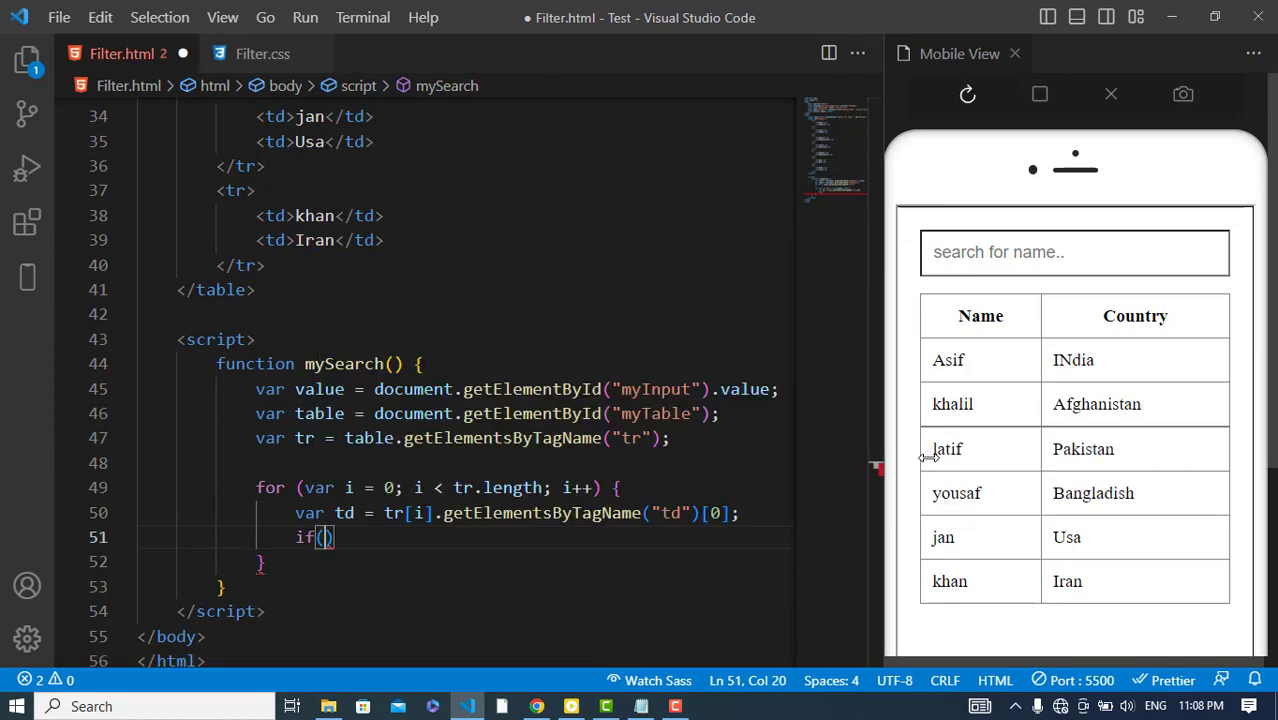
pyautogui.write('td.innerHTML')
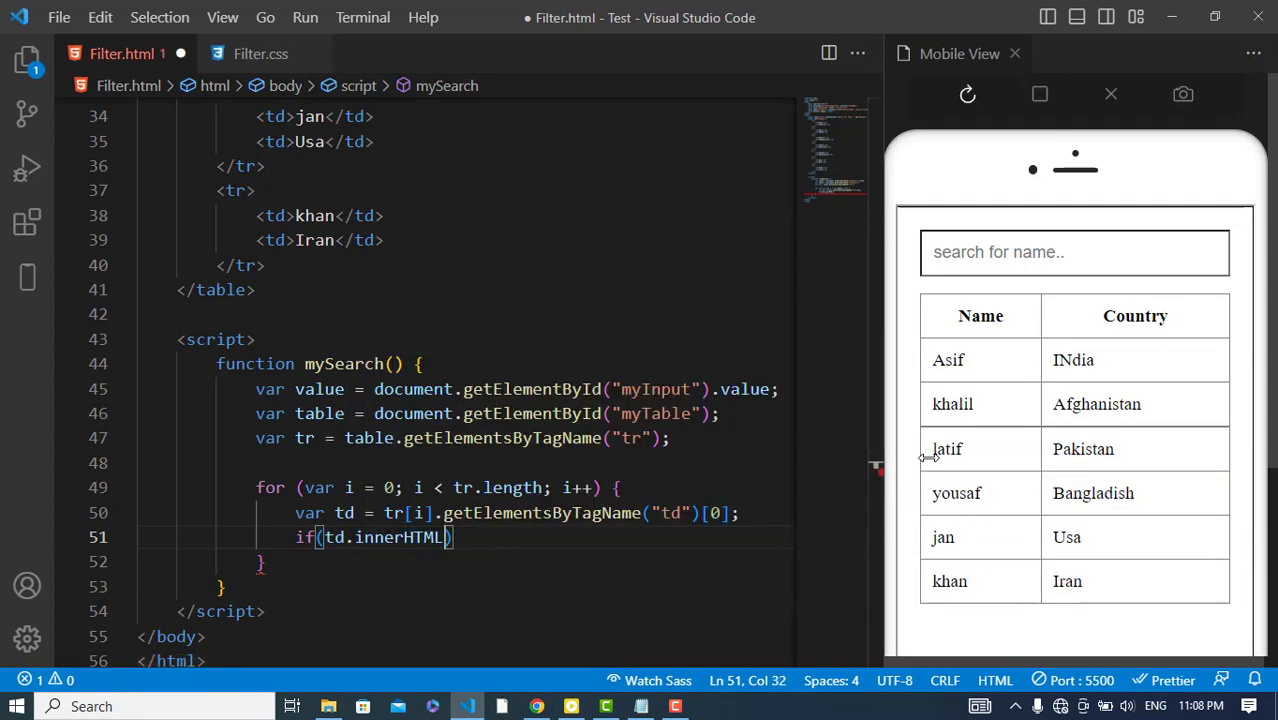
pyautogui.write('.toLocaleLowerCase')
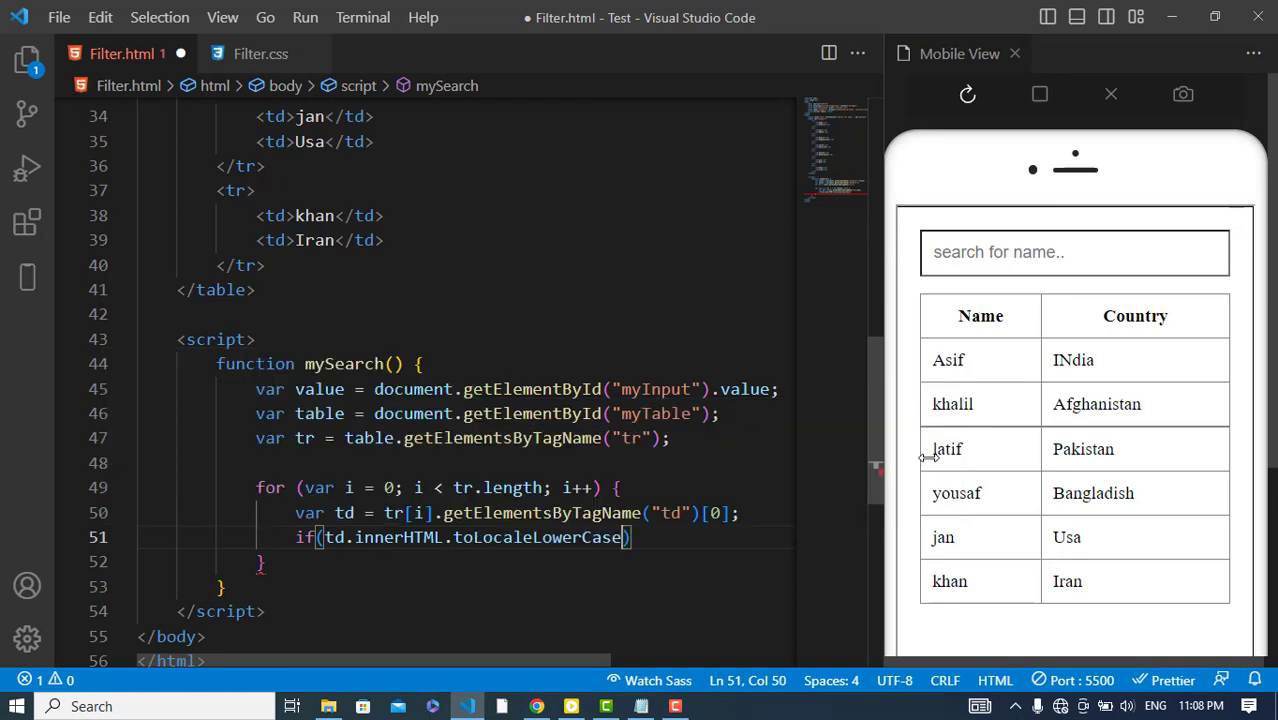
pyautogui.write('.indexOf())')
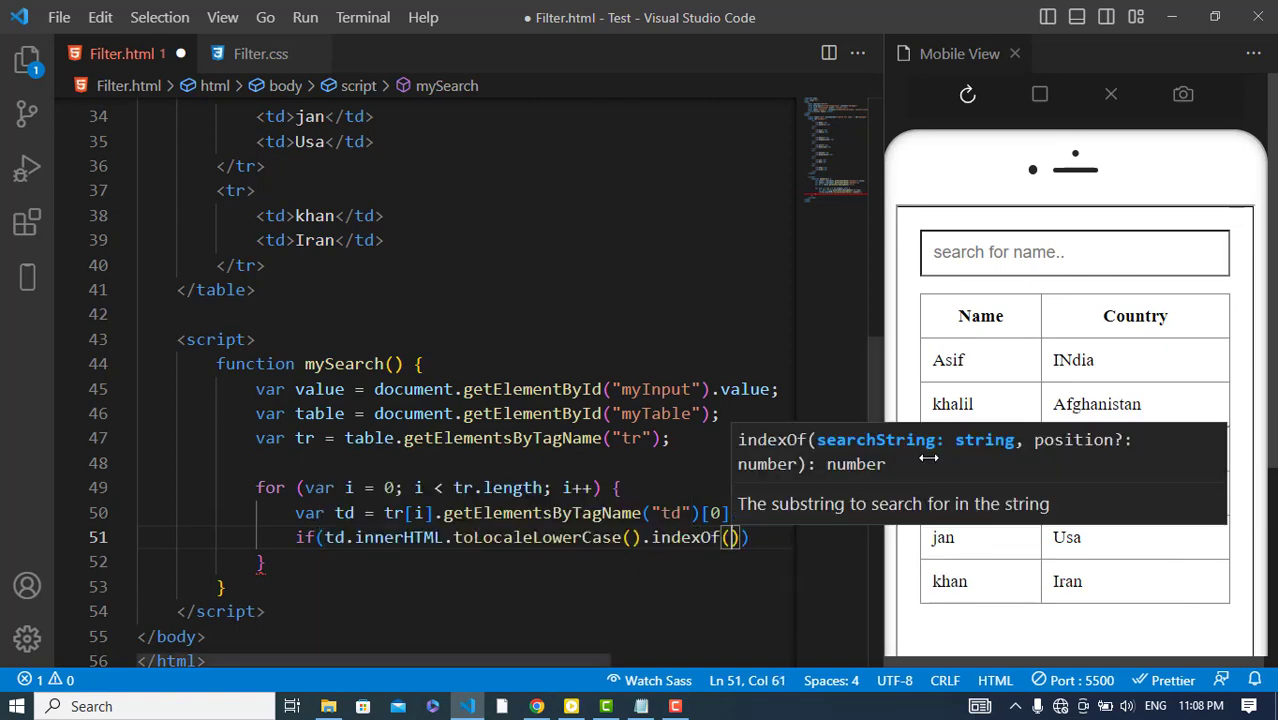
pyautogui.write('value.toLocaleLowerCase(')
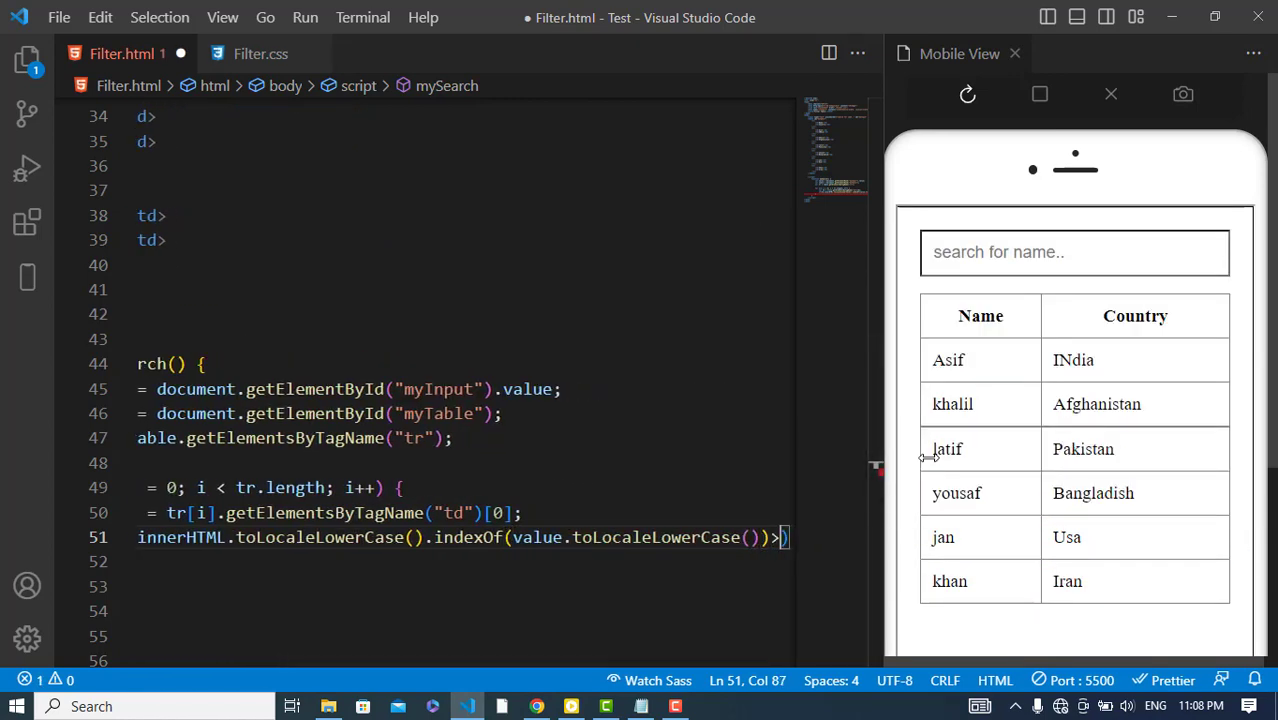
pyautogui.hscroll(3)
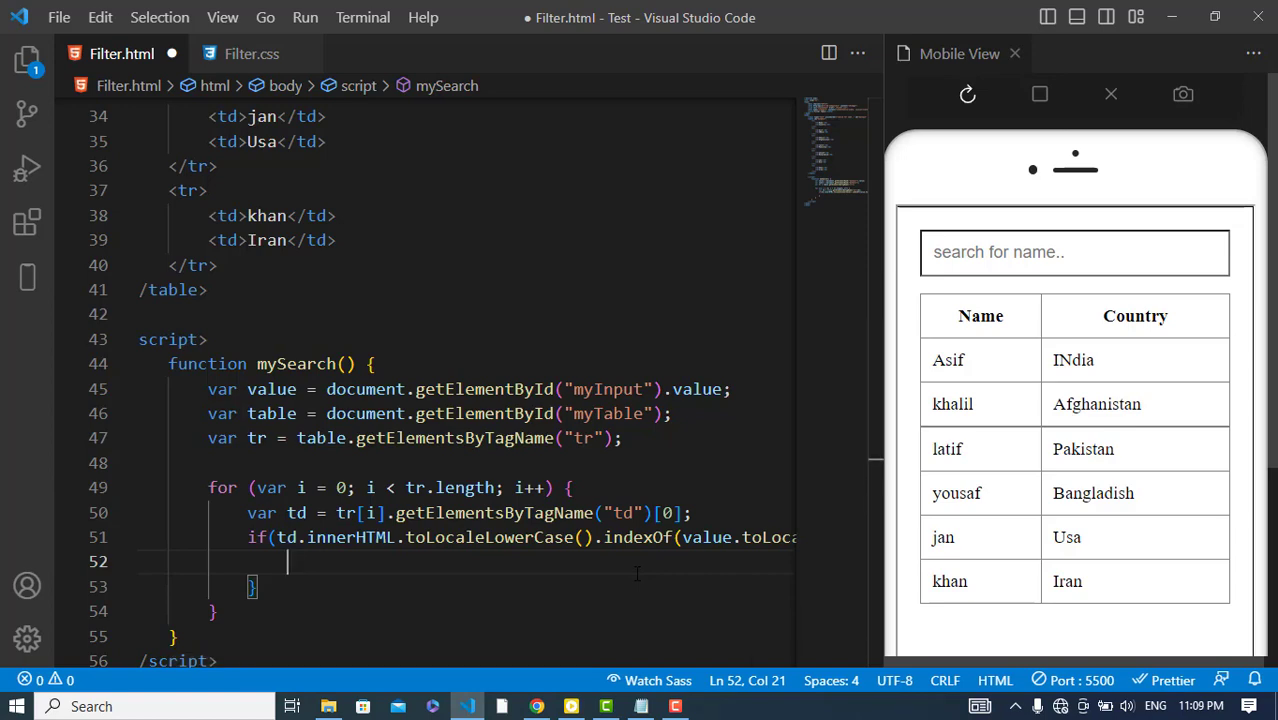
# - Set tr[i].style.display to "" for matches and "none" otherwise
pyautogui.write('tr[i')
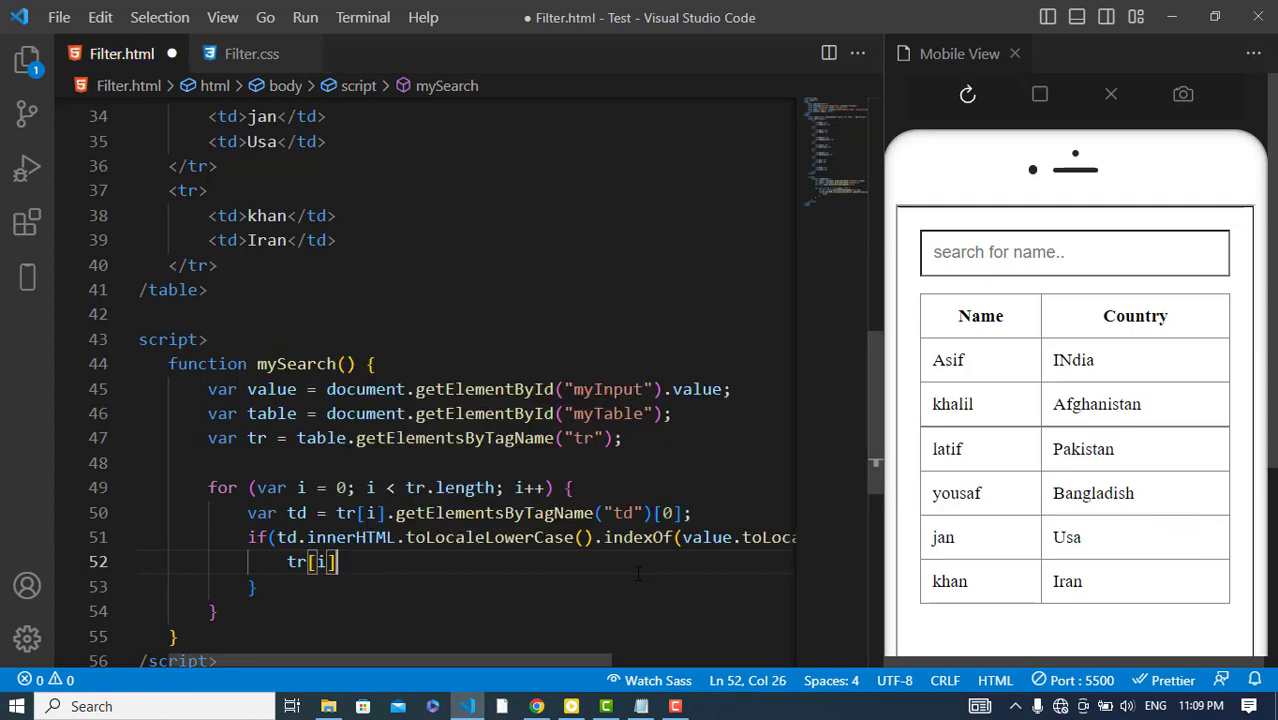
pyautogui.write('.di')
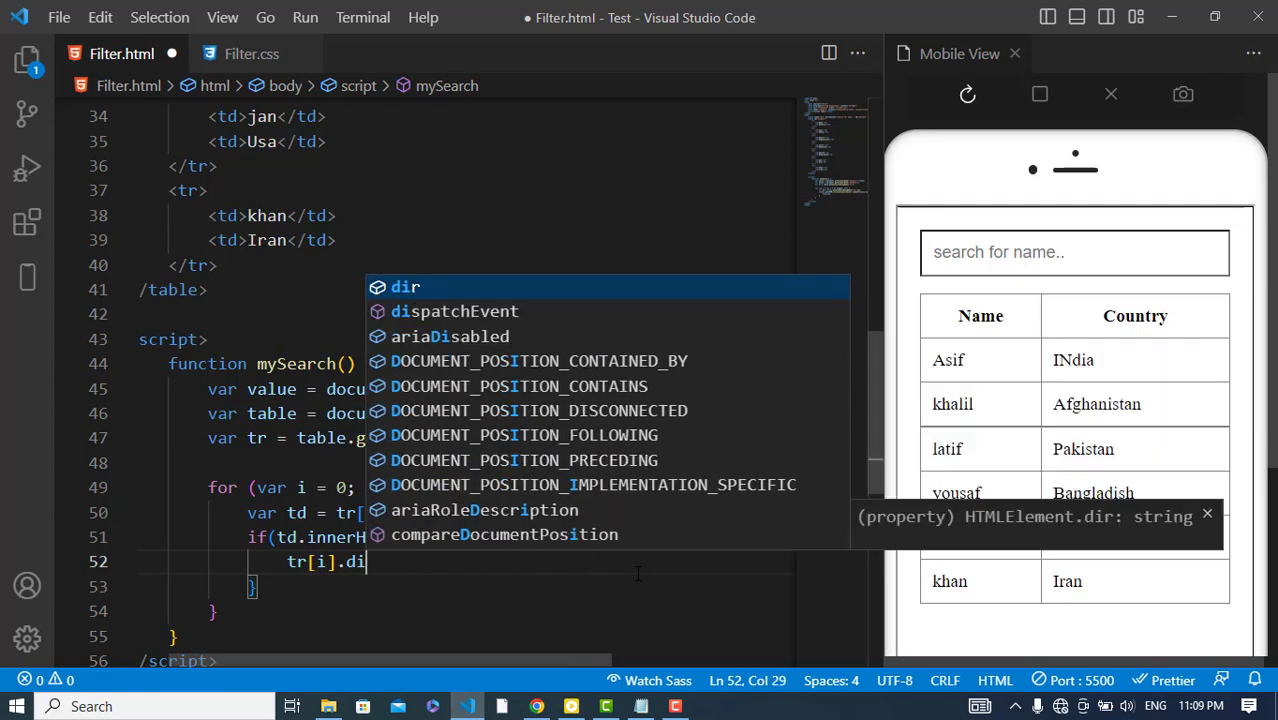
pyautogui.write('style.display = "')
pyautogui.click(470, 586)
pyautogui.write(' else {')
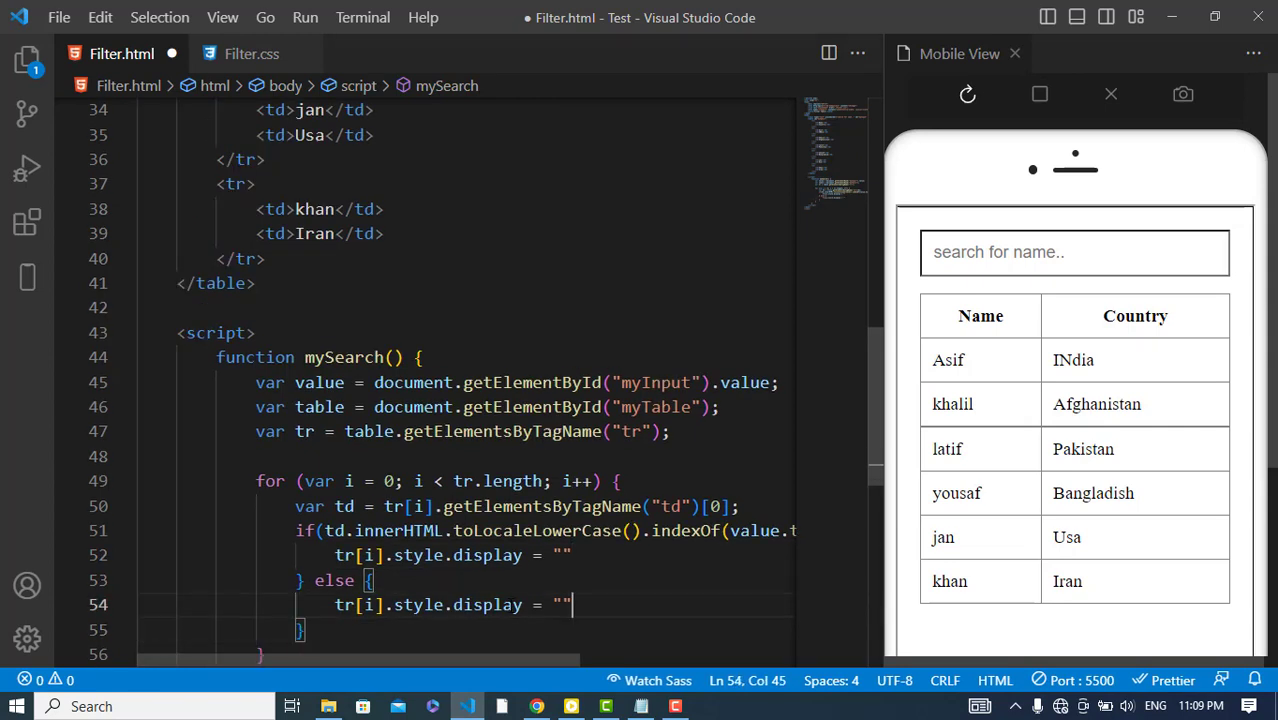
pyautogui.write('none')
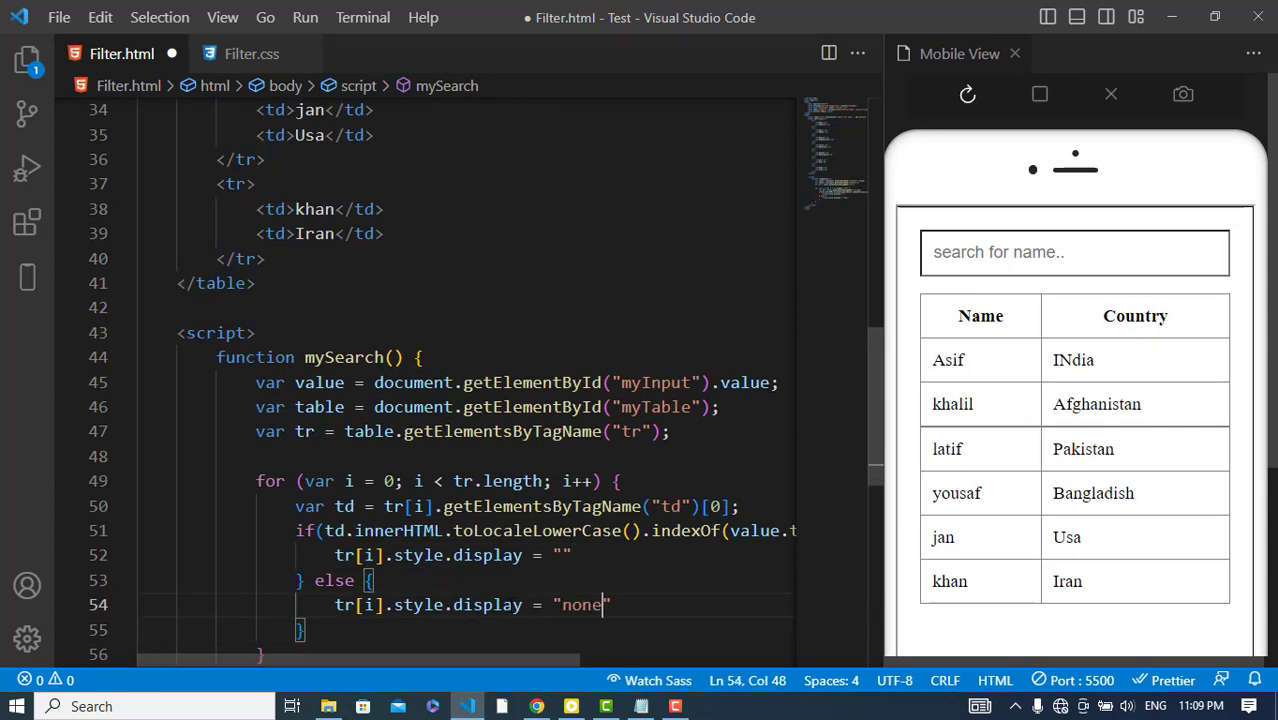
pyautogui.write(';')
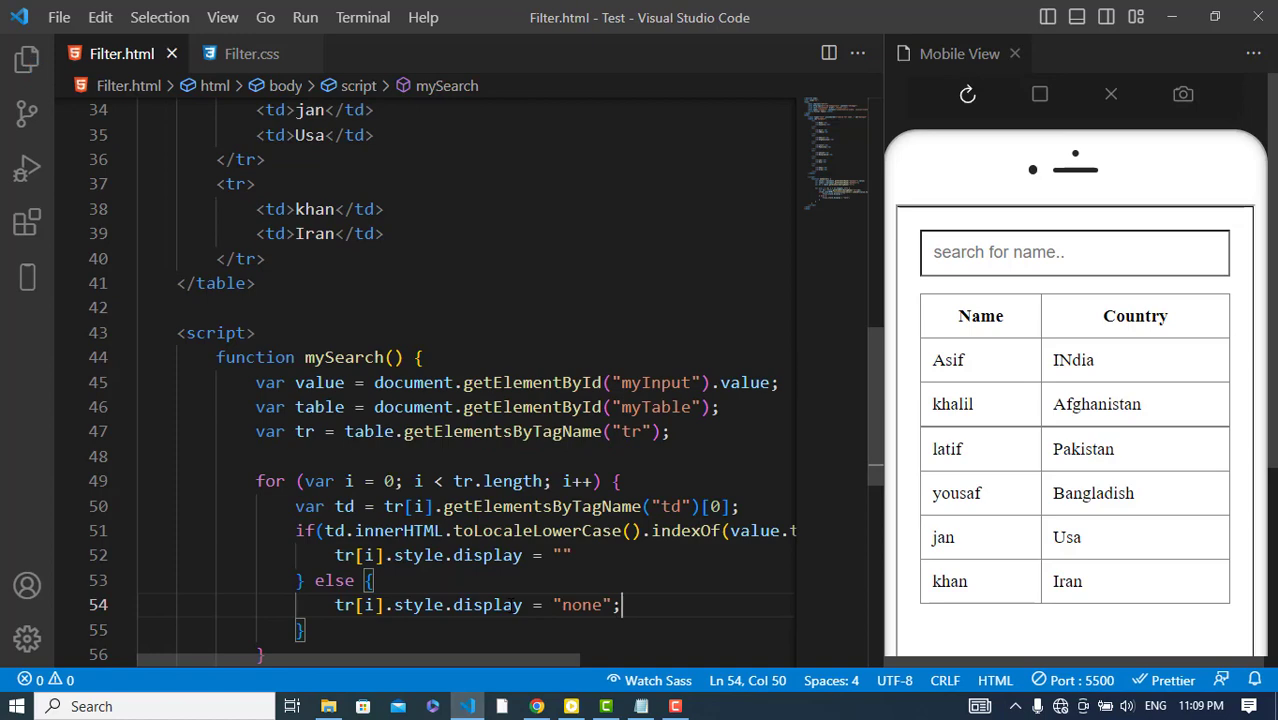
# - Test 'khan' in the preview search box, then add the missing semicolon to the row-showing line
pyautogui.scroll(3)
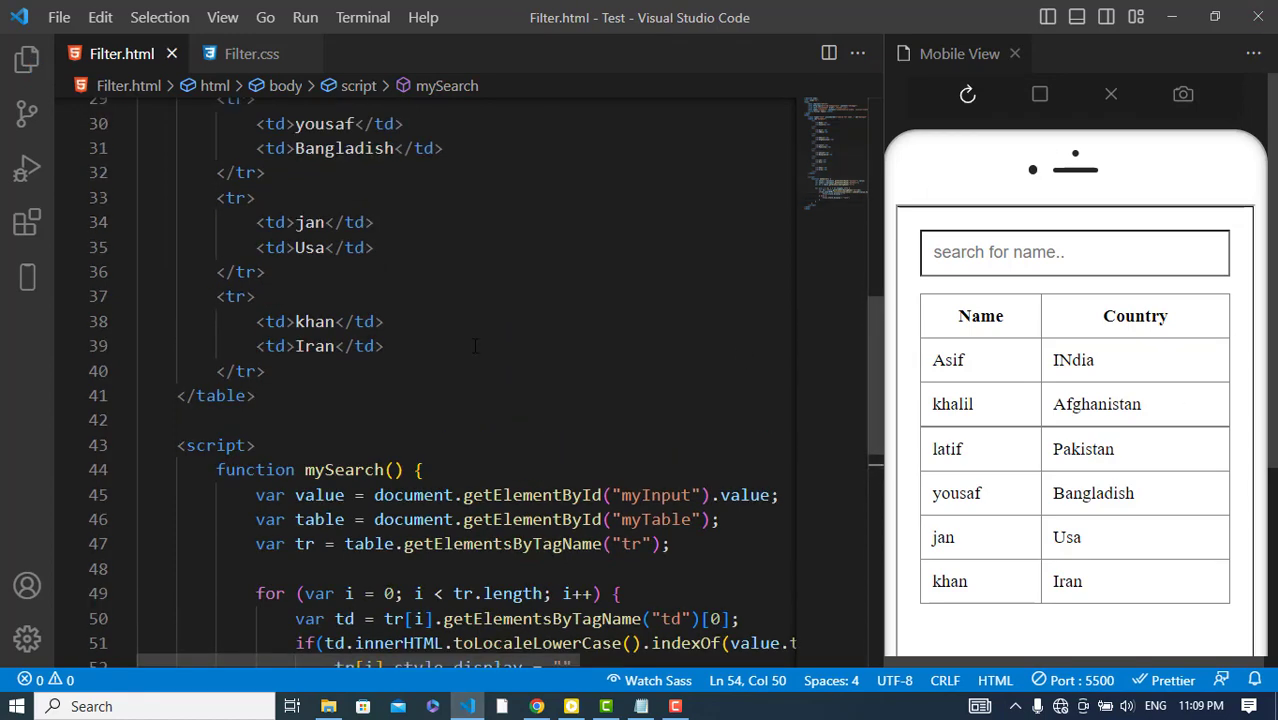
pyautogui.click(1074, 252)
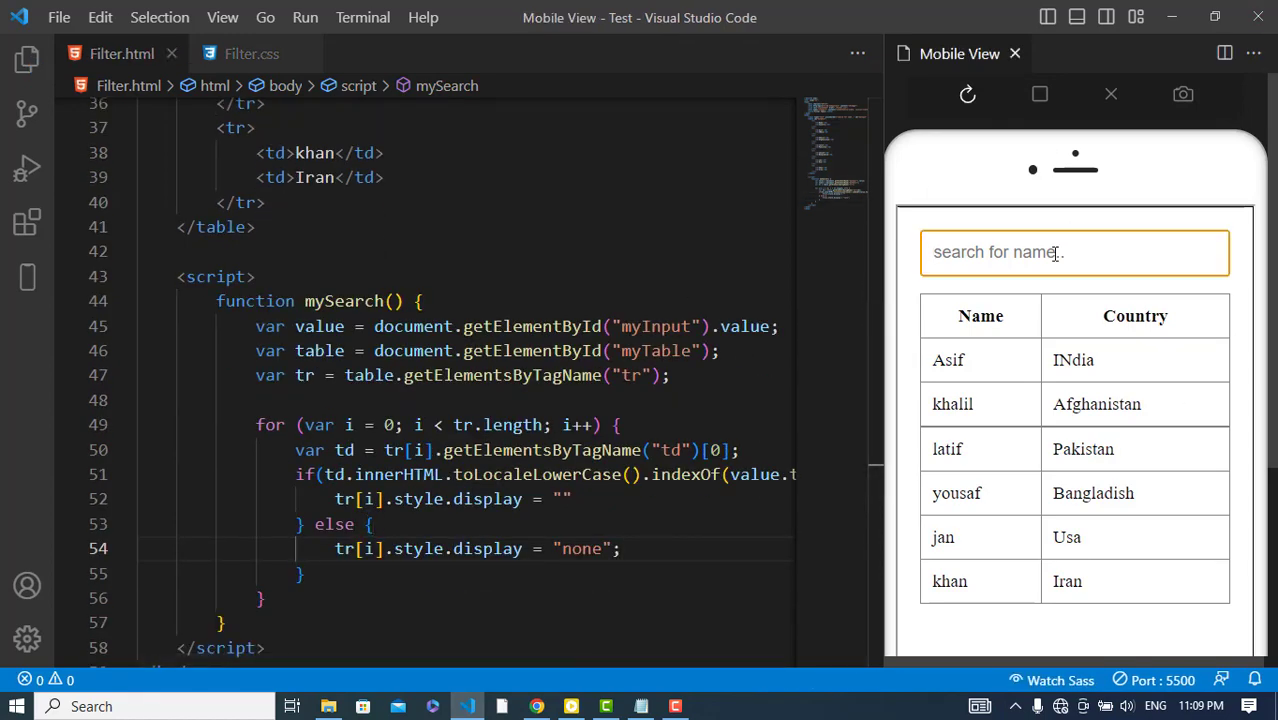
pyautogui.write('khan')
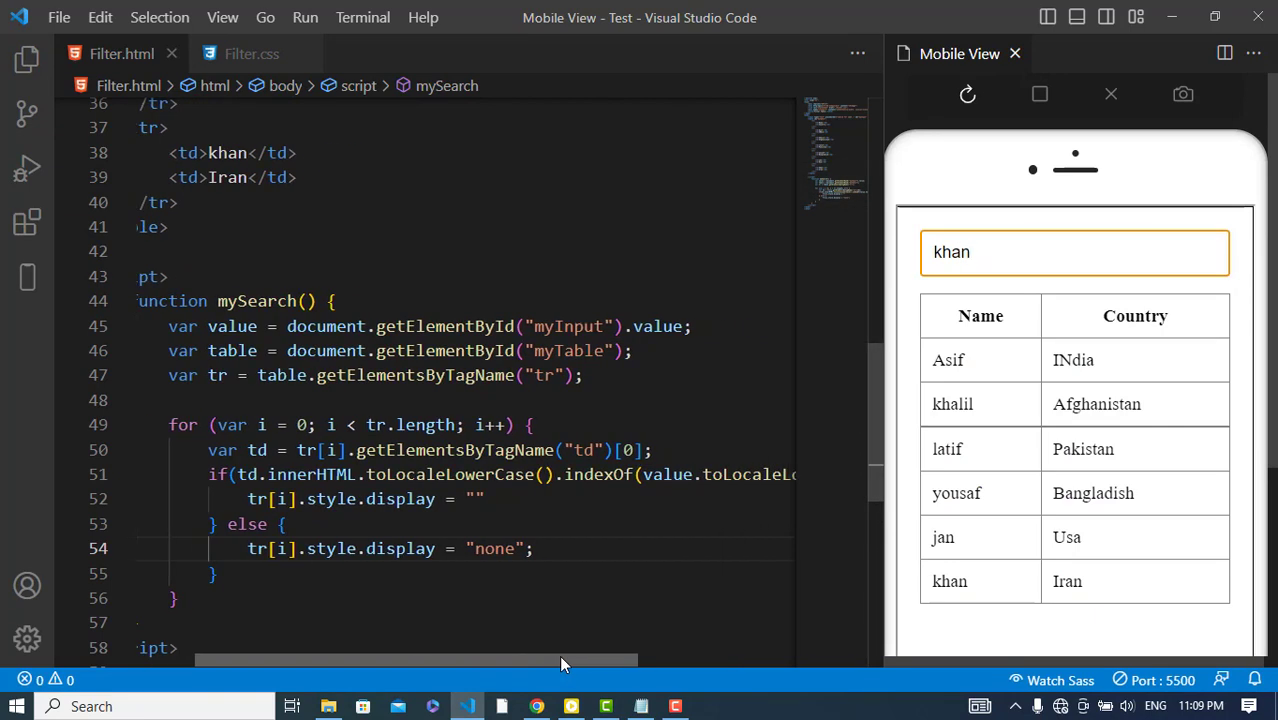
pyautogui.hscroll(-3)
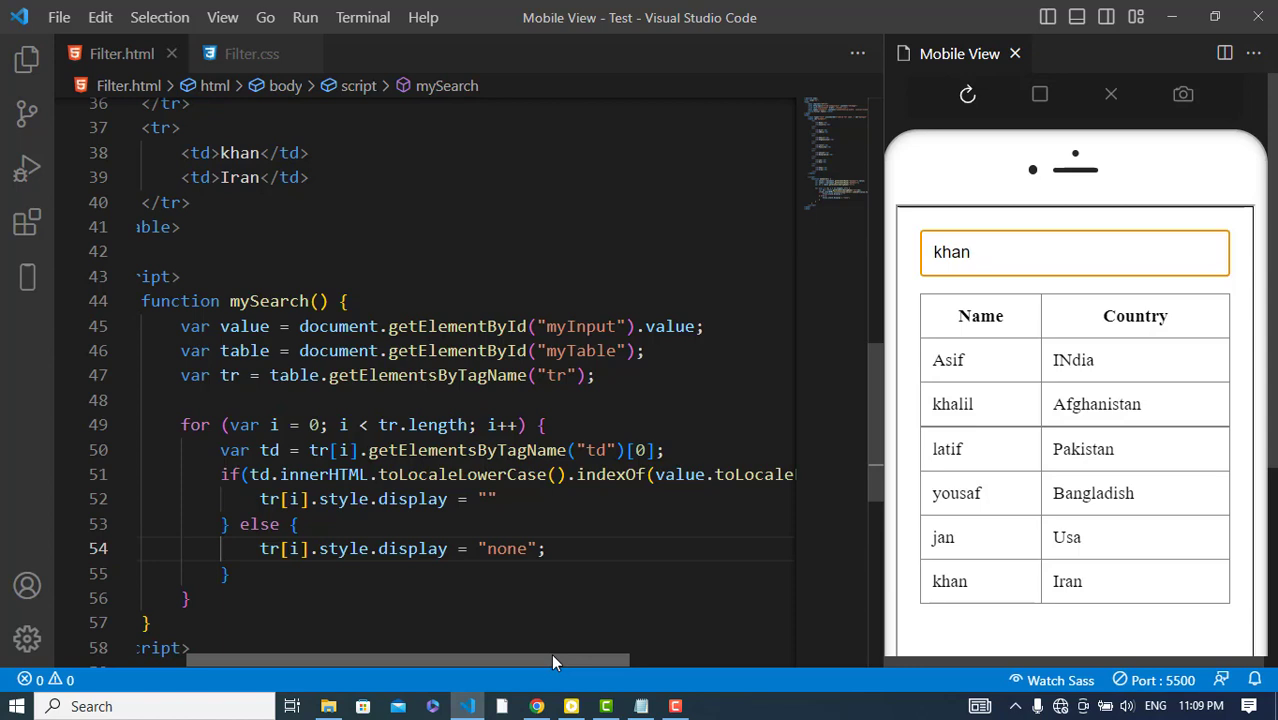
pyautogui.click(496, 500)
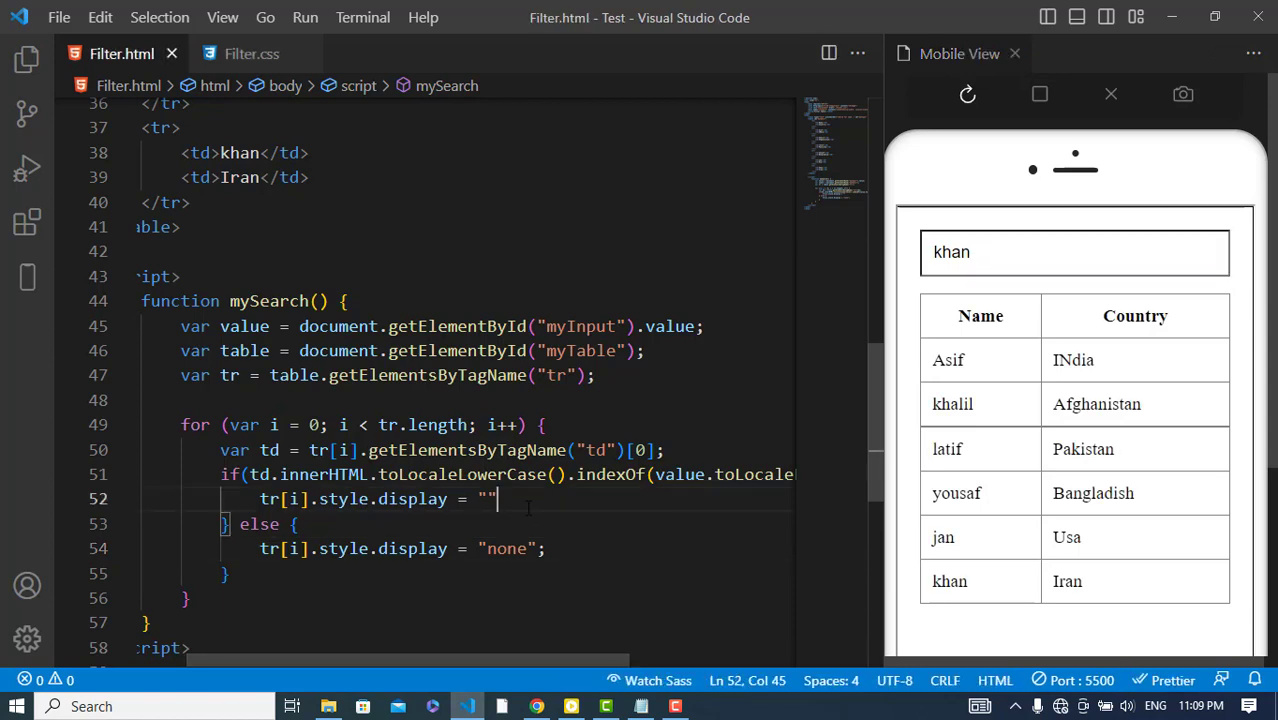
pyautogui.write(';')
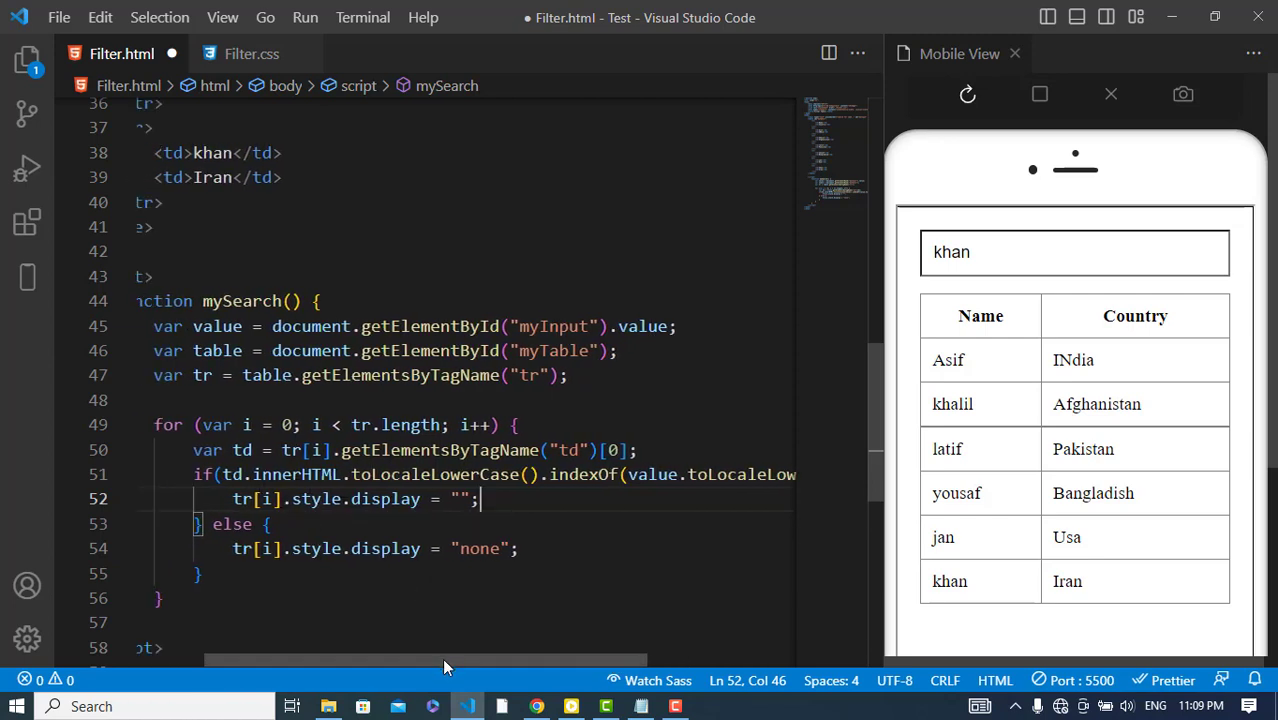
# - Switch the match test to toLowerCase with an index check above -1 and retest with 'as'
pyautogui.hscroll(-3)
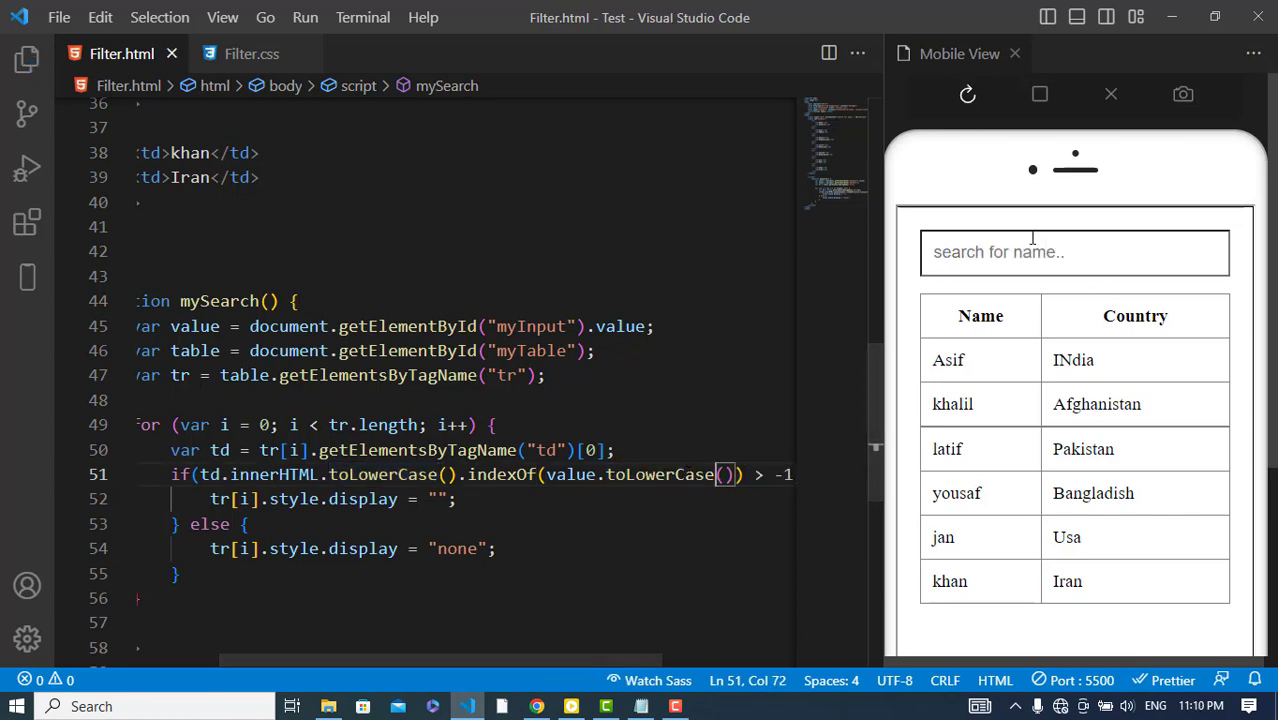
pyautogui.write('asi')
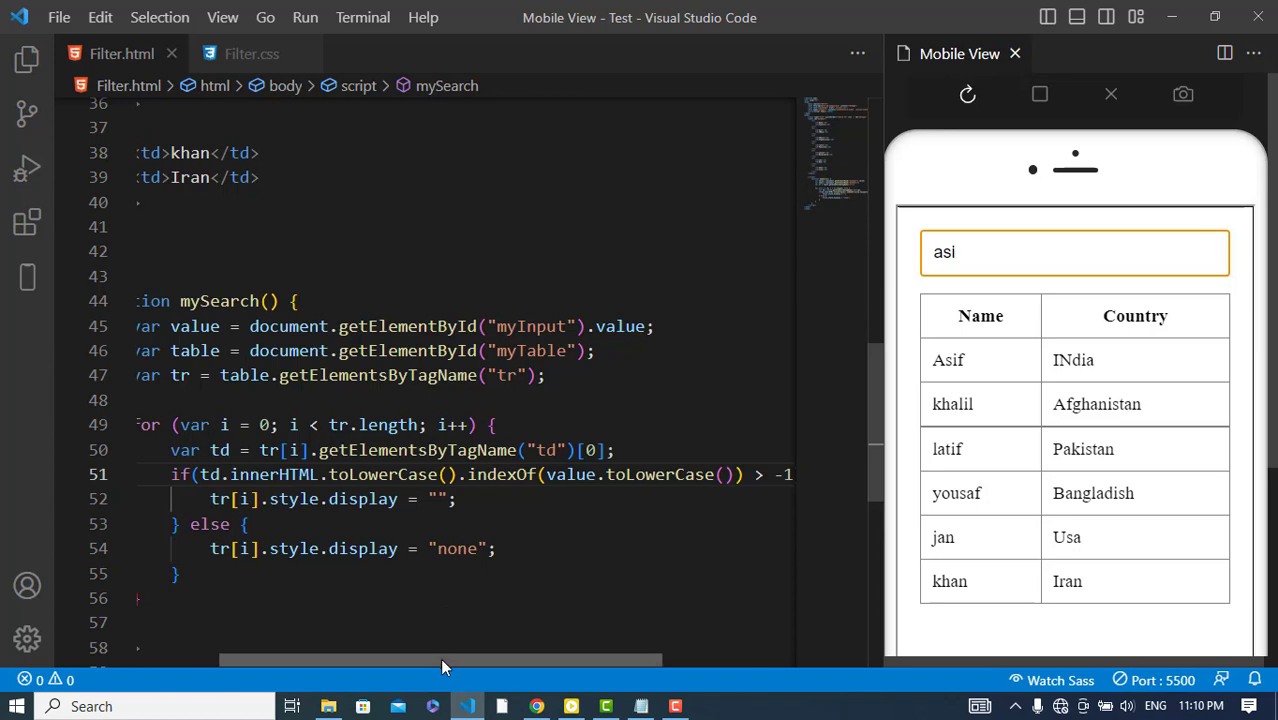
pyautogui.hscroll(3)
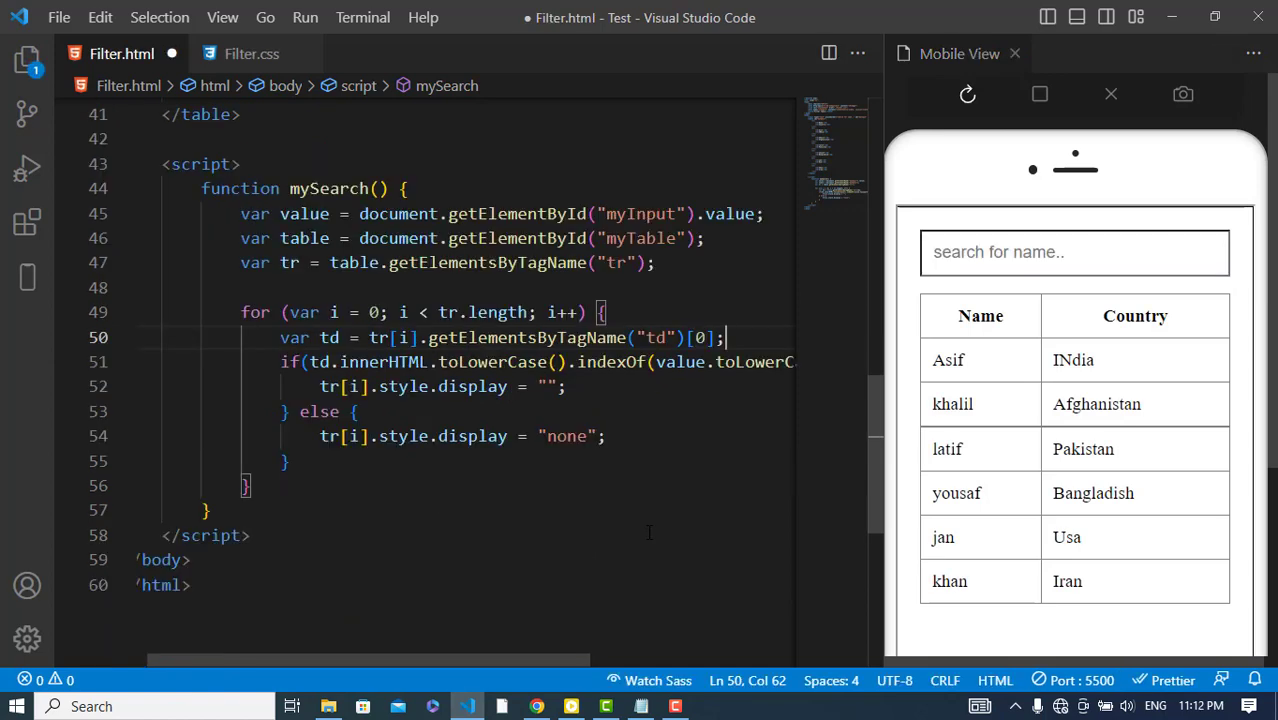
# - Wrap the innerHTML comparison and its else branch inside an if(td) guard
pyautogui.scroll(3)
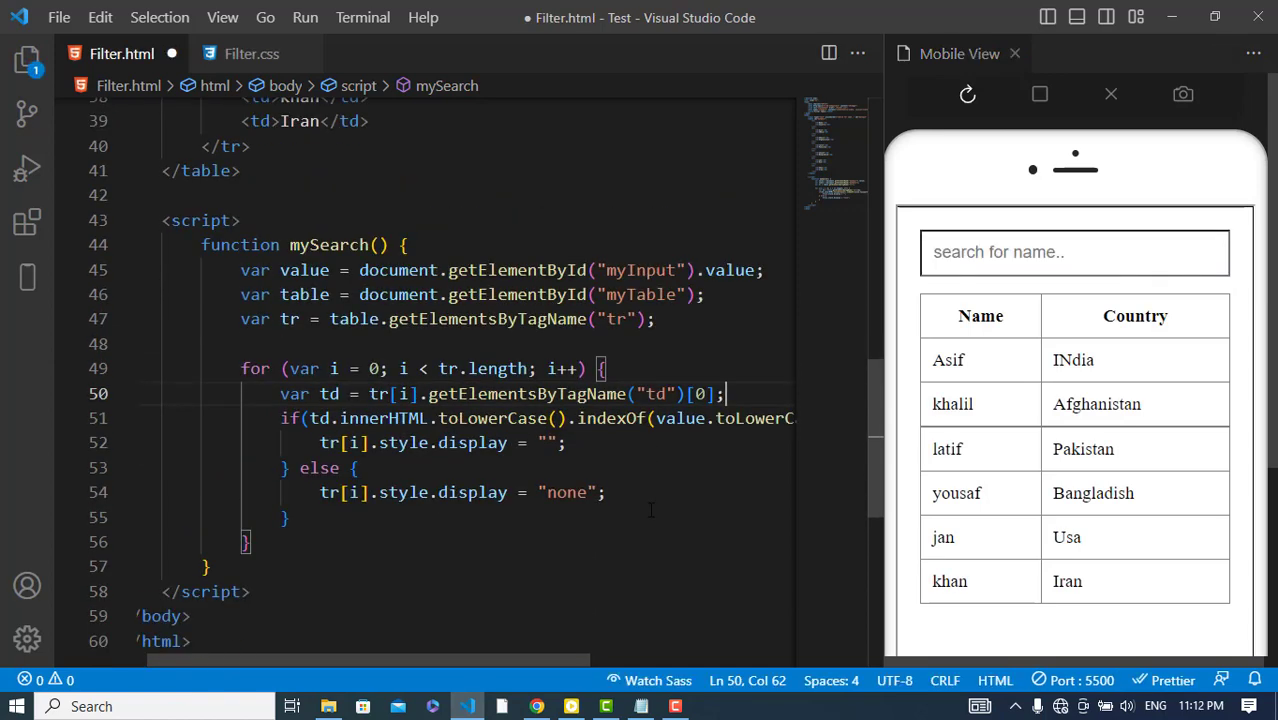
pyautogui.write('if(td) {')
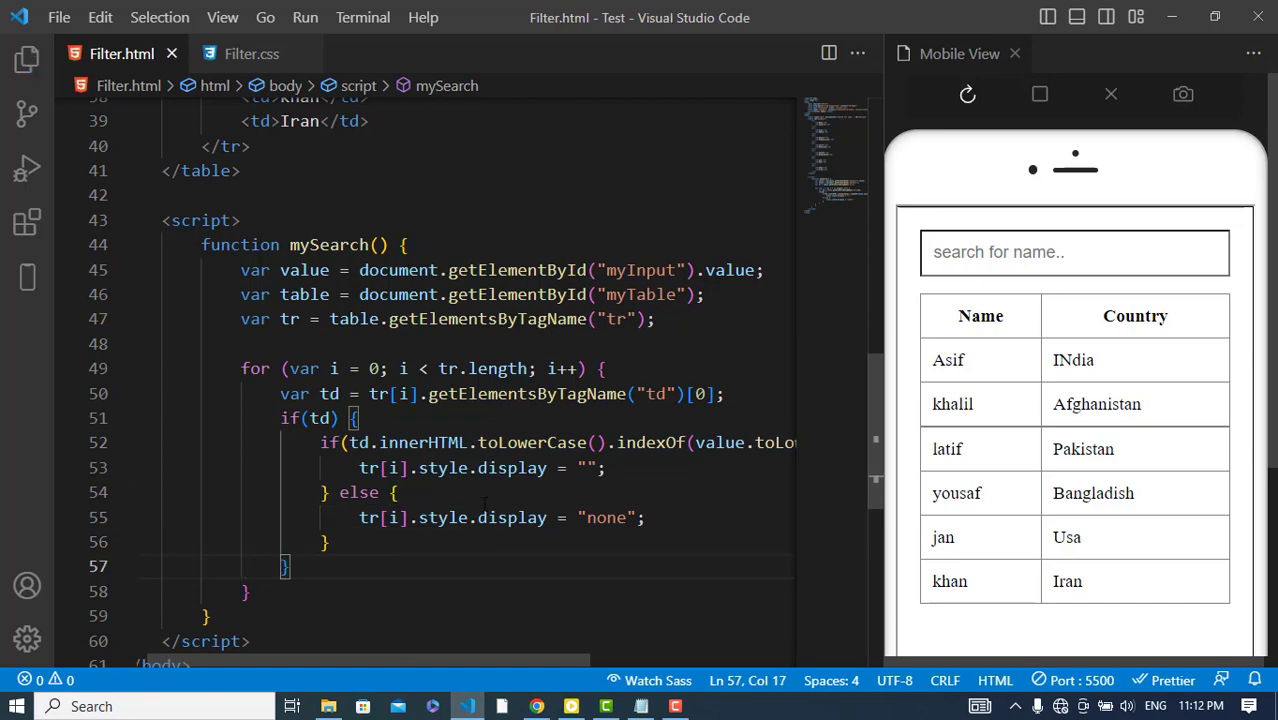
pyautogui.click(1074, 252)
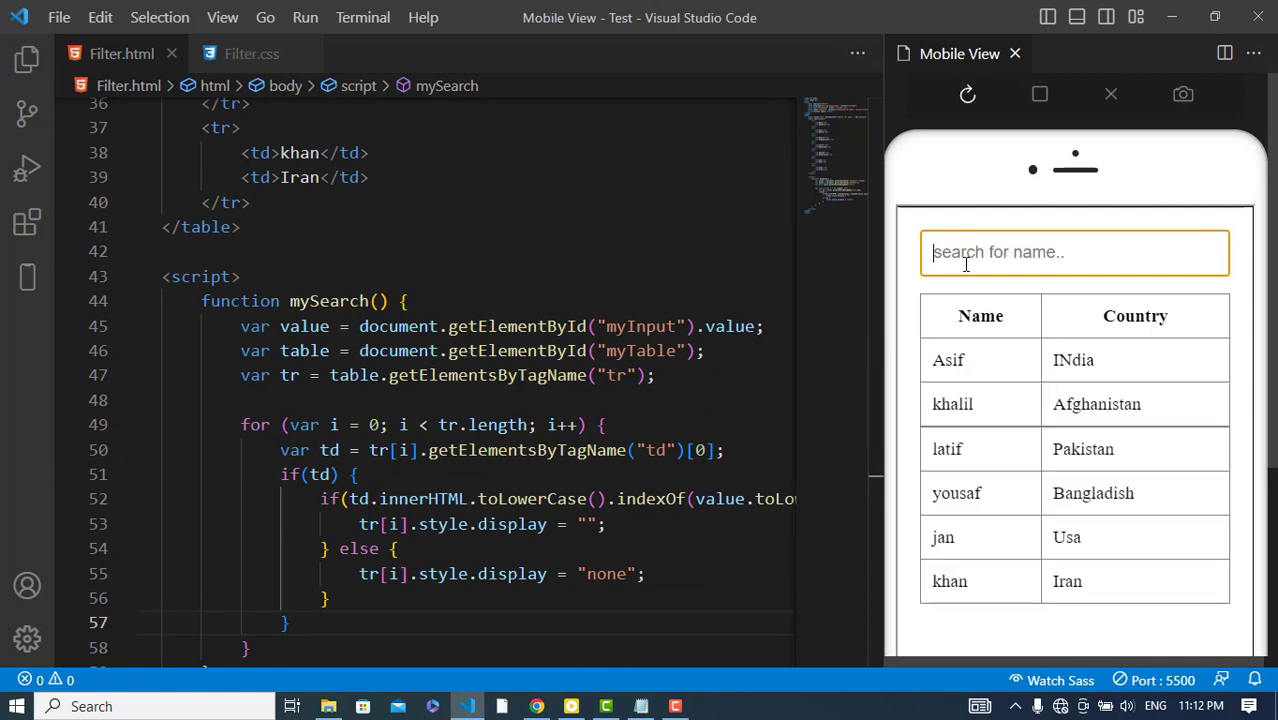
# - Test 'khan', change the cell index from [0] to [1] for the Country column, then search 'ira'
pyautogui.write('khan')
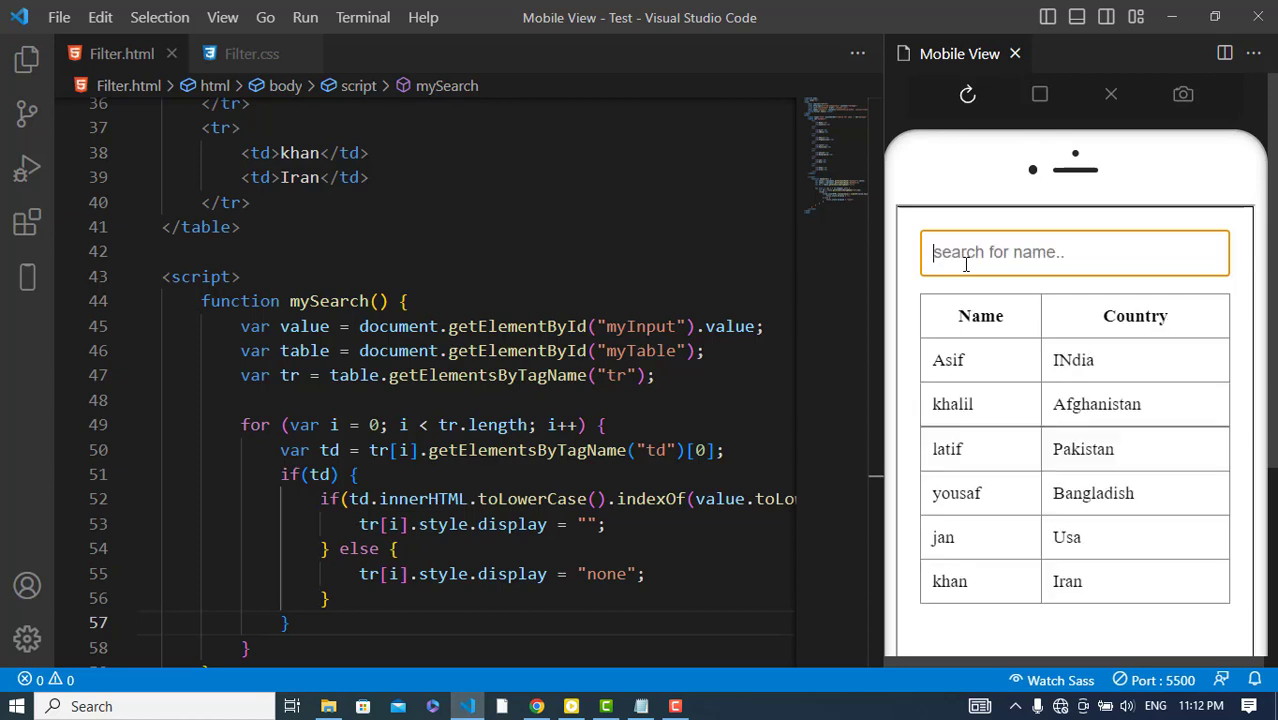
pyautogui.moveTo(1088, 344)
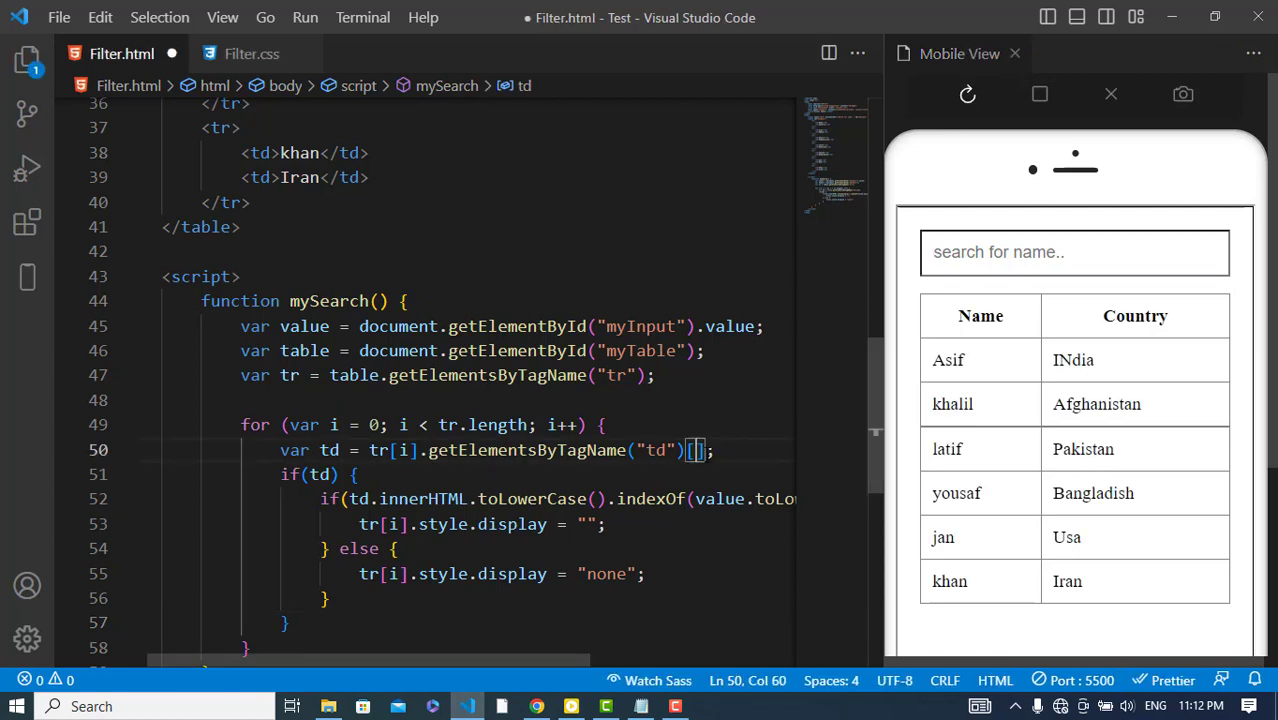
pyautogui.write('1')
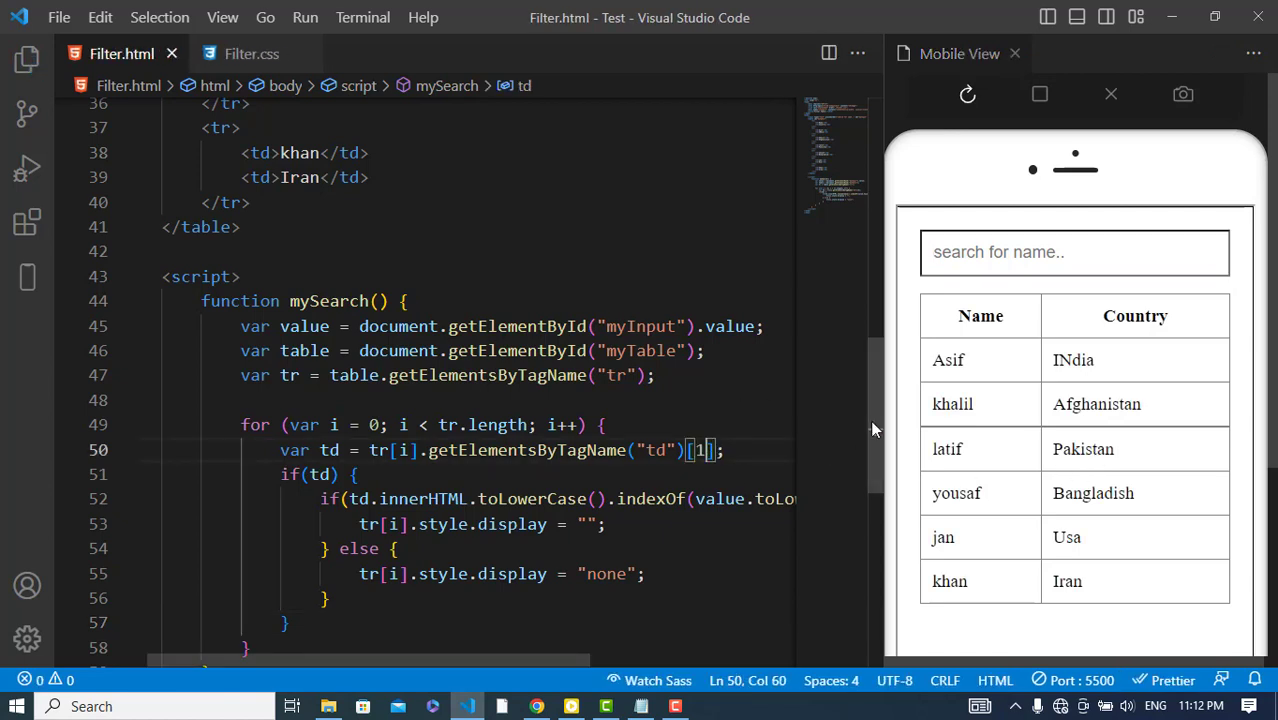
pyautogui.write('ira')
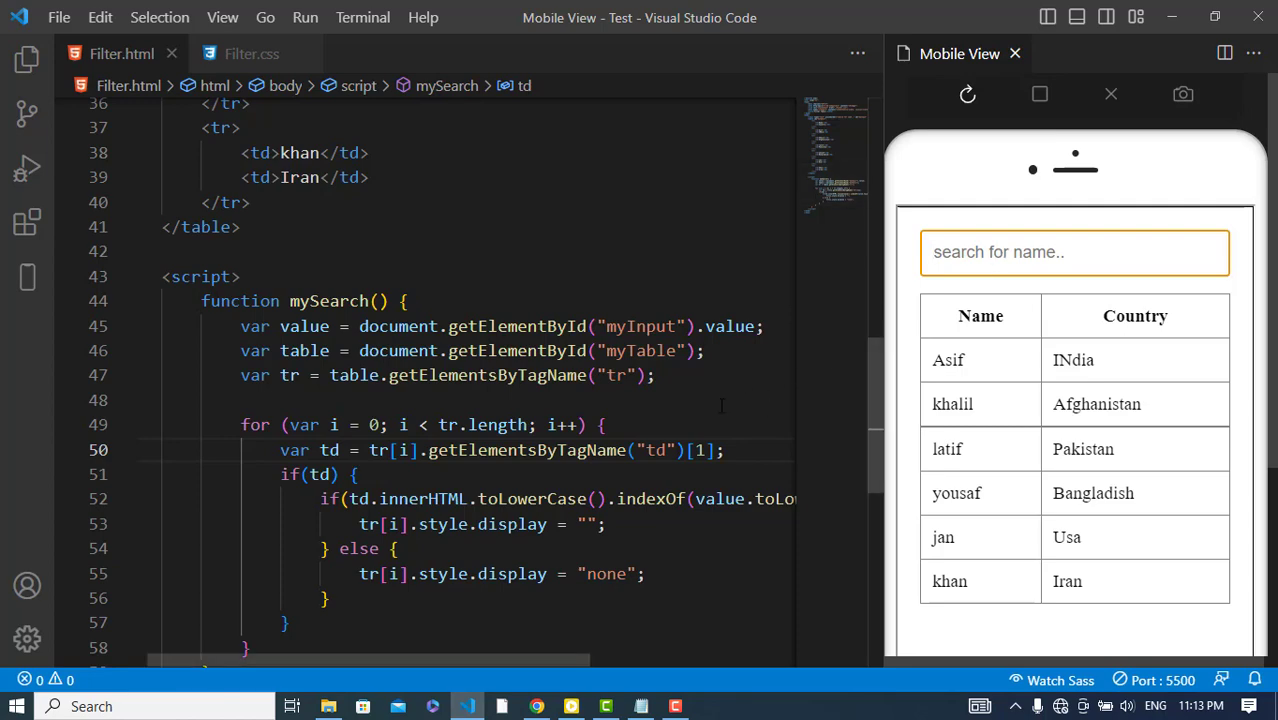
pyautogui.scroll(3)
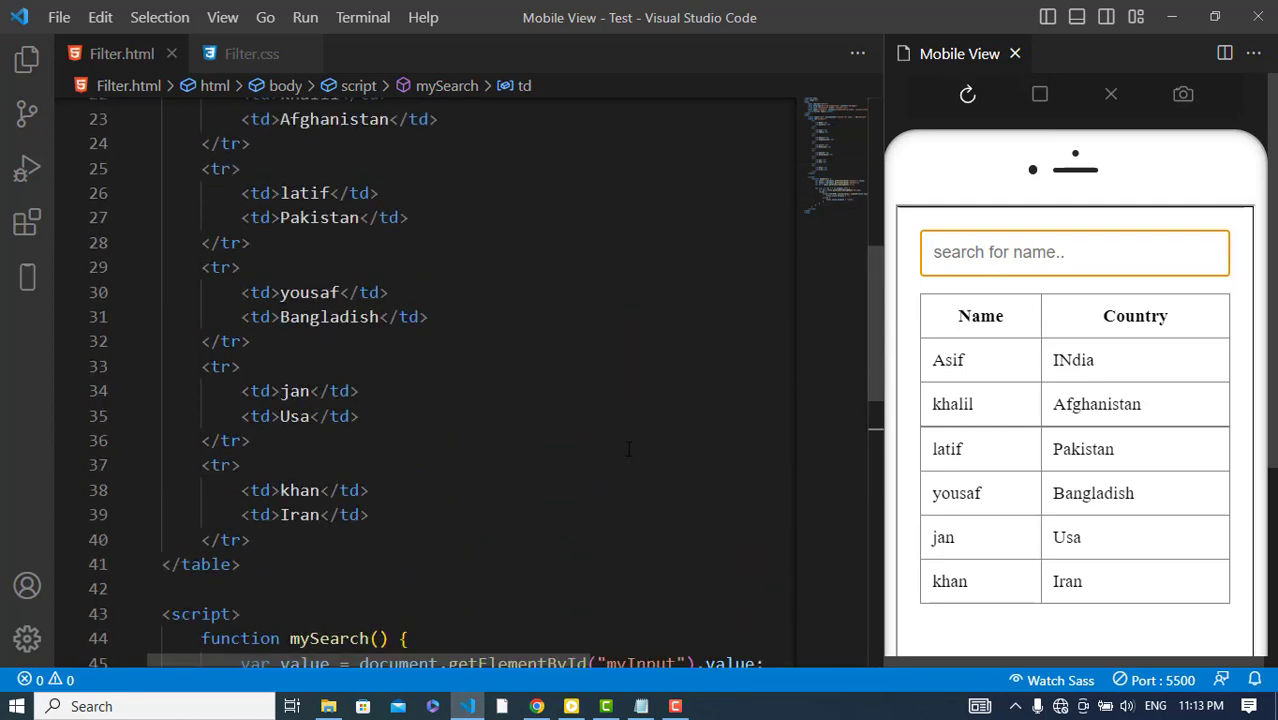
pyautogui.scroll(3)
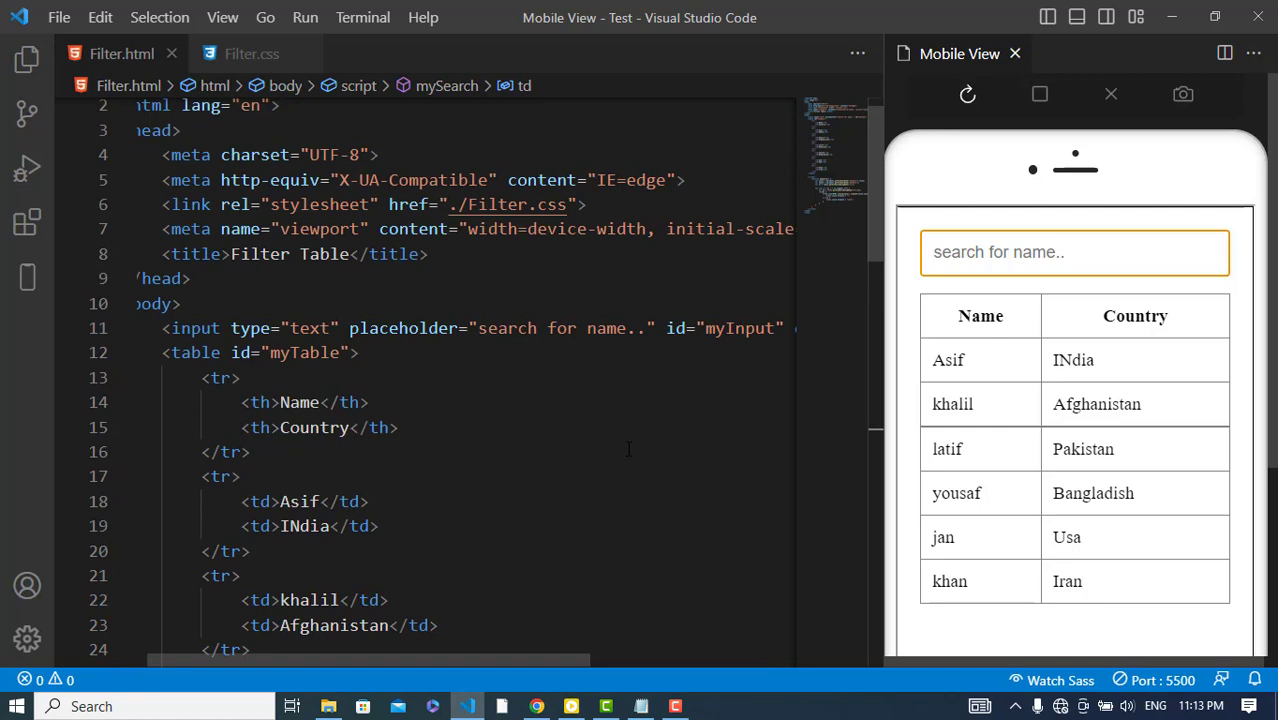